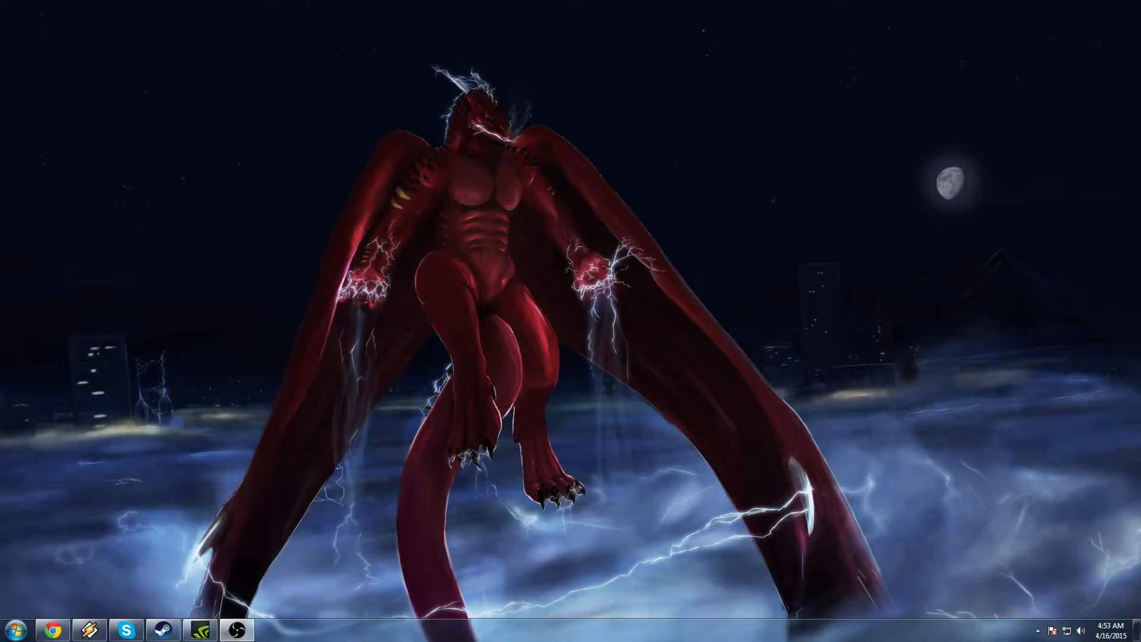
Step: Bring up Fraps from the tray and review its FPS benchmark and overlay-position options
{"action": "left_click", "coordinate": [1017, 631]}
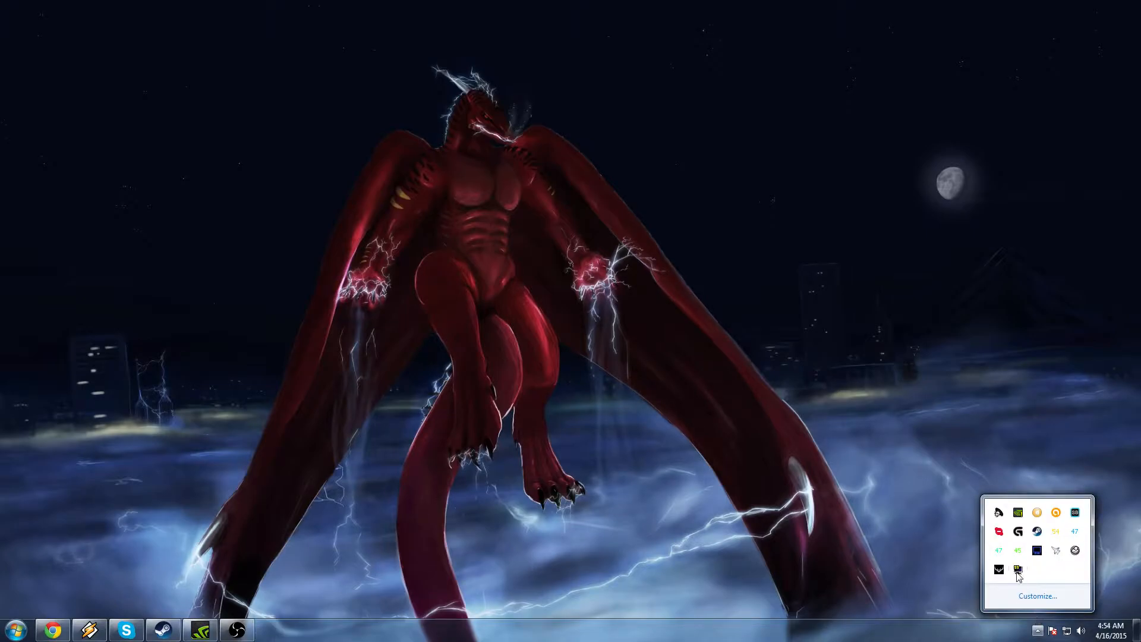
{"action": "left_click", "coordinate": [1019, 569]}
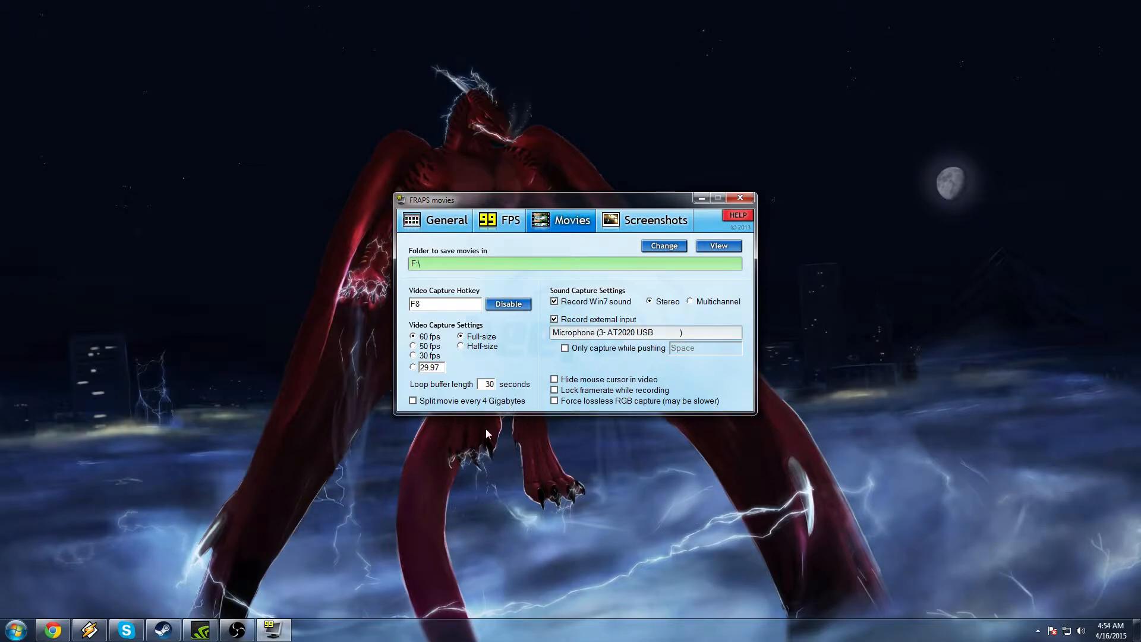
{"action": "mouse_move", "coordinate": [475, 451]}
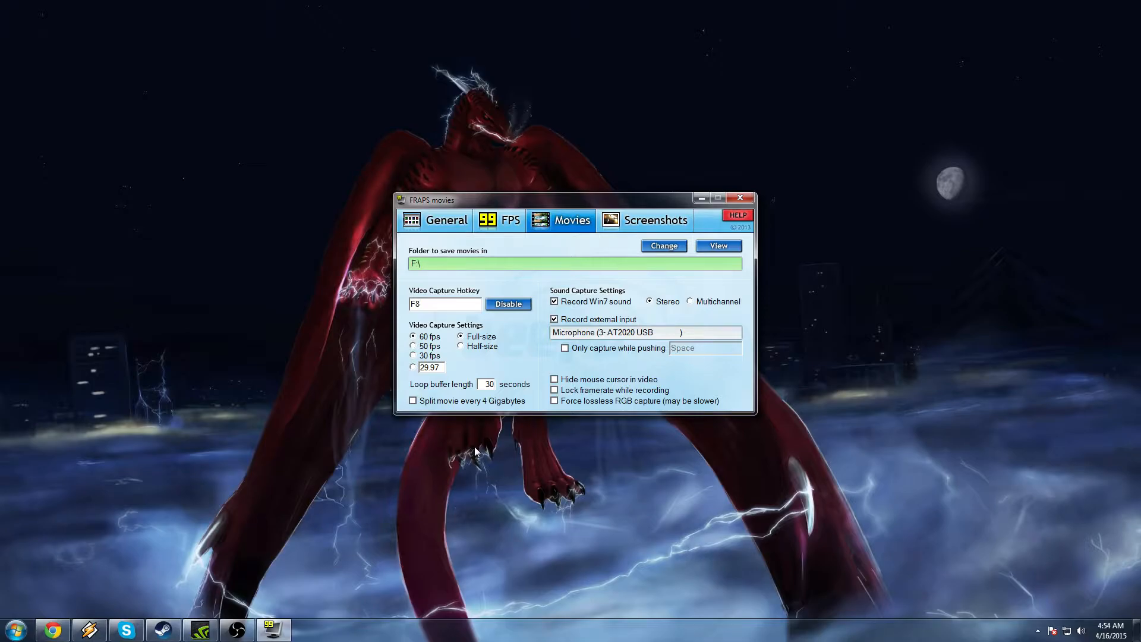
{"action": "mouse_move", "coordinate": [469, 283]}
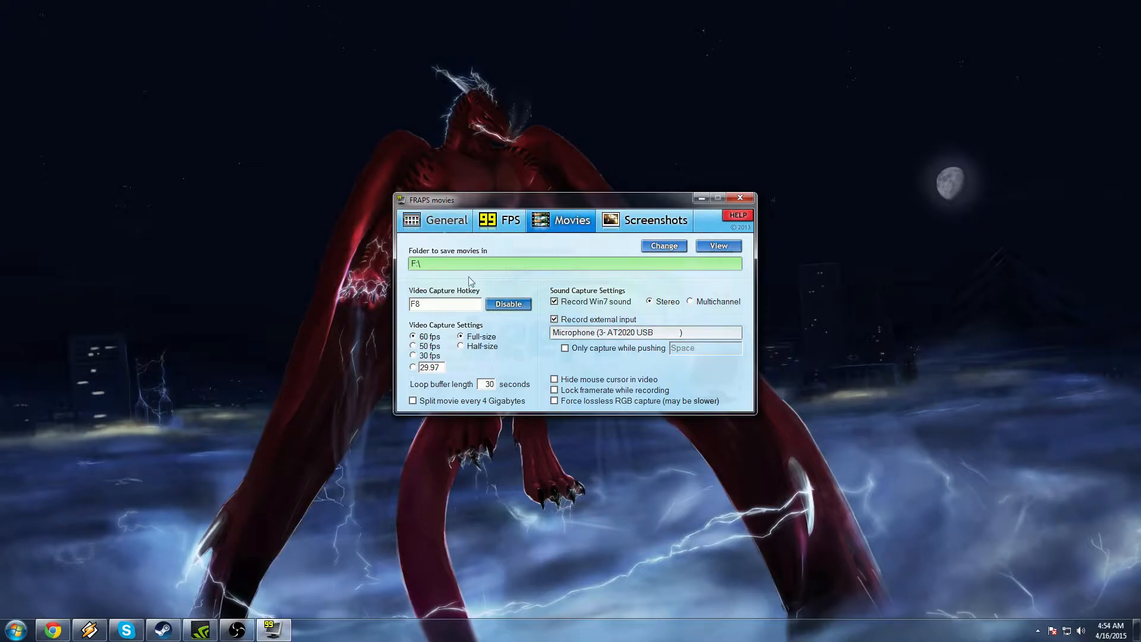
{"action": "left_click", "coordinate": [499, 220]}
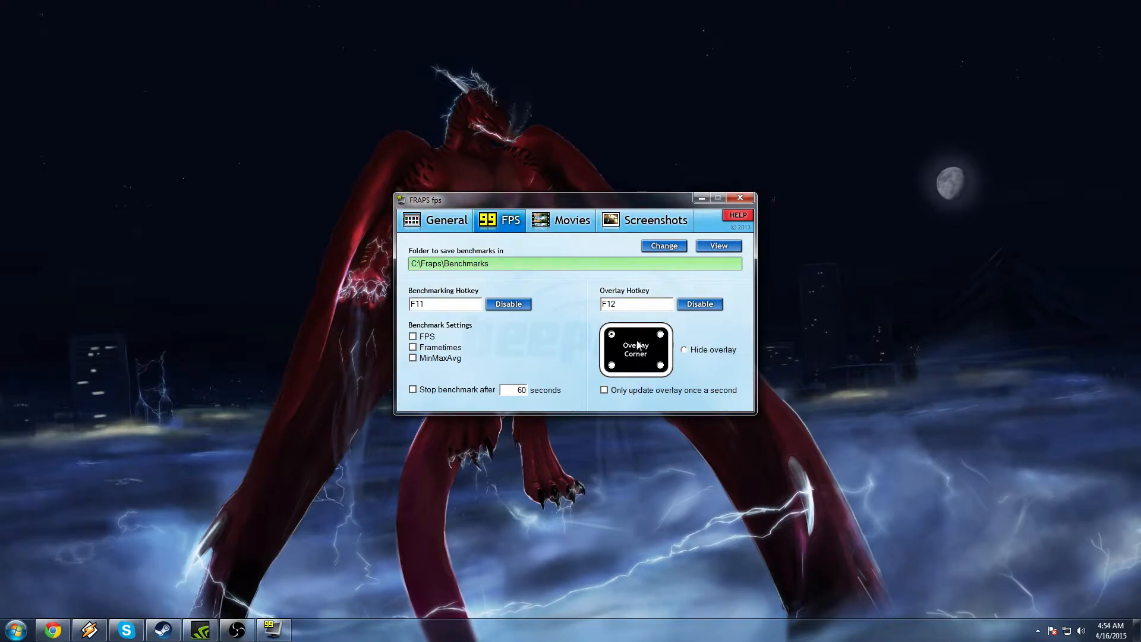
{"action": "left_click", "coordinate": [571, 220]}
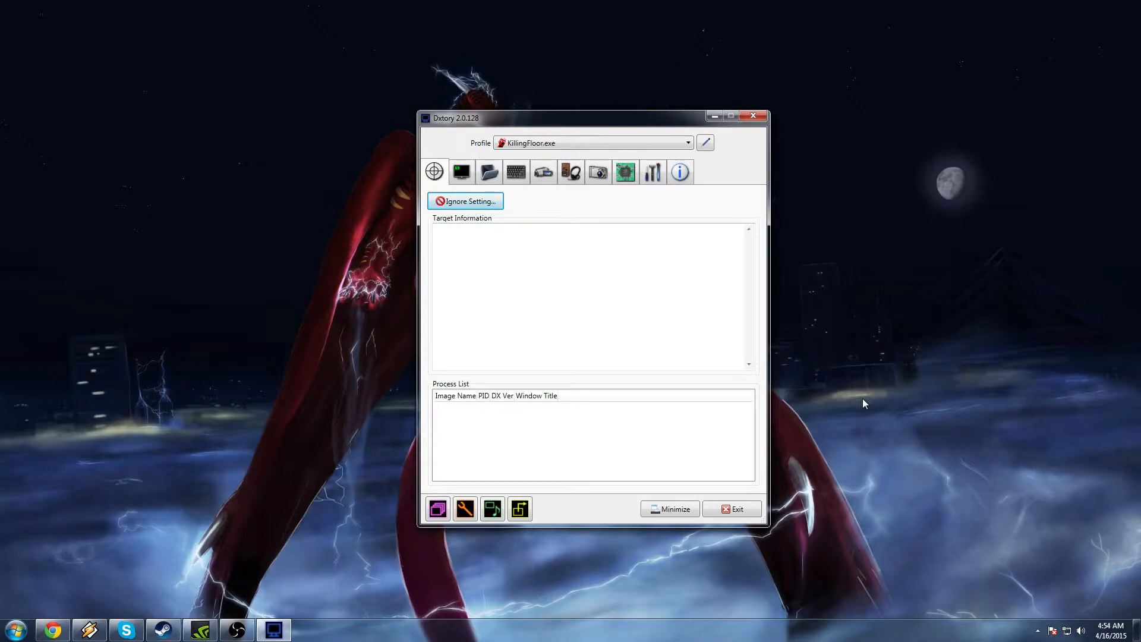
{"action": "mouse_move", "coordinate": [493, 220]}
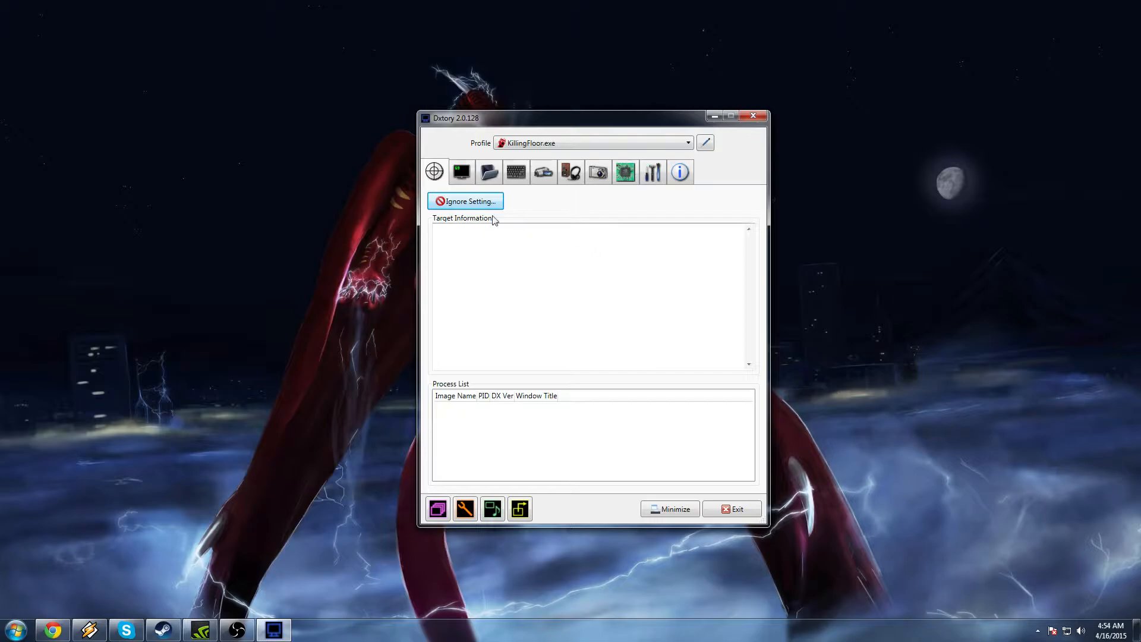
Step: Try top-right and bottom-left status overlay positions, then show the movie save folders
{"action": "left_click", "coordinate": [461, 171]}
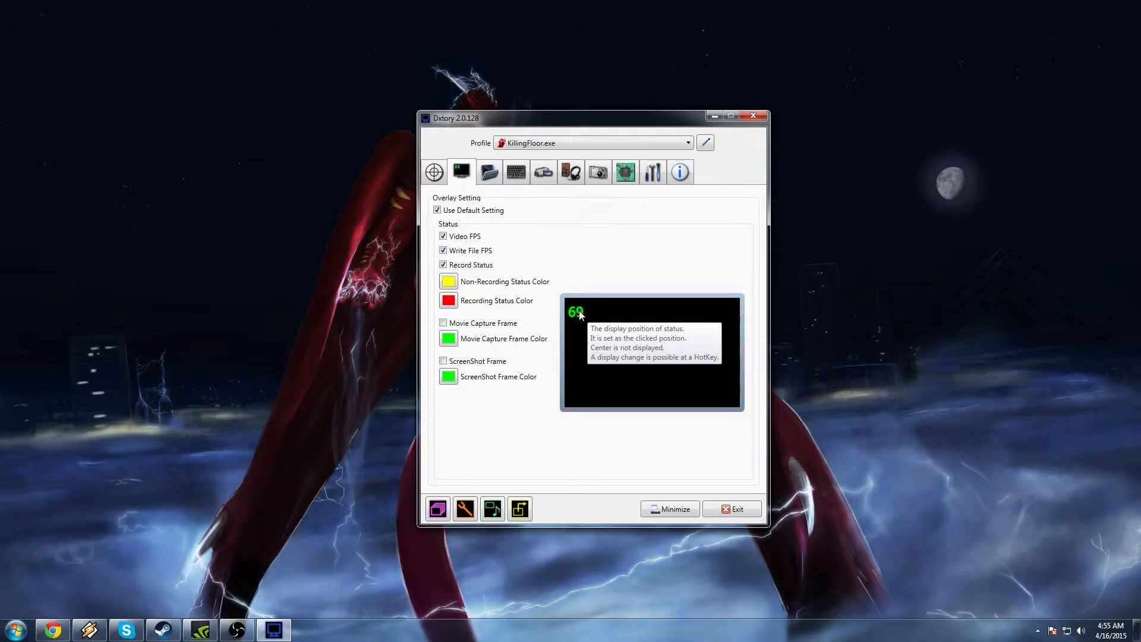
{"action": "left_click", "coordinate": [726, 312]}
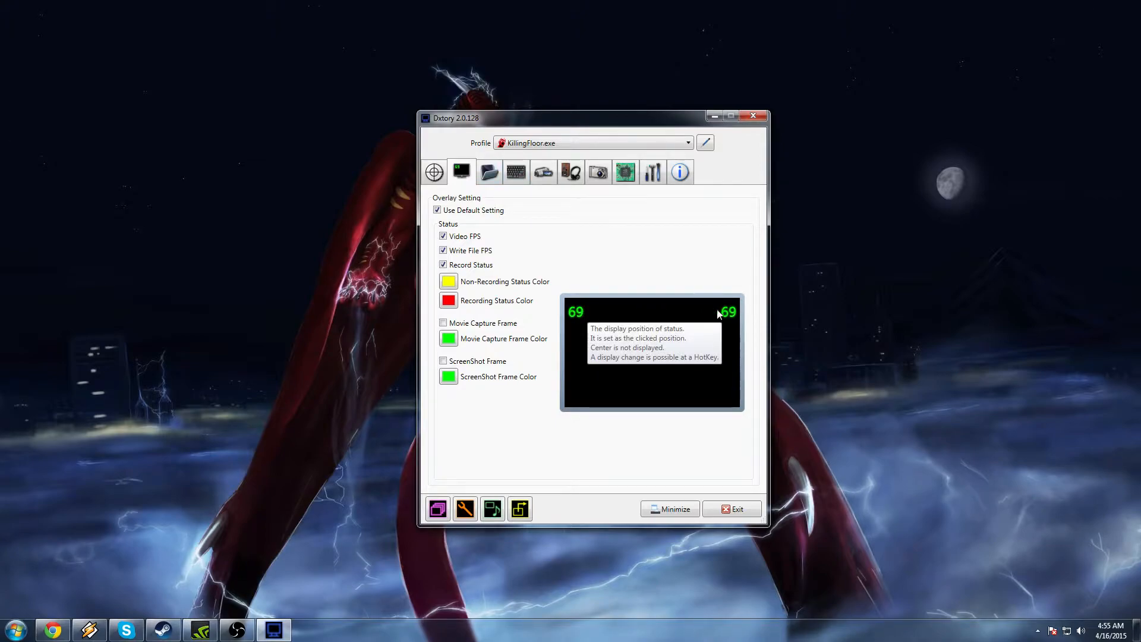
{"action": "left_click", "coordinate": [571, 398]}
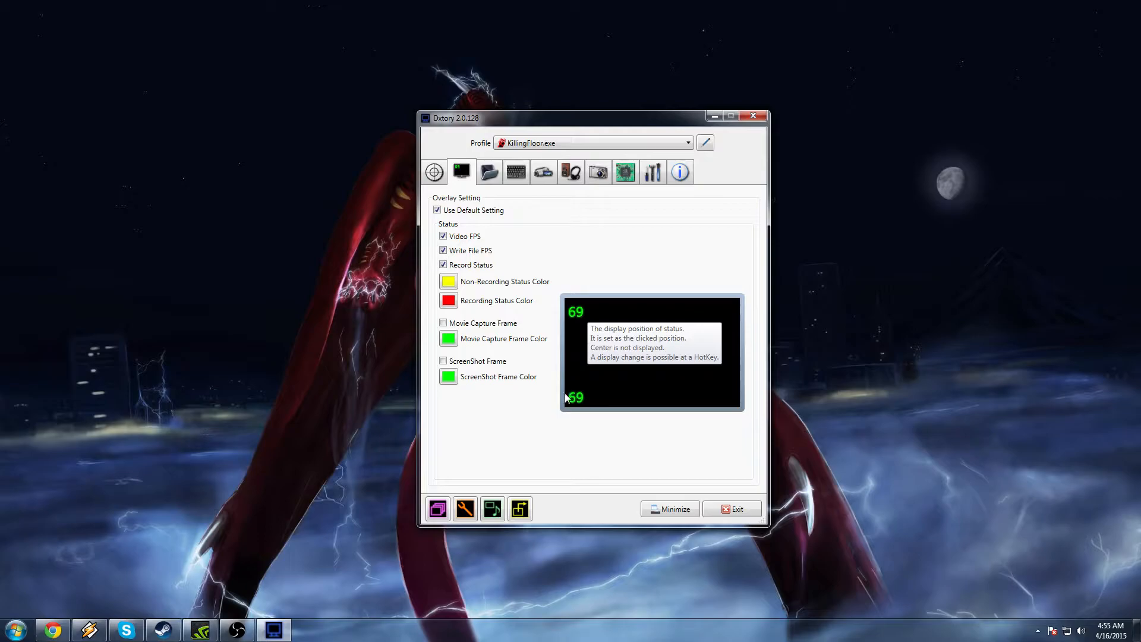
{"action": "mouse_move", "coordinate": [932, 281]}
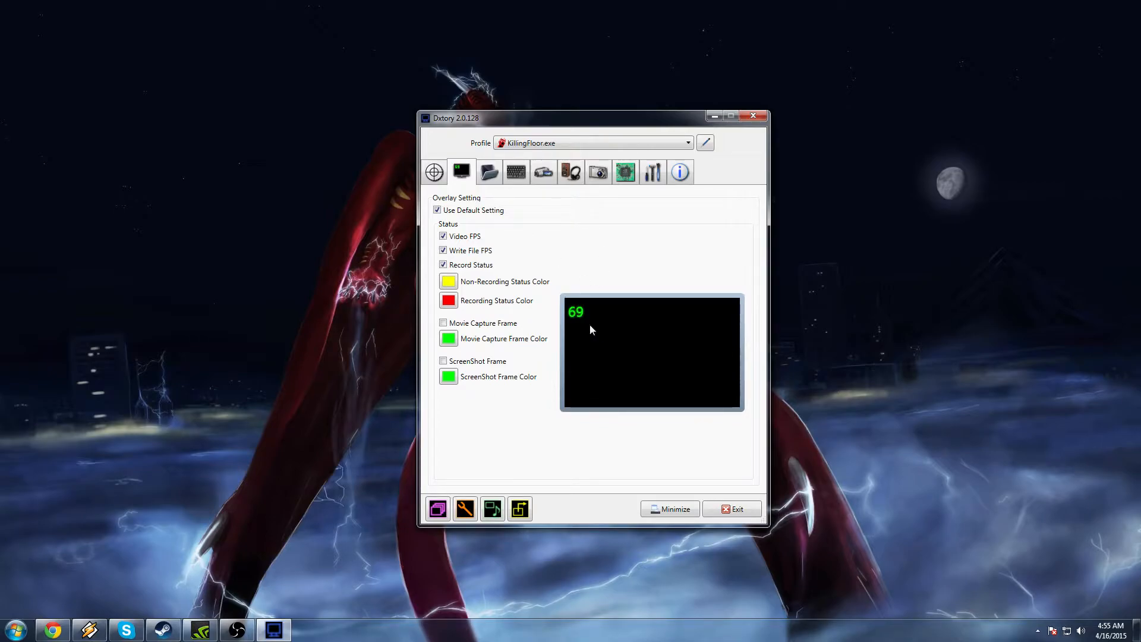
{"action": "mouse_move", "coordinate": [489, 172]}
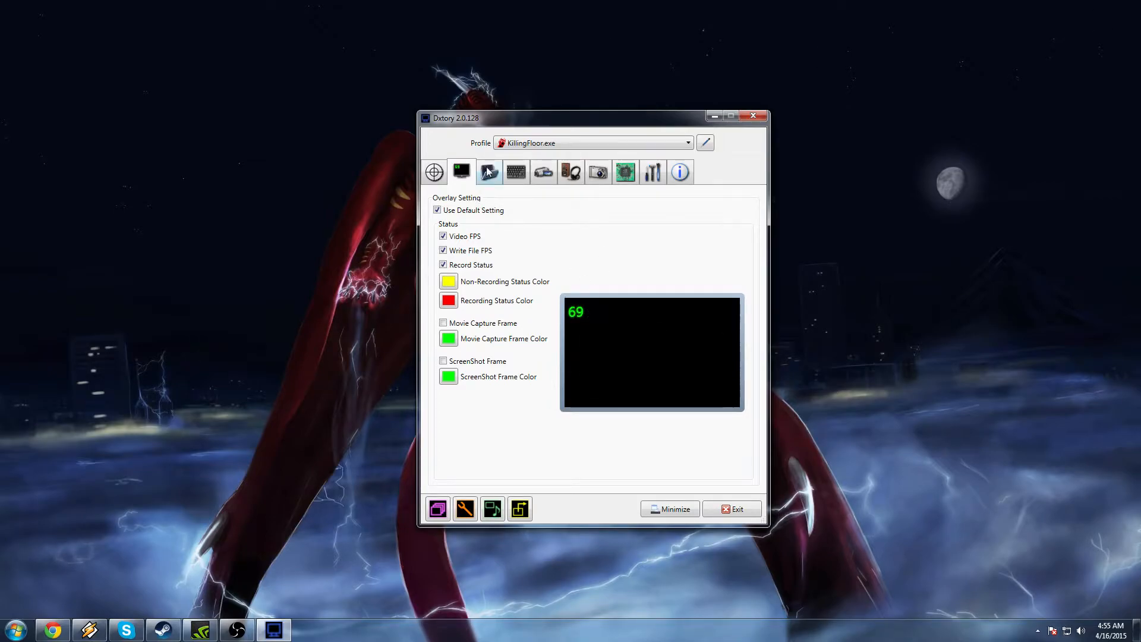
{"action": "left_click", "coordinate": [488, 172]}
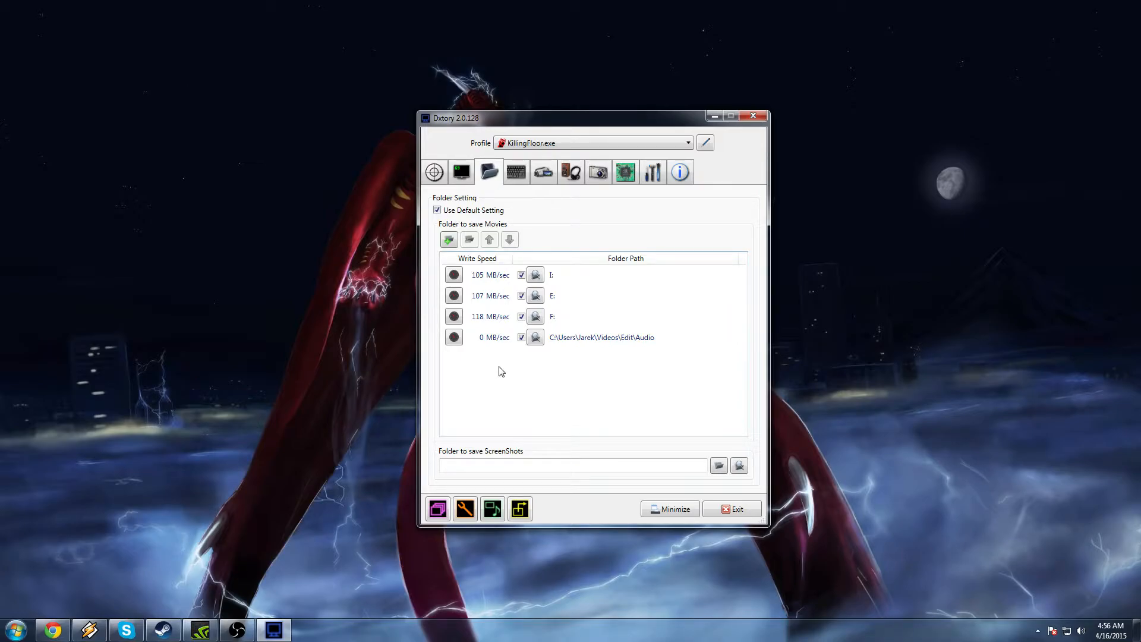
Step: Run the write-speed benchmark on drive F:, measuring 118 MB/sec, and accept the result
{"action": "left_click", "coordinate": [601, 336]}
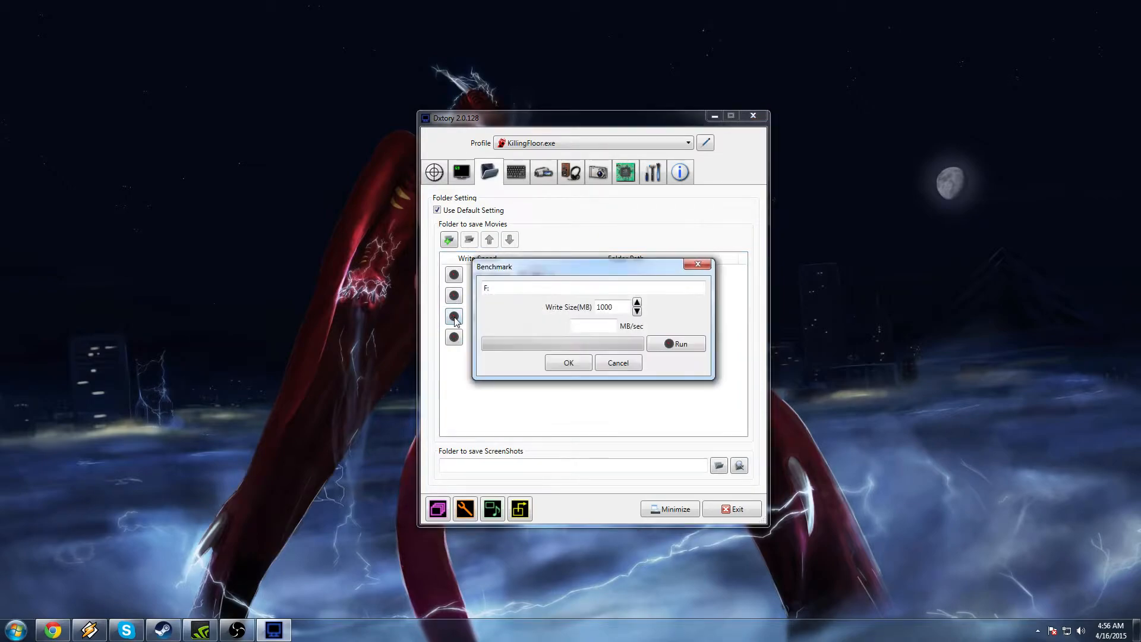
{"action": "left_click", "coordinate": [675, 344]}
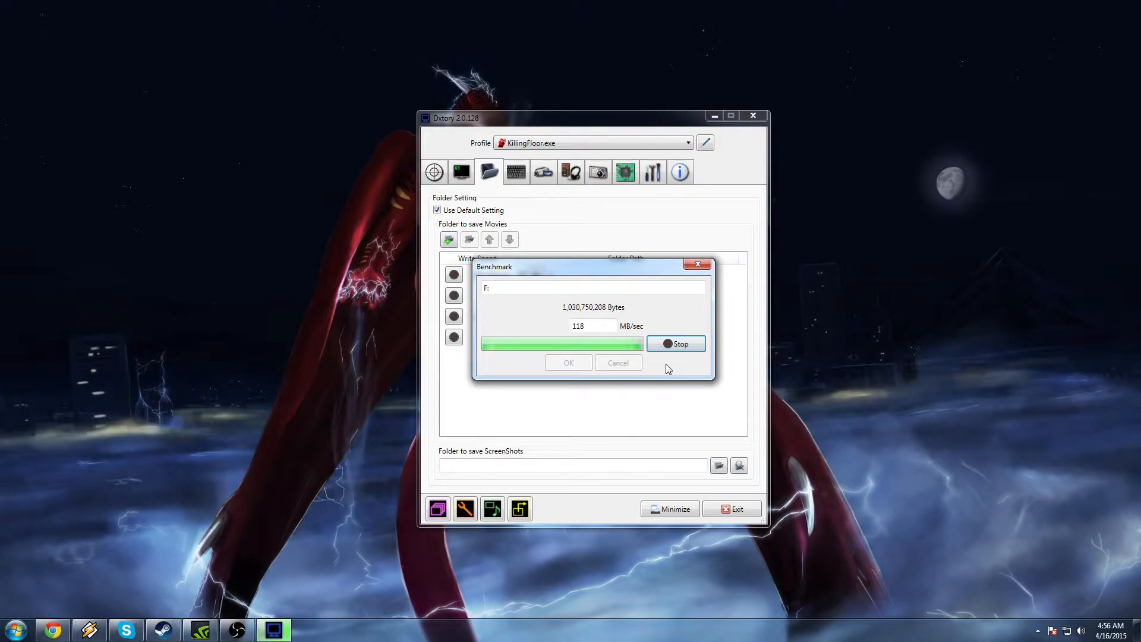
{"action": "left_click", "coordinate": [675, 343]}
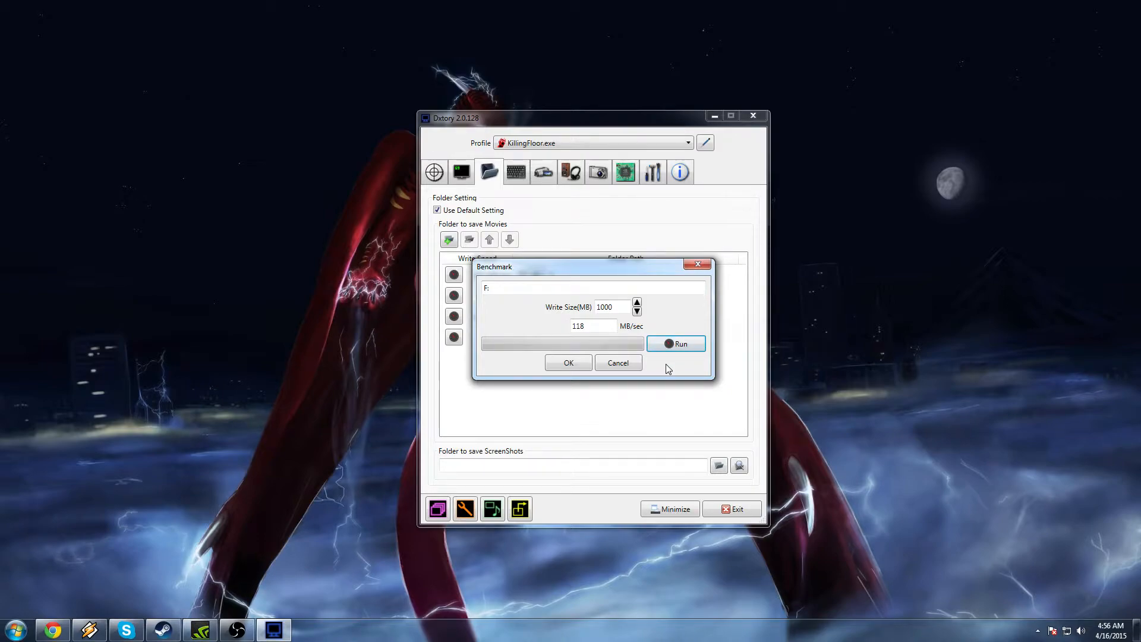
{"action": "left_click", "coordinate": [568, 363]}
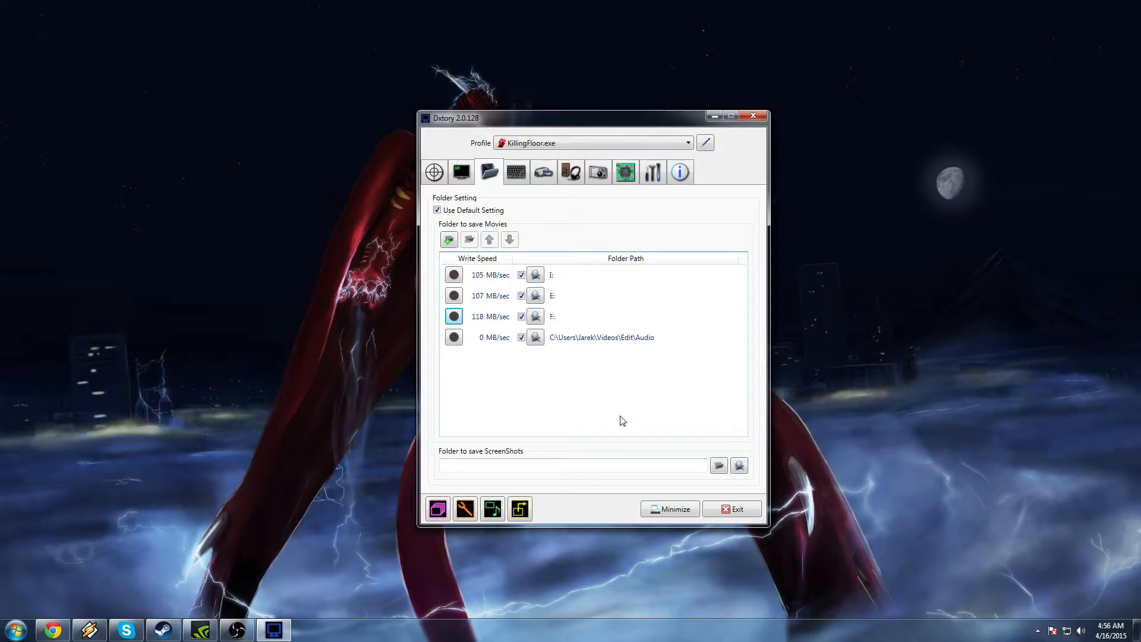
{"action": "mouse_move", "coordinate": [547, 226]}
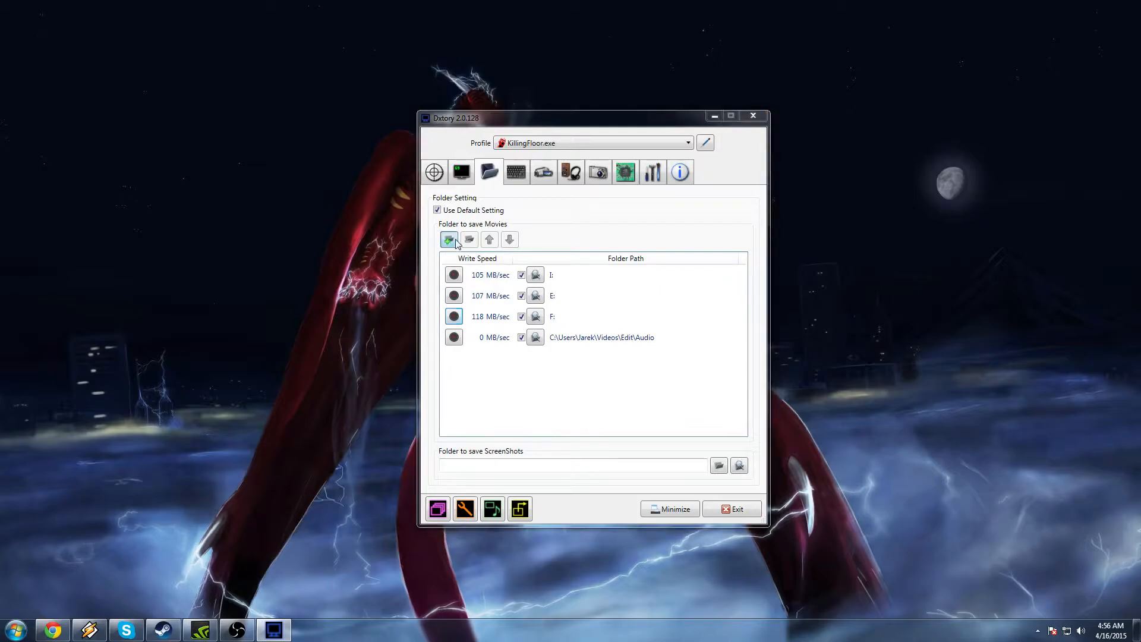
Step: Bring up Dxtory's hotkey settings
{"action": "left_click", "coordinate": [448, 239]}
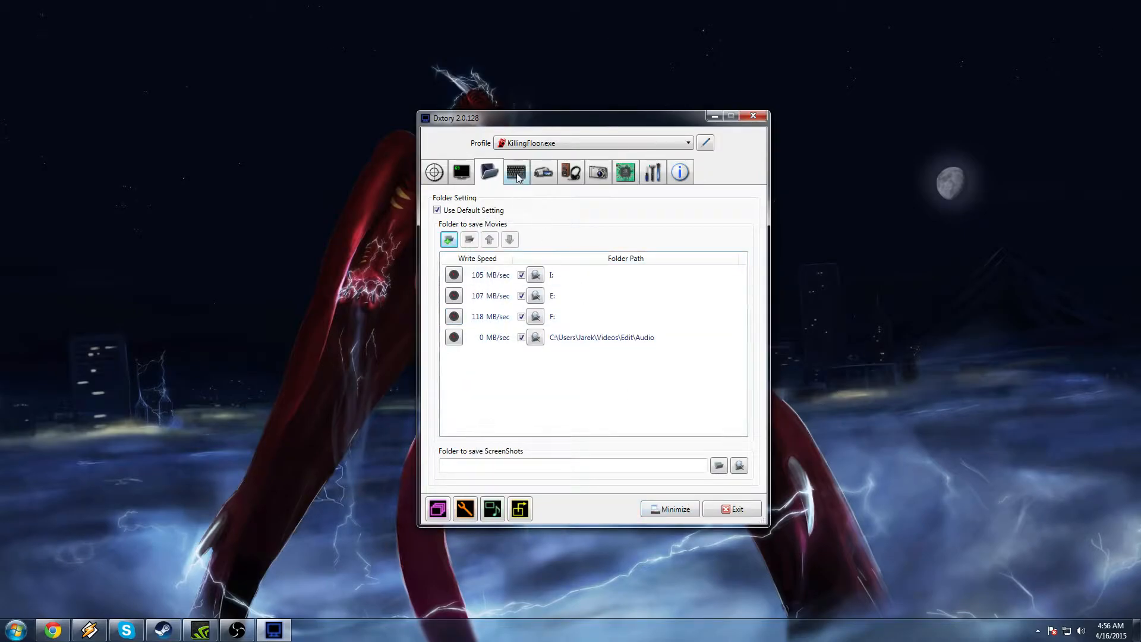
{"action": "left_click", "coordinate": [516, 171]}
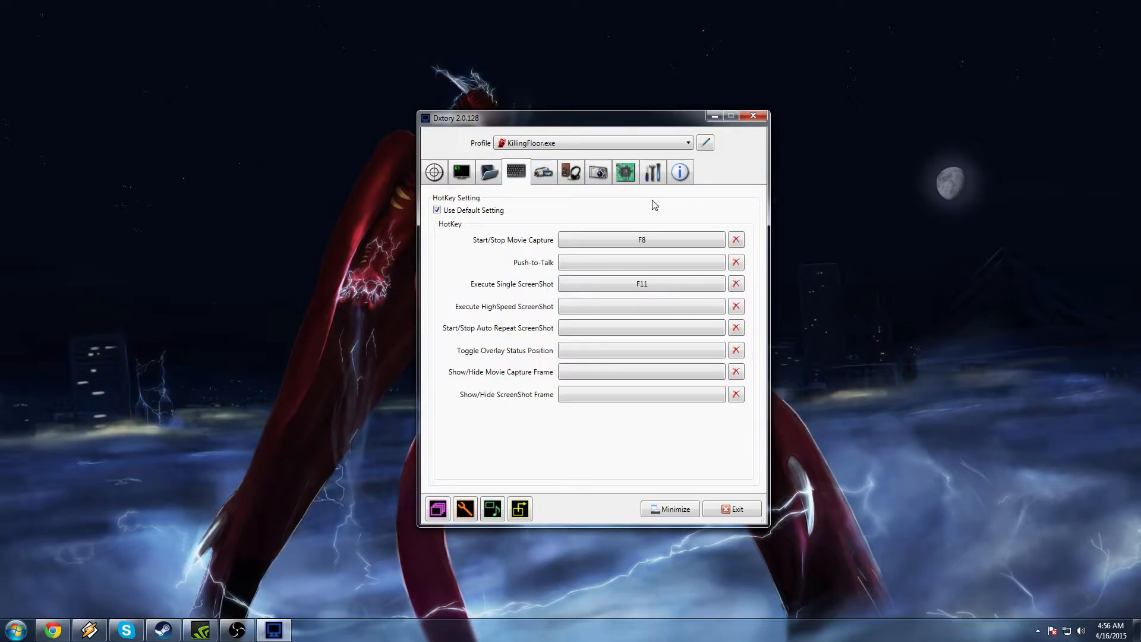
{"action": "left_click", "coordinate": [640, 239]}
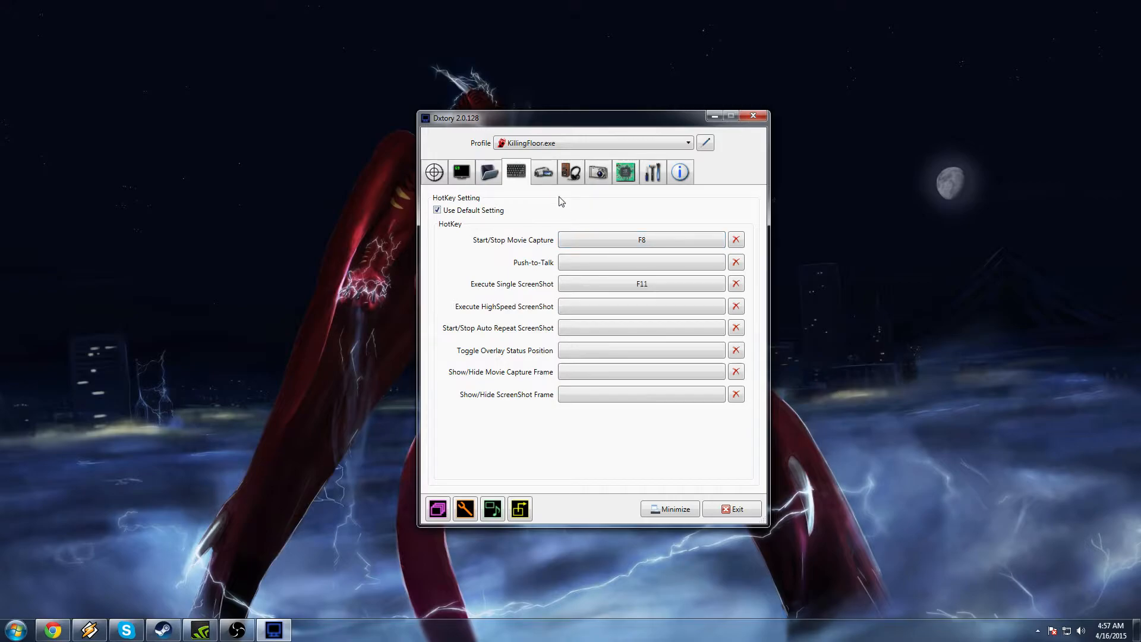
Step: Show Dxtory's movie settings with the Lagarith Lossless codec at 60 fps
{"action": "left_click", "coordinate": [543, 172]}
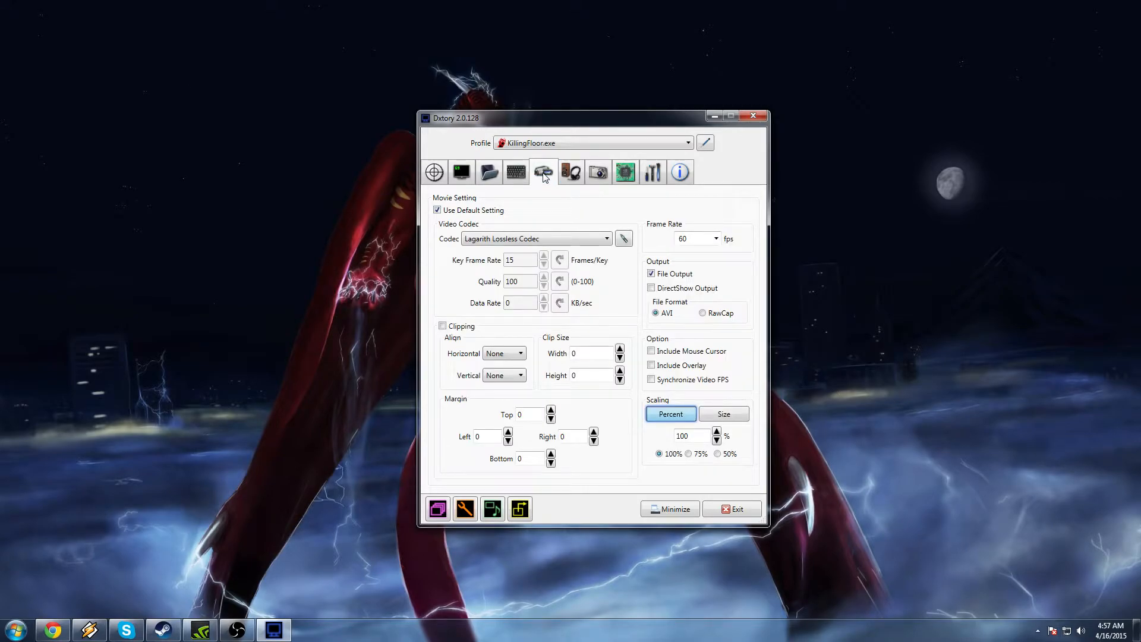
{"action": "mouse_move", "coordinate": [546, 183]}
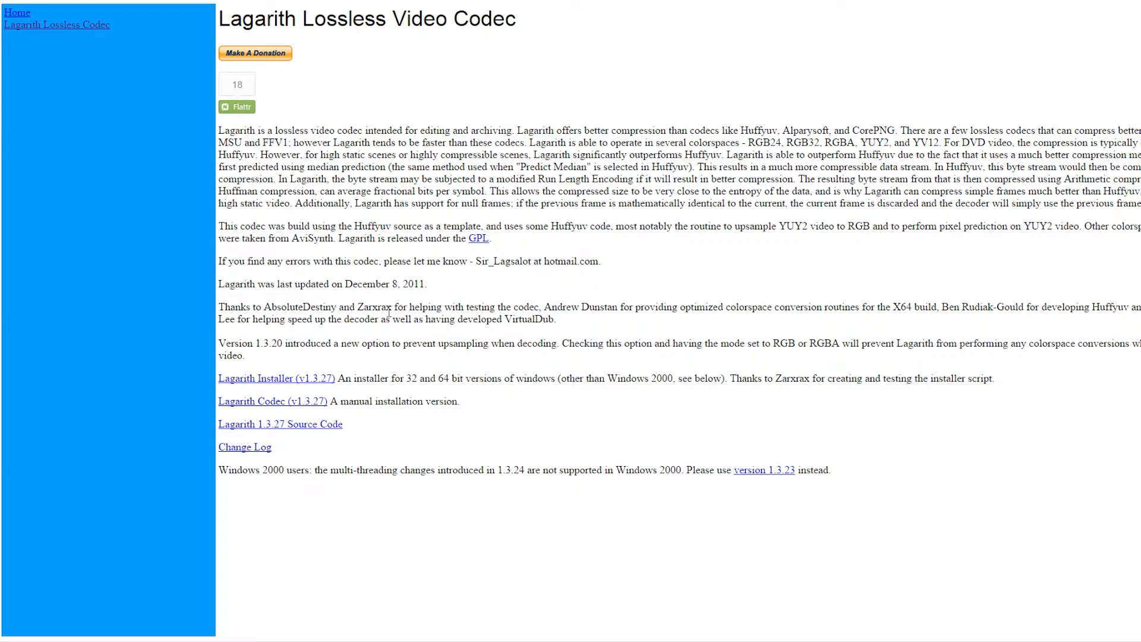
Step: Download the Lagarith installer in Chrome, run it past the security warning, then cancel setup
{"action": "left_click", "coordinate": [276, 378]}
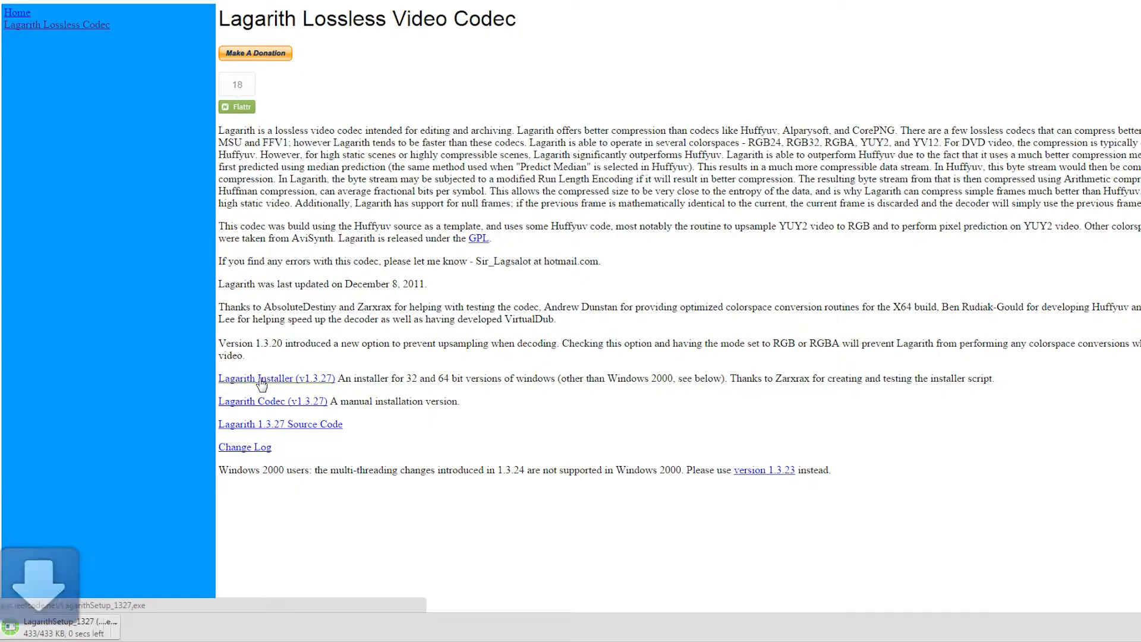
{"action": "left_click", "coordinate": [69, 626]}
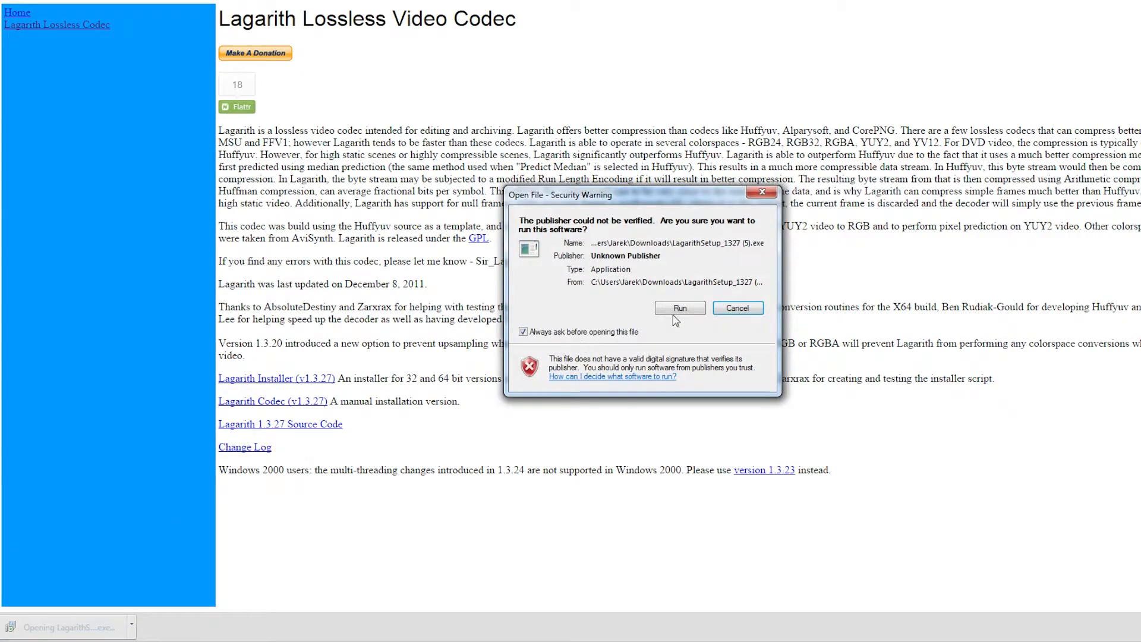
{"action": "left_click", "coordinate": [678, 306]}
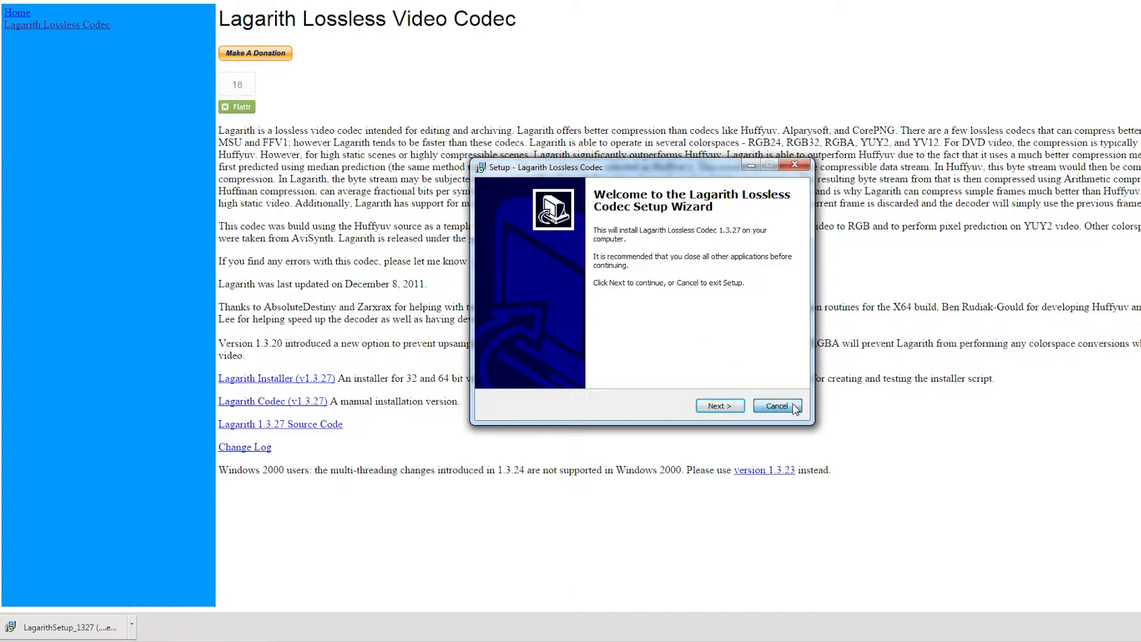
{"action": "left_click", "coordinate": [776, 405]}
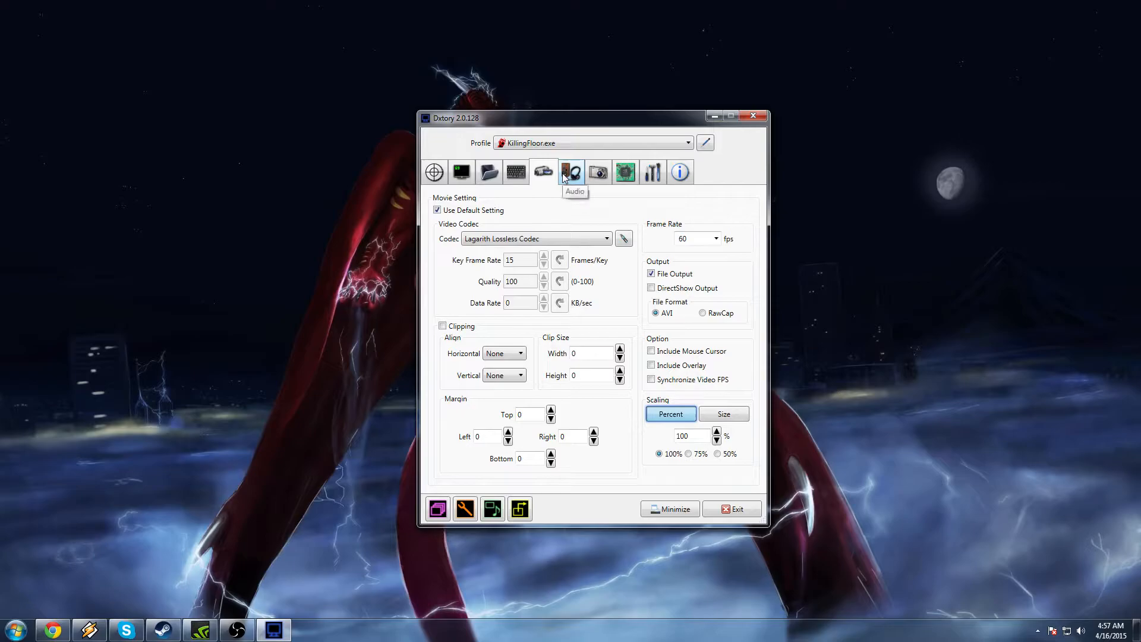
{"action": "left_click", "coordinate": [606, 238]}
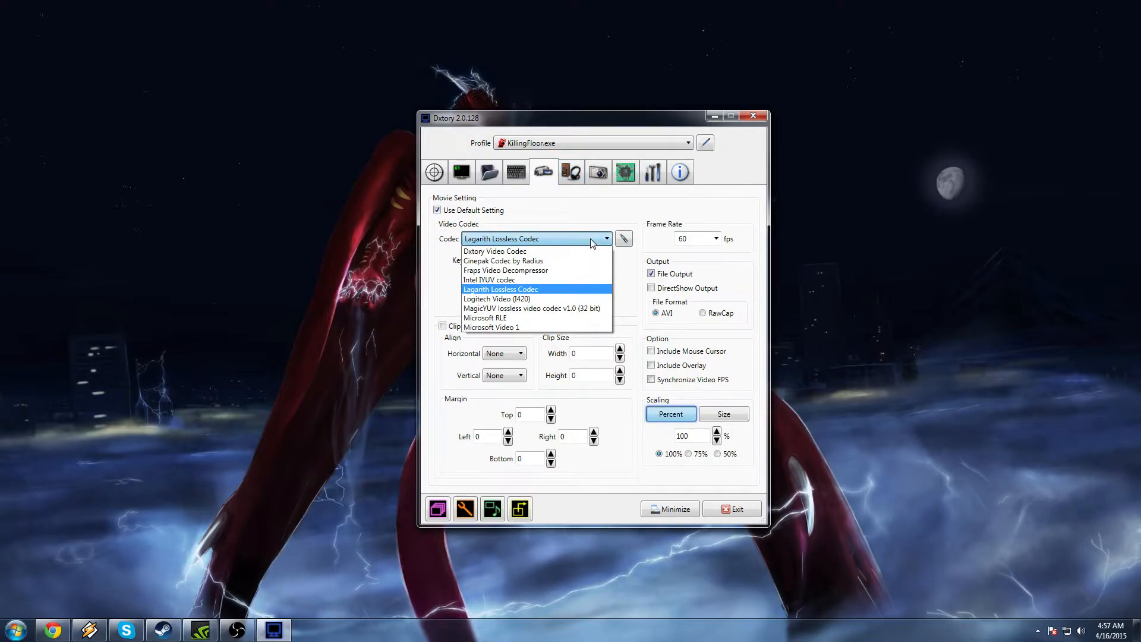
{"action": "left_click", "coordinate": [500, 289]}
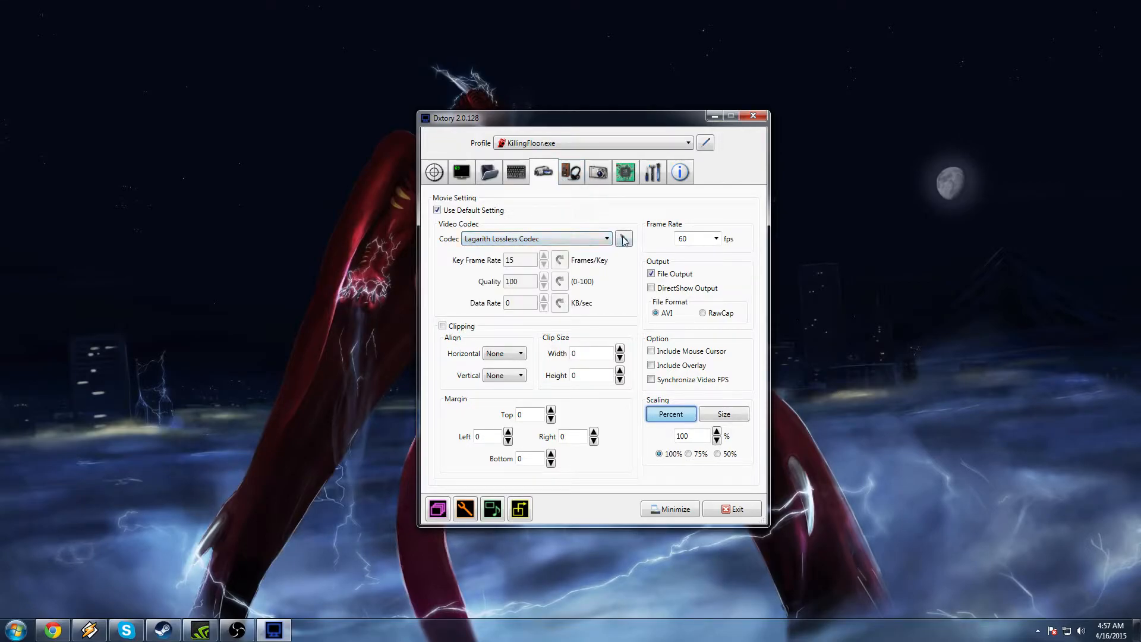
{"action": "mouse_move", "coordinate": [623, 239]}
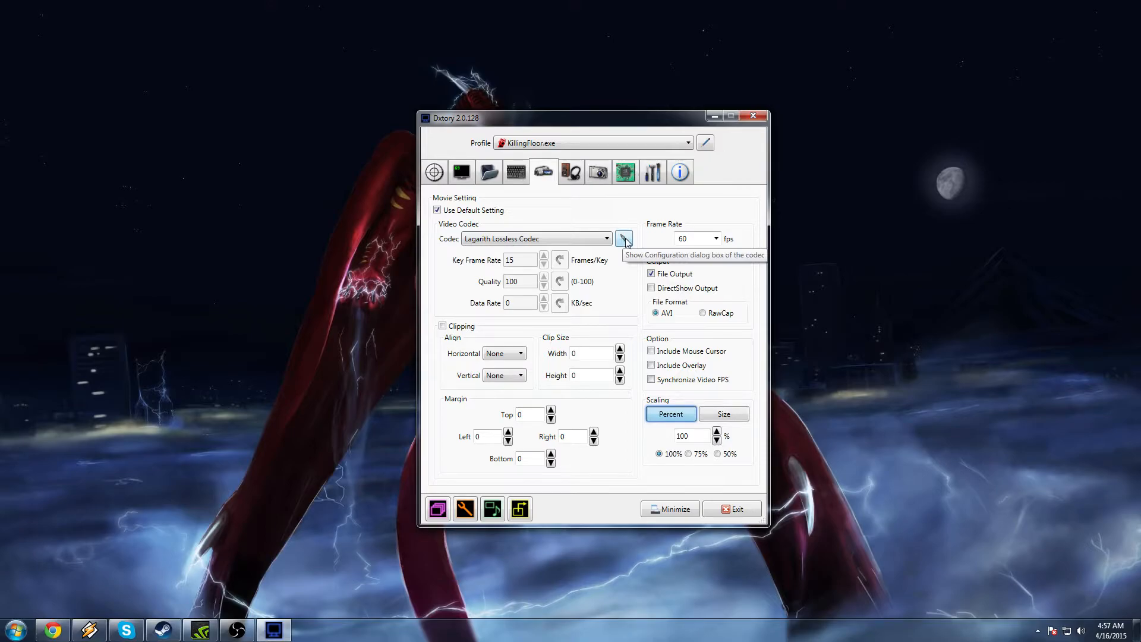
{"action": "left_click", "coordinate": [623, 239]}
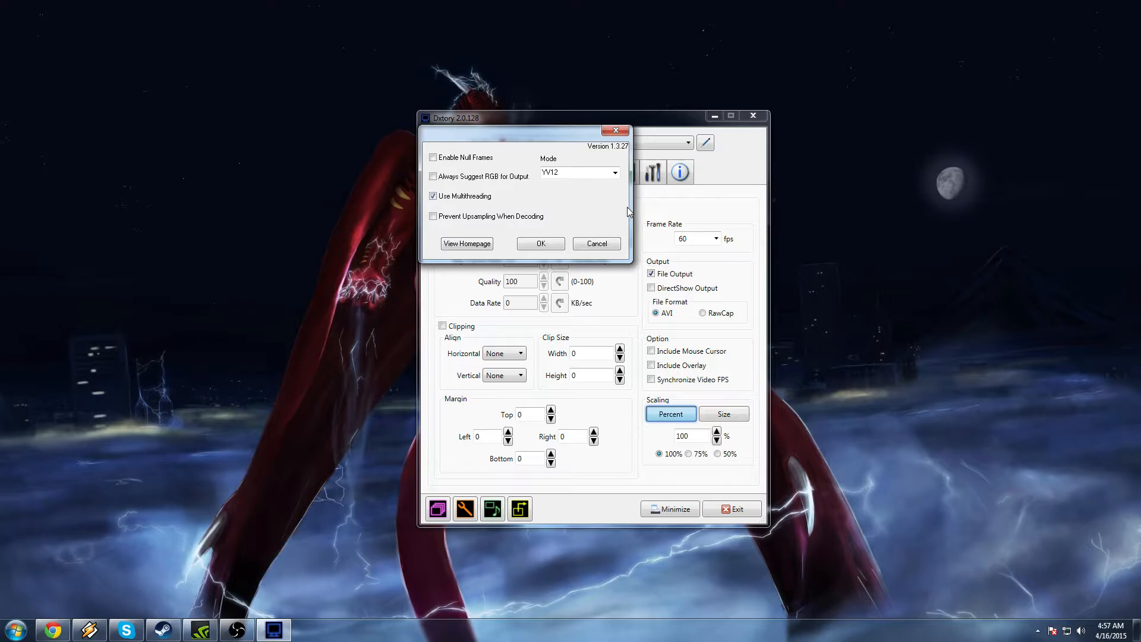
{"action": "mouse_move", "coordinate": [487, 202]}
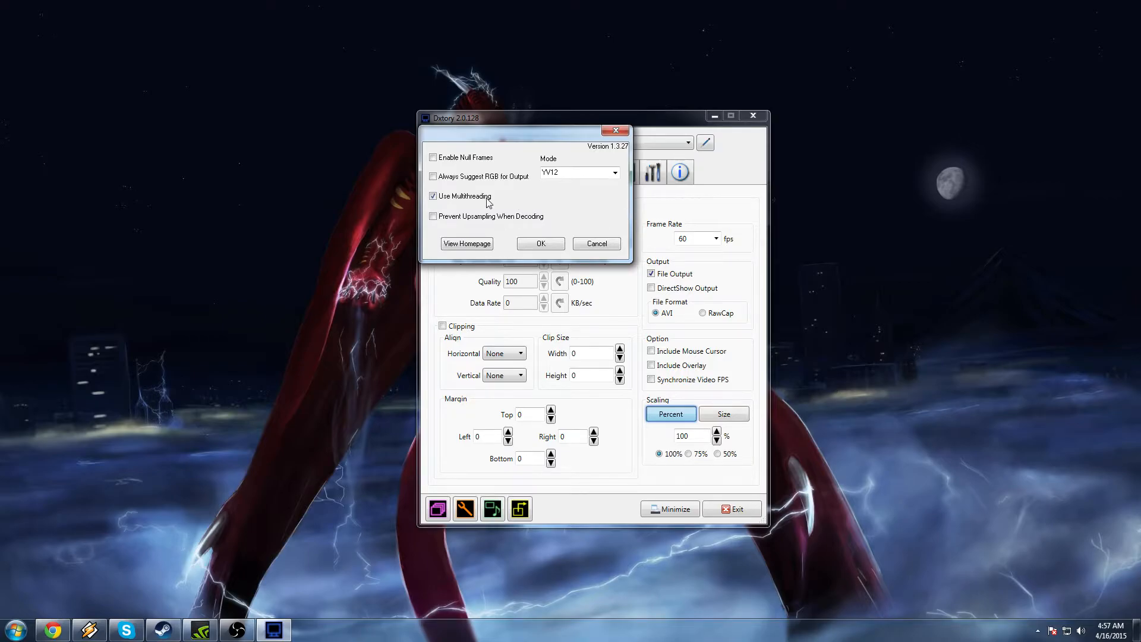
{"action": "mouse_move", "coordinate": [586, 203]}
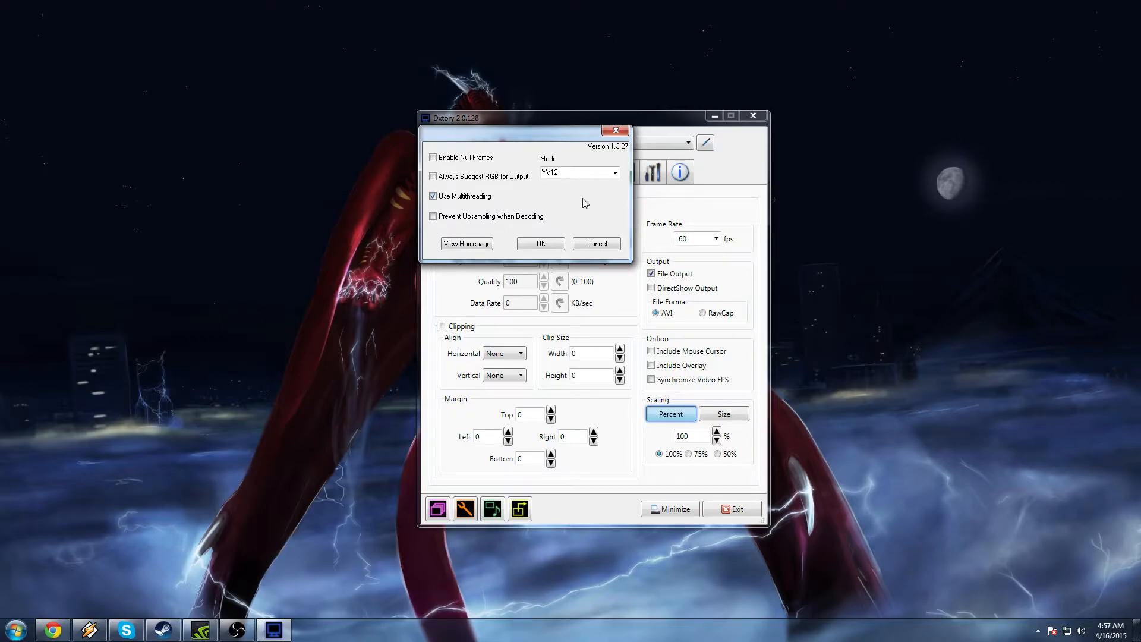
{"action": "mouse_move", "coordinate": [584, 211]}
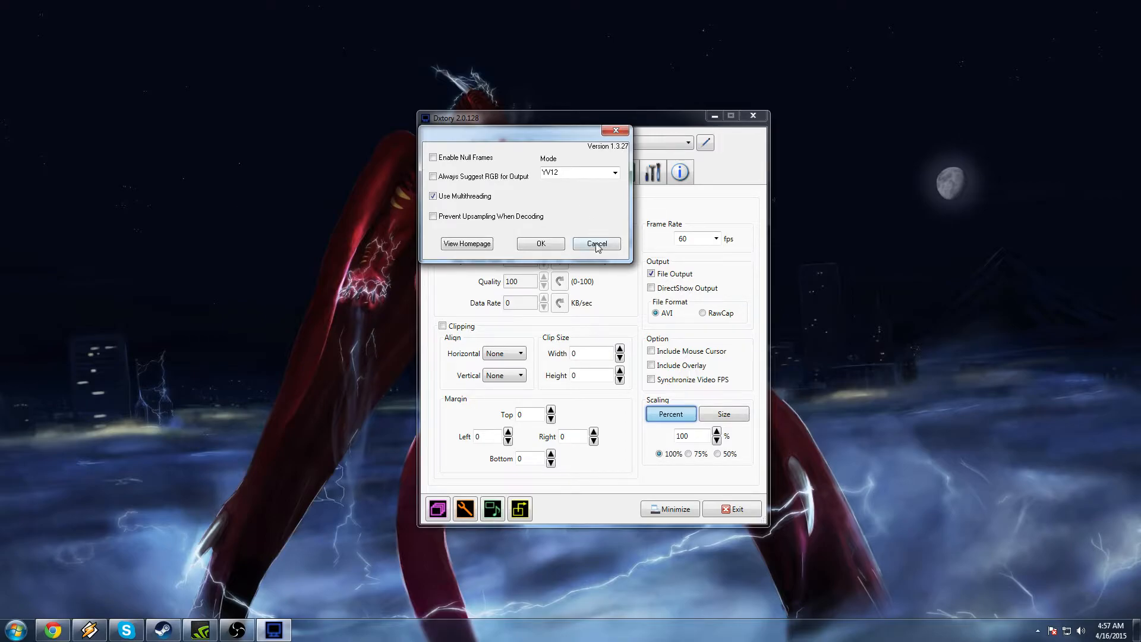
{"action": "left_click", "coordinate": [595, 242]}
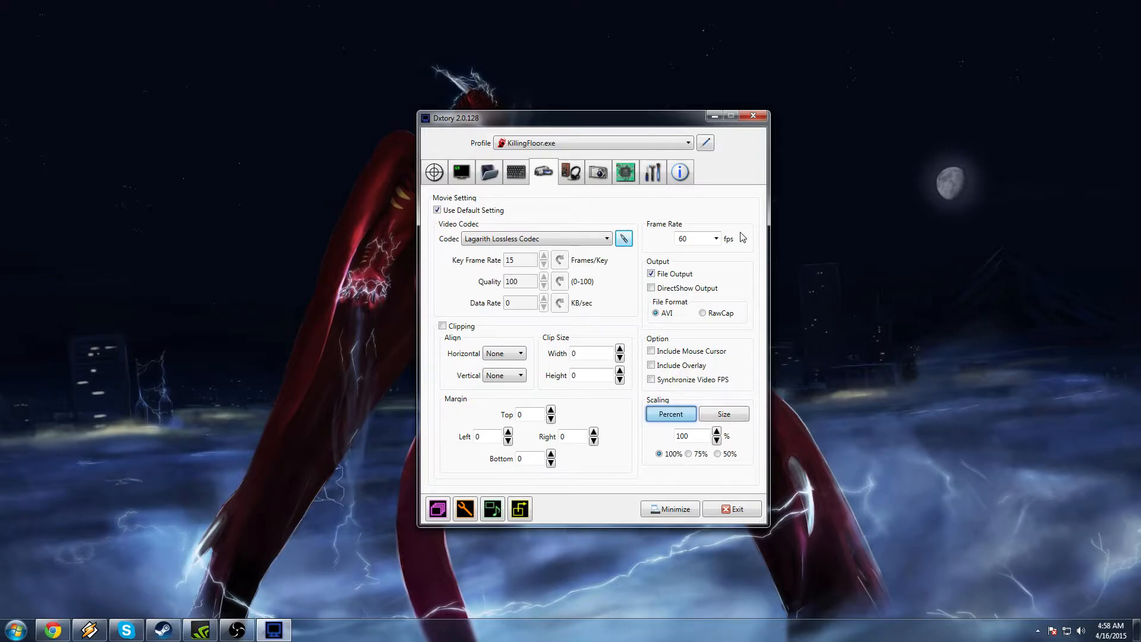
{"action": "mouse_move", "coordinate": [725, 303]}
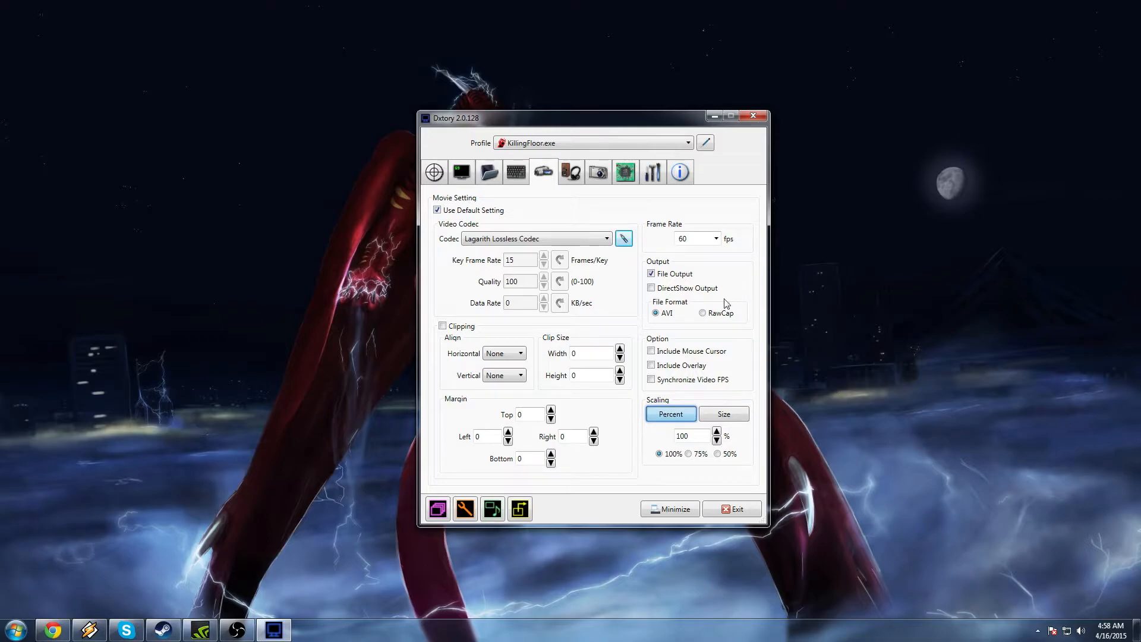
{"action": "mouse_move", "coordinate": [653, 274]}
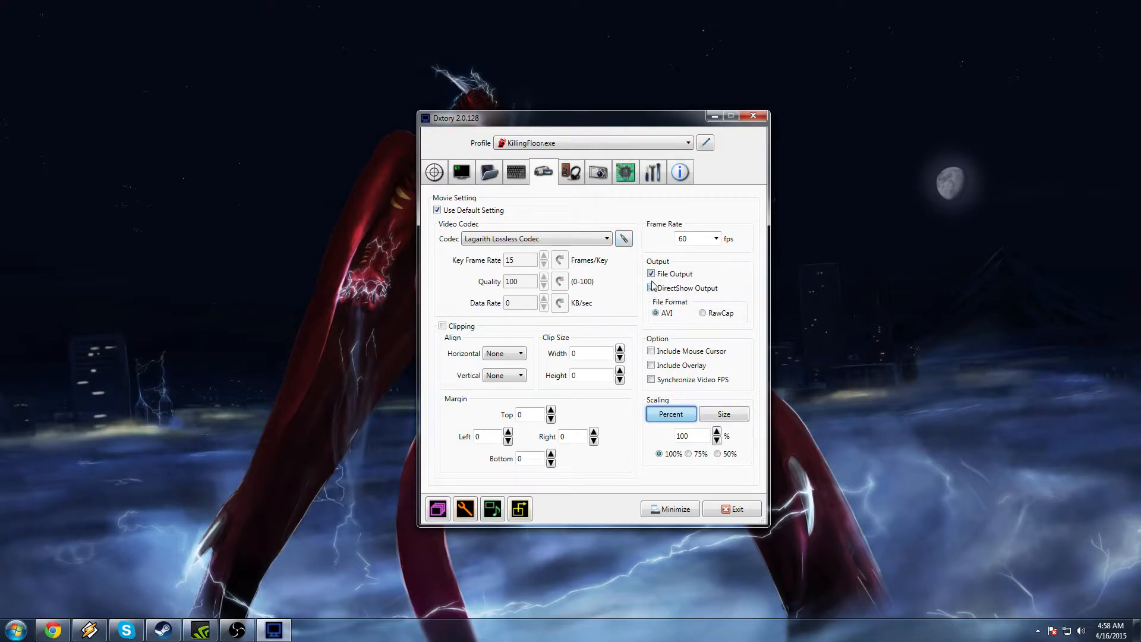
Step: Leave DirectShow output off, choose the RawCap file format, then show the save folders
{"action": "left_click", "coordinate": [651, 288]}
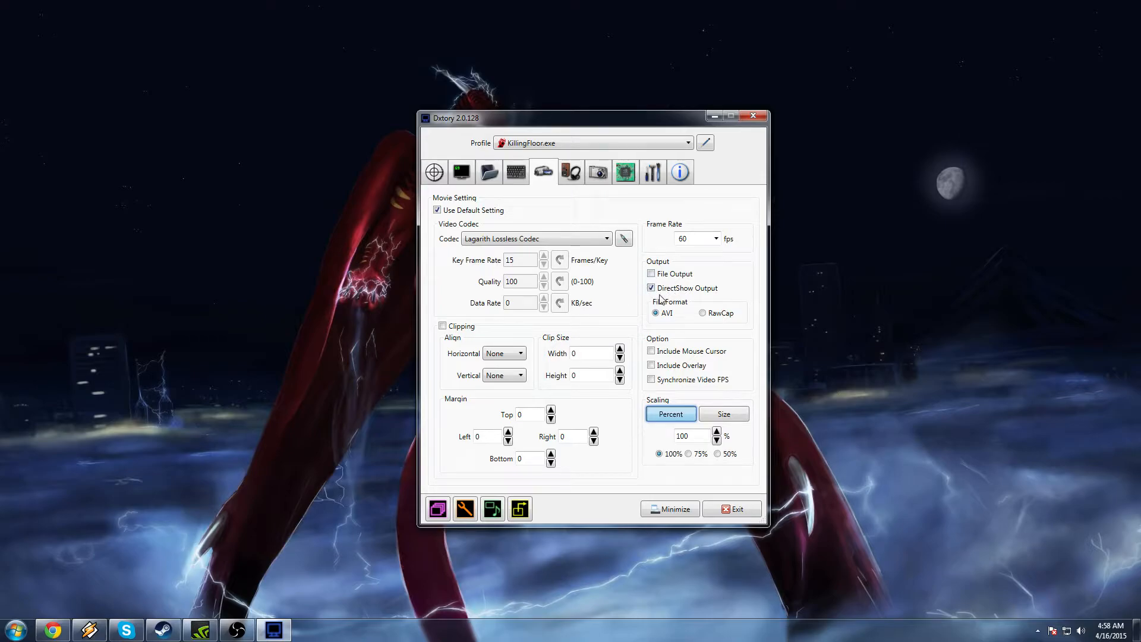
{"action": "mouse_move", "coordinate": [731, 294]}
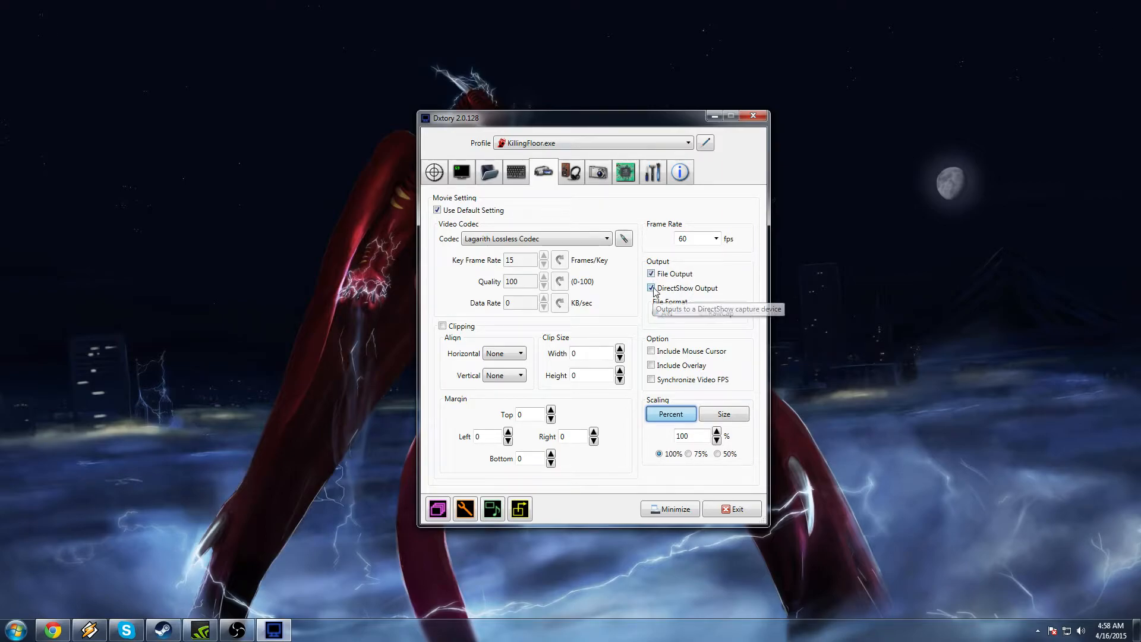
{"action": "left_click", "coordinate": [650, 288]}
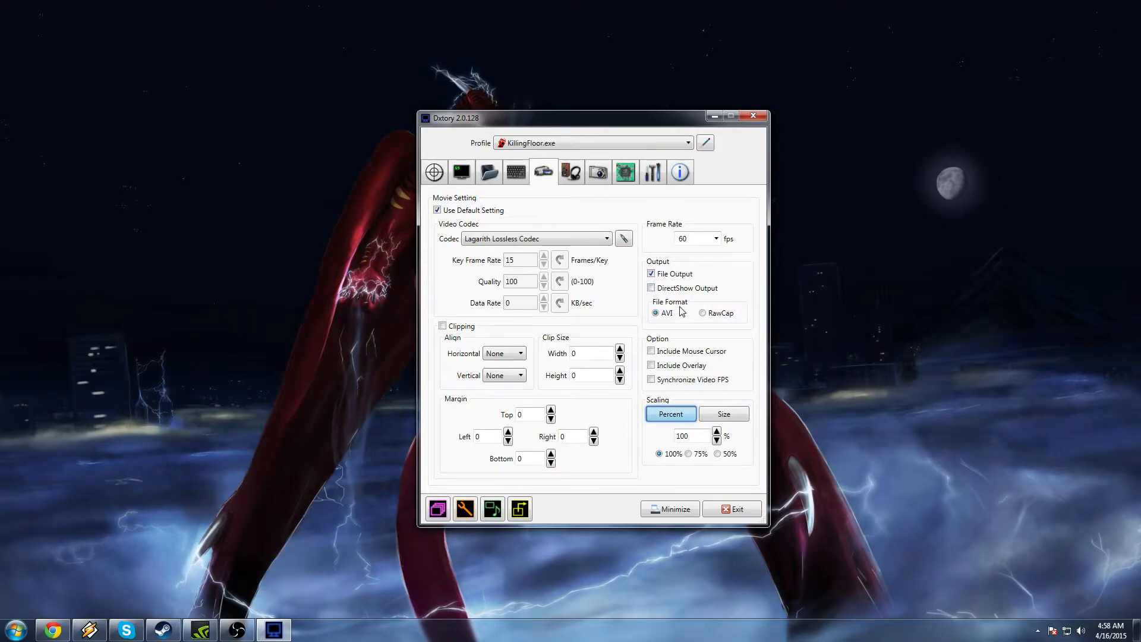
{"action": "mouse_move", "coordinate": [657, 313]}
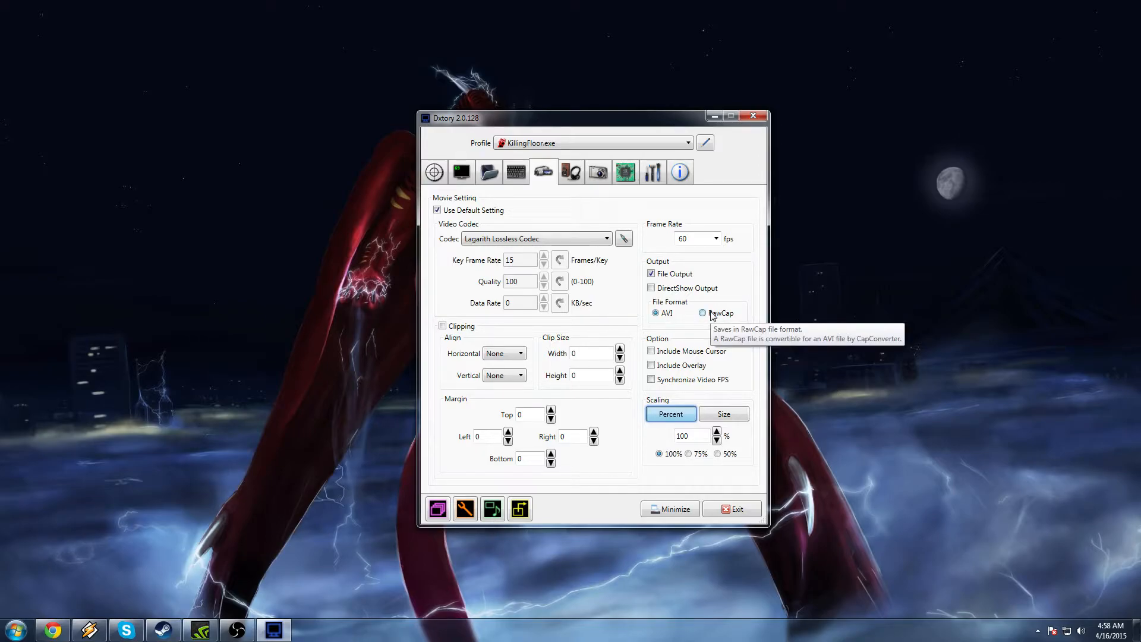
{"action": "mouse_move", "coordinate": [724, 316]}
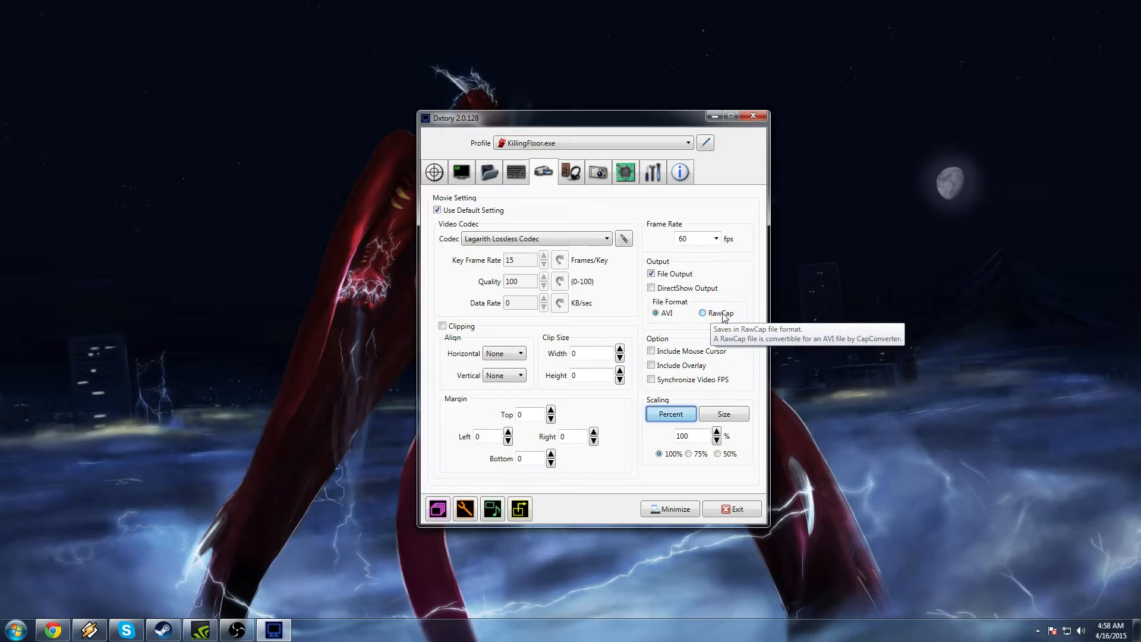
{"action": "left_click", "coordinate": [703, 312]}
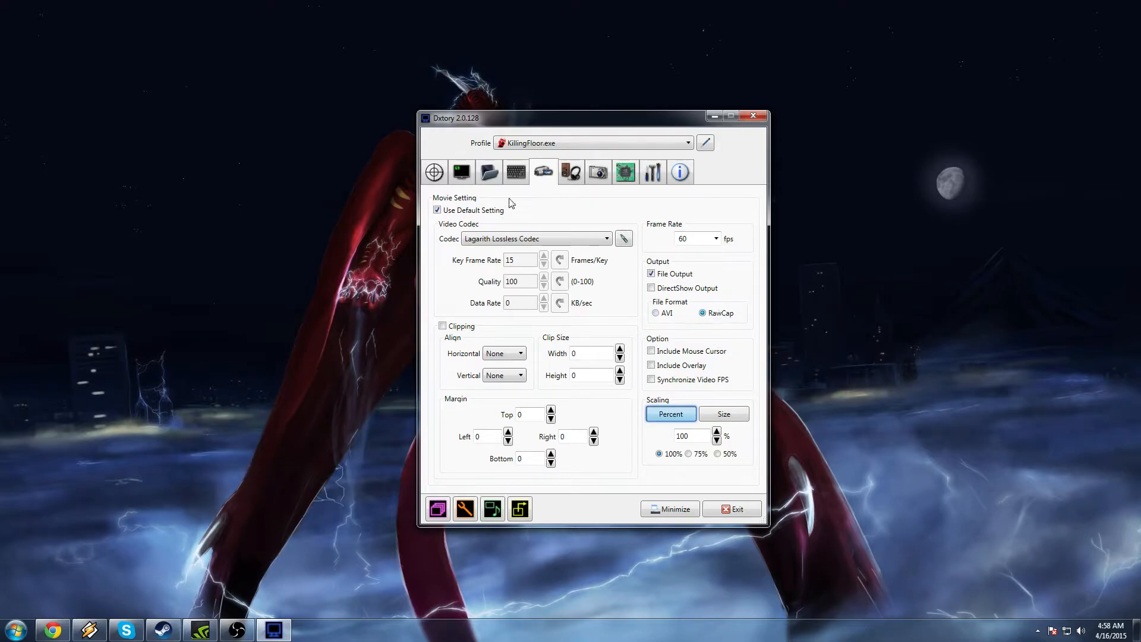
{"action": "left_click", "coordinate": [488, 172]}
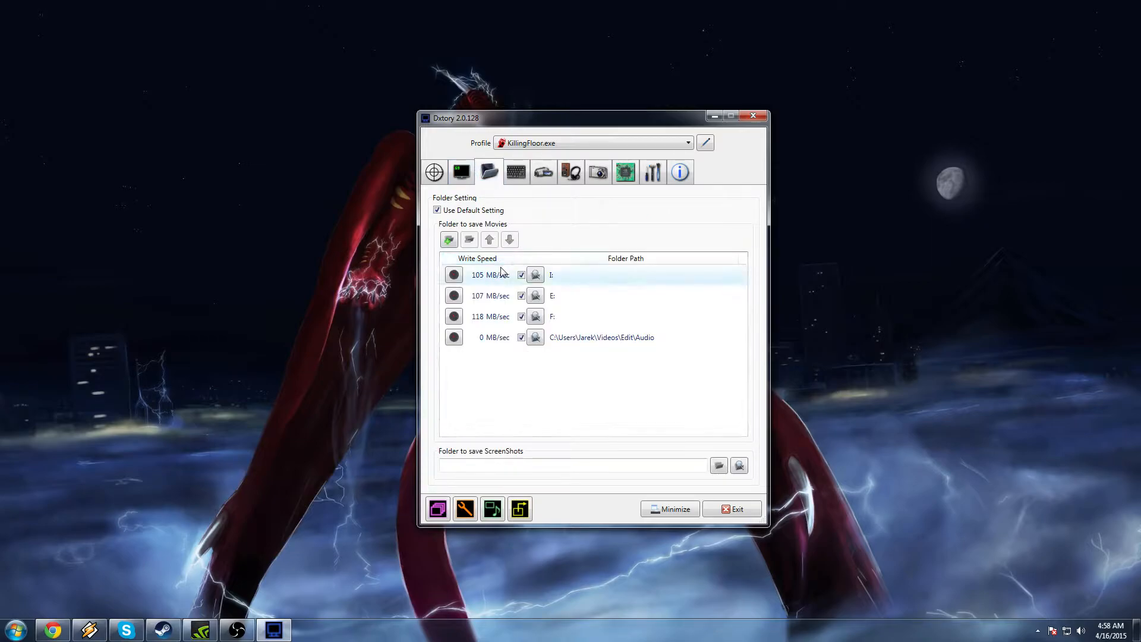
{"action": "left_click", "coordinate": [552, 316]}
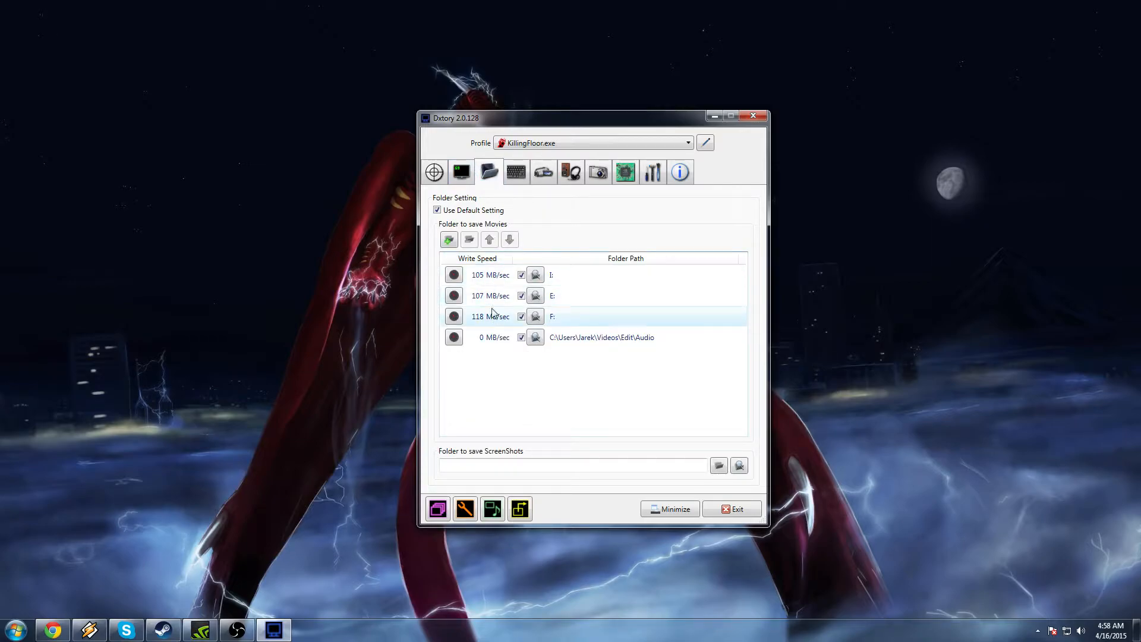
{"action": "left_click", "coordinate": [438, 509]}
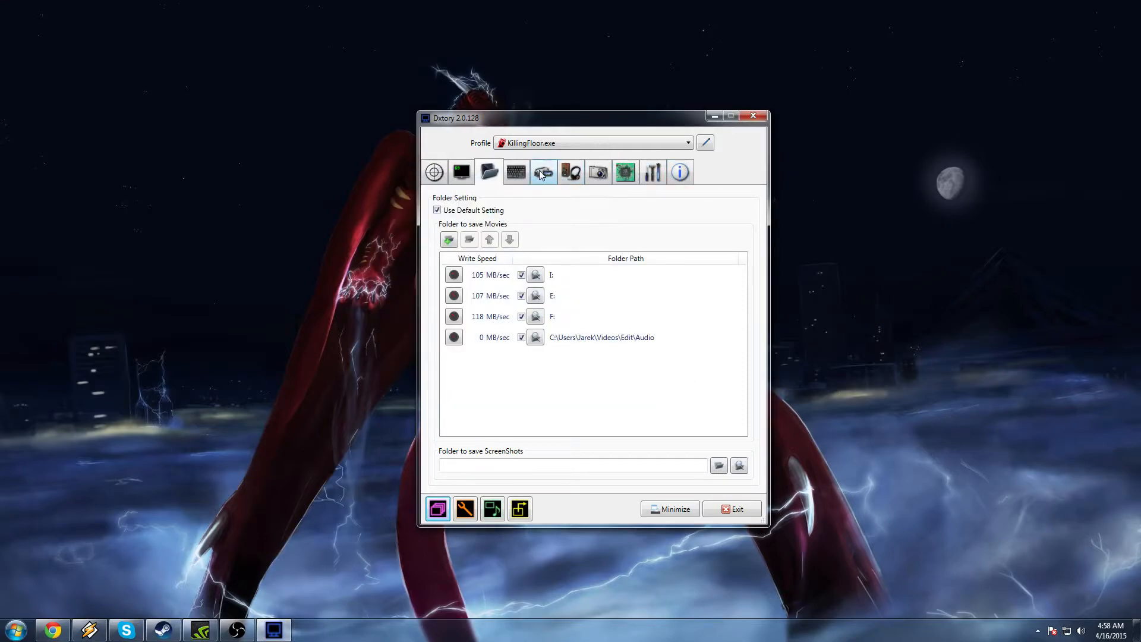
Step: Set movie output back to AVI with percentage scaling at 100%, then show the audio settings
{"action": "left_click", "coordinate": [543, 171]}
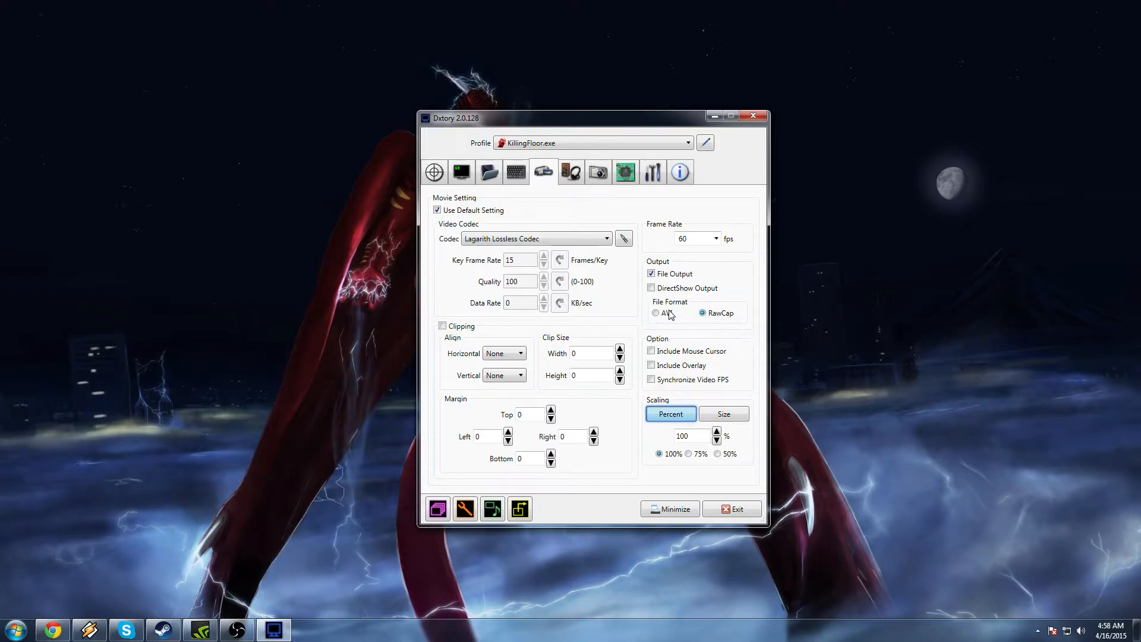
{"action": "left_click", "coordinate": [656, 312]}
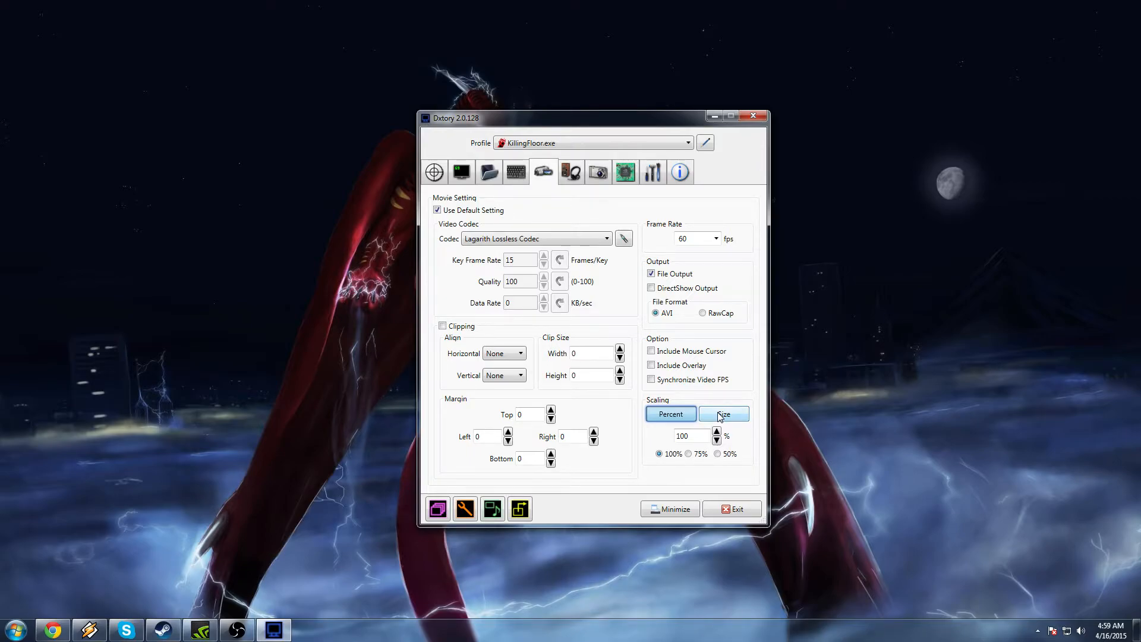
{"action": "left_click", "coordinate": [722, 414]}
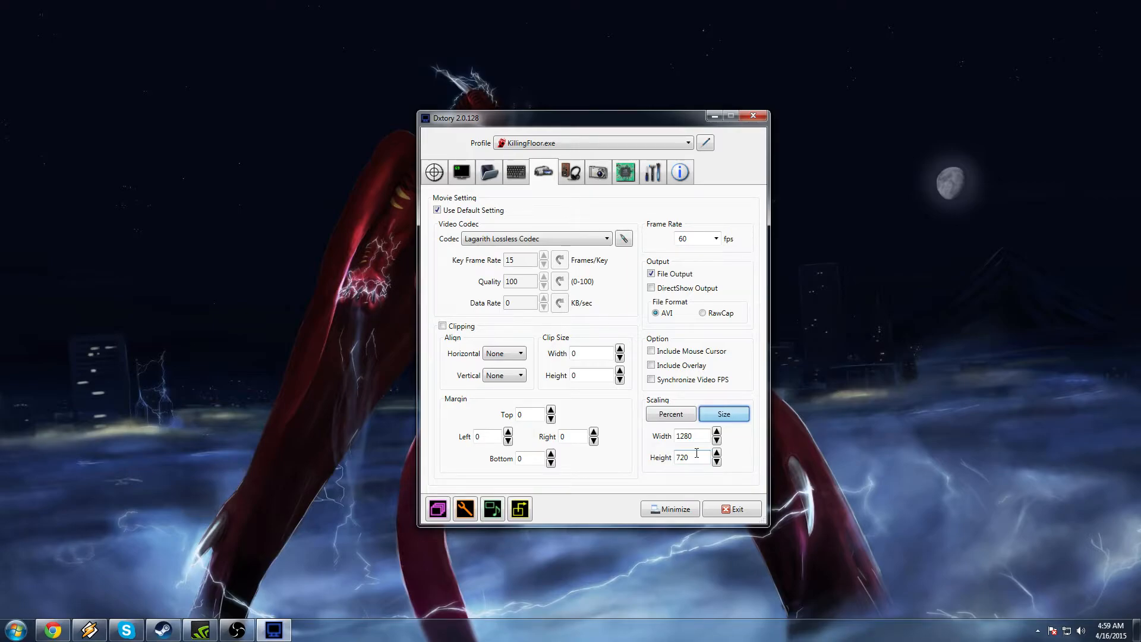
{"action": "mouse_move", "coordinate": [774, 442]}
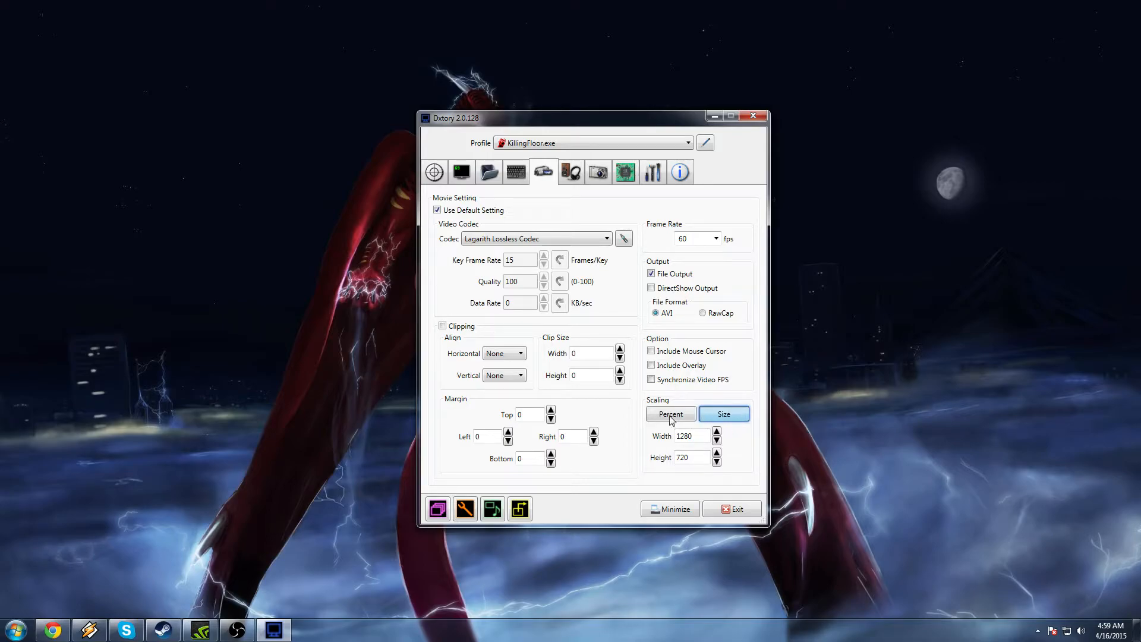
{"action": "left_click", "coordinate": [670, 413]}
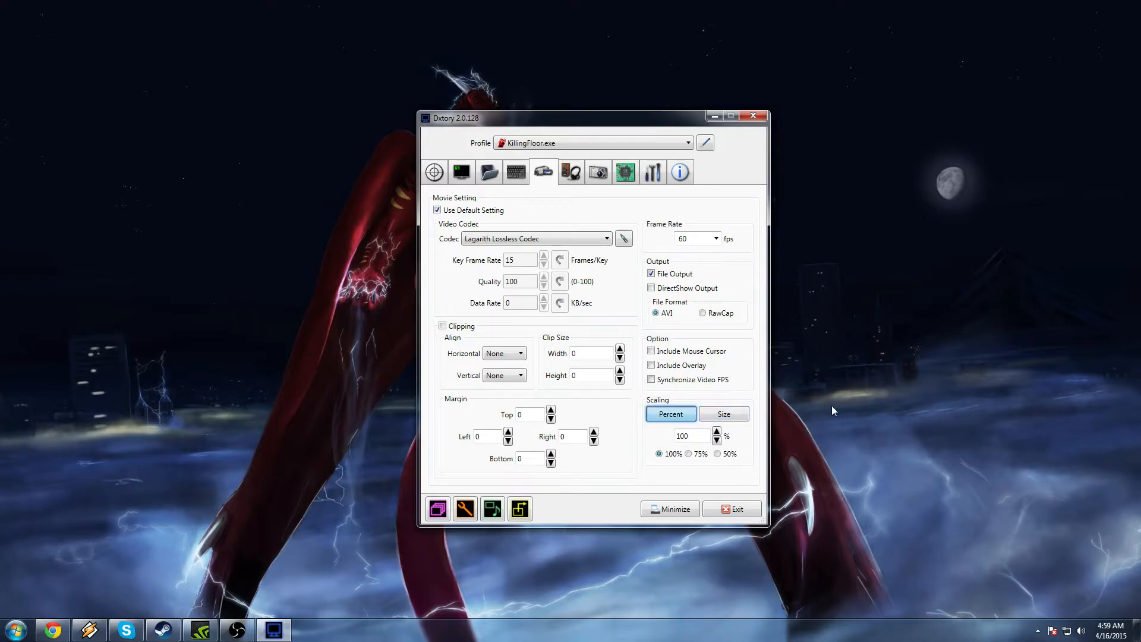
{"action": "left_click", "coordinate": [571, 173]}
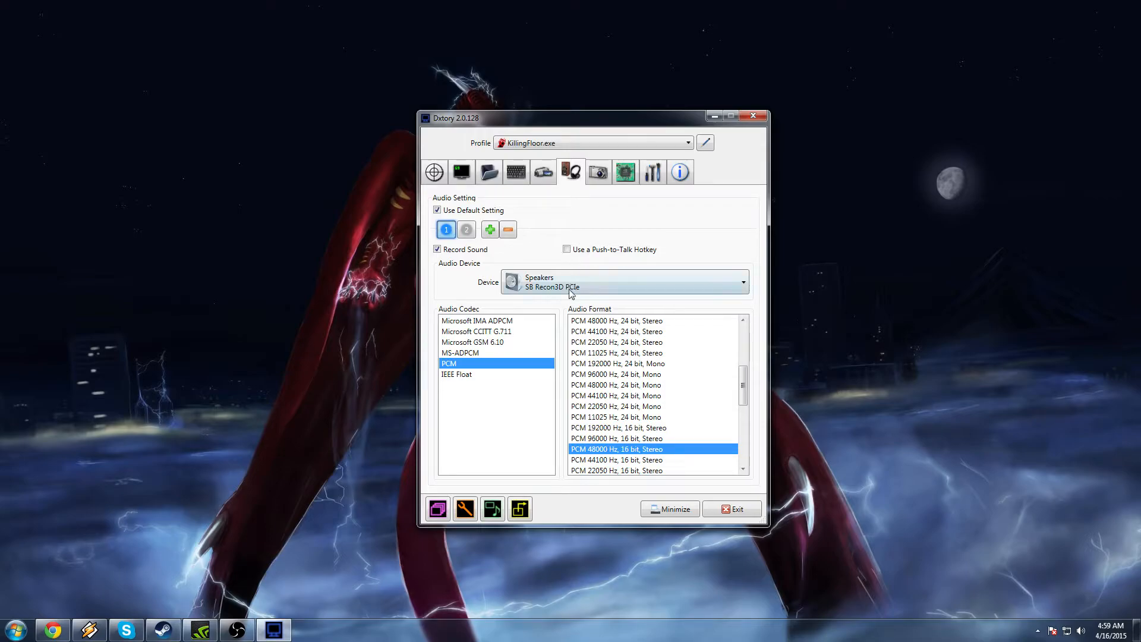
Step: Show the second audio source, the SB Recon3D PCIe microphone at volume 100
{"action": "left_click", "coordinate": [465, 229]}
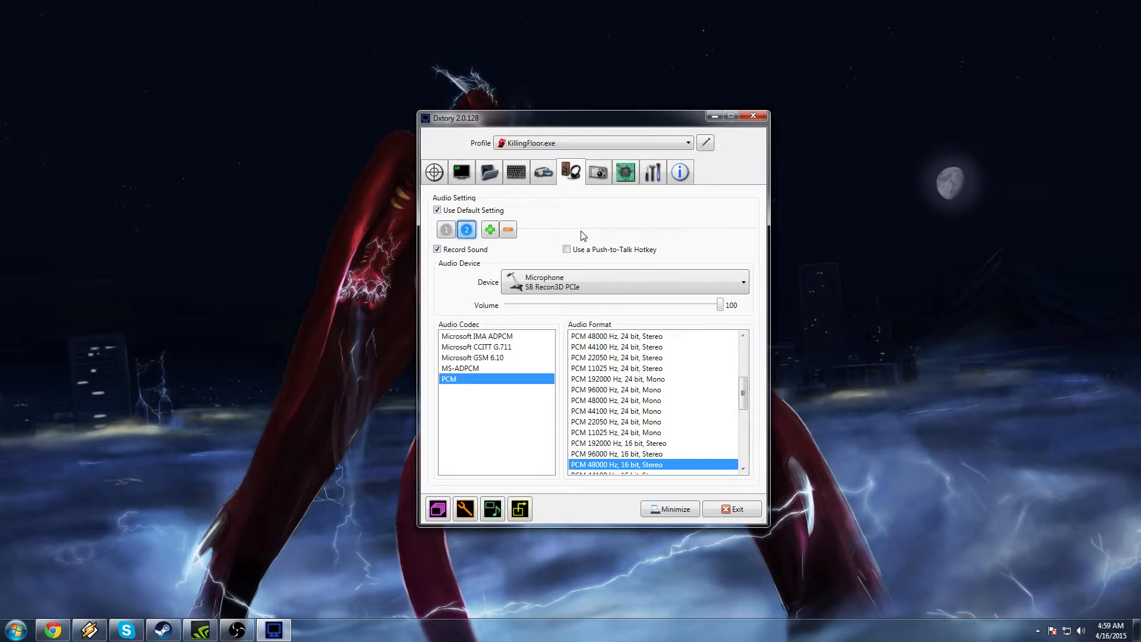
Step: Review the screenshot and advanced options with Force CPU Processing on, then exit Dxtory
{"action": "left_click", "coordinate": [598, 171]}
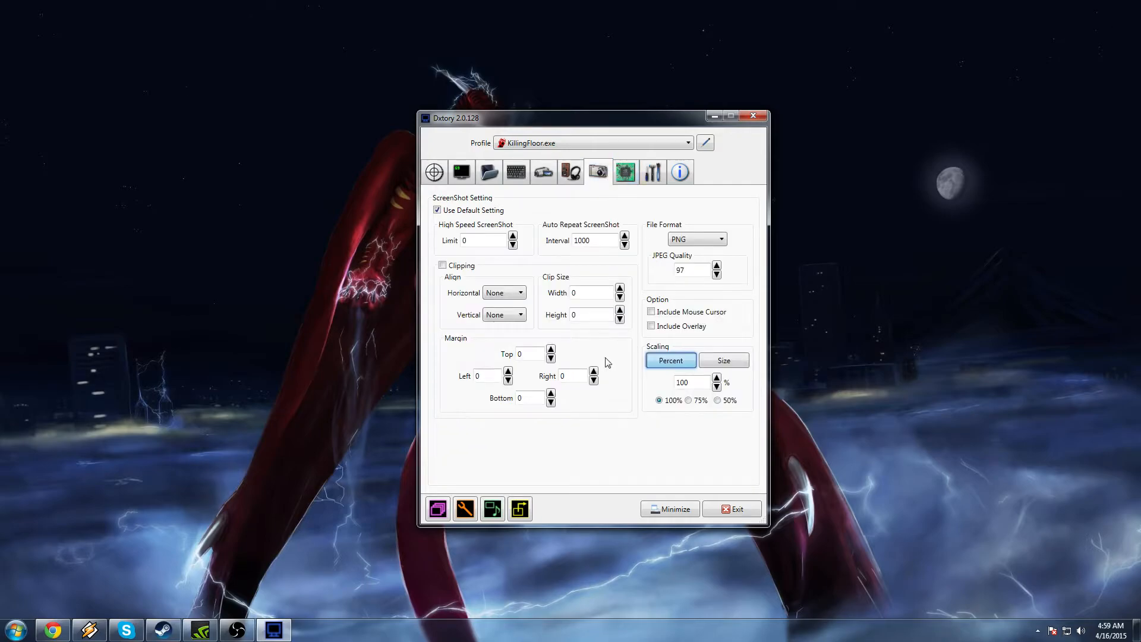
{"action": "mouse_move", "coordinate": [623, 173]}
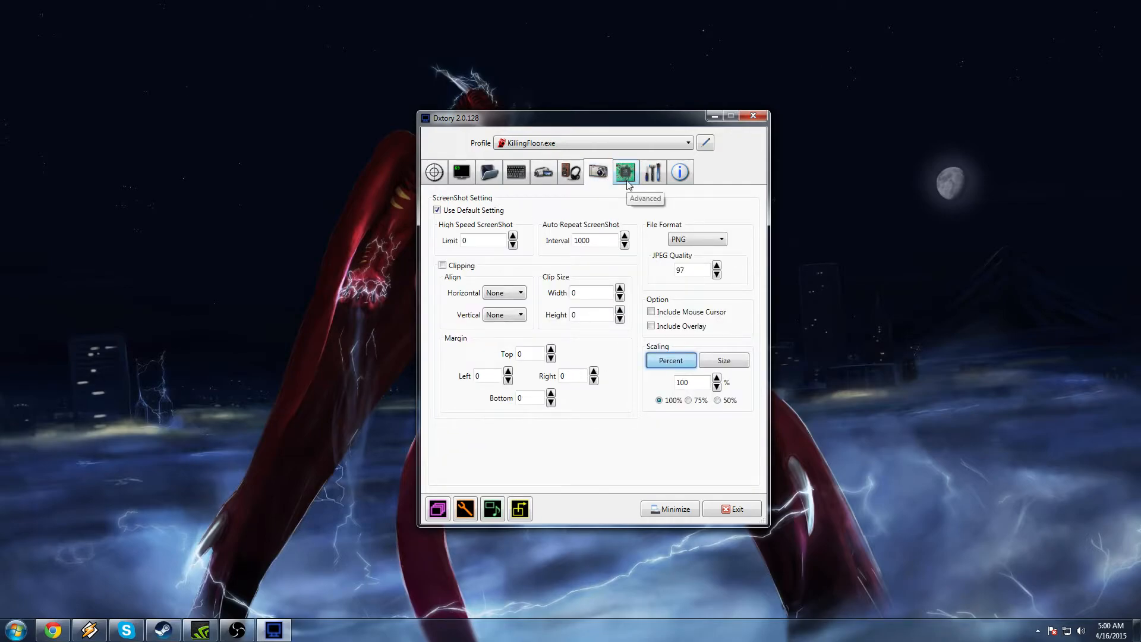
{"action": "left_click", "coordinate": [625, 173]}
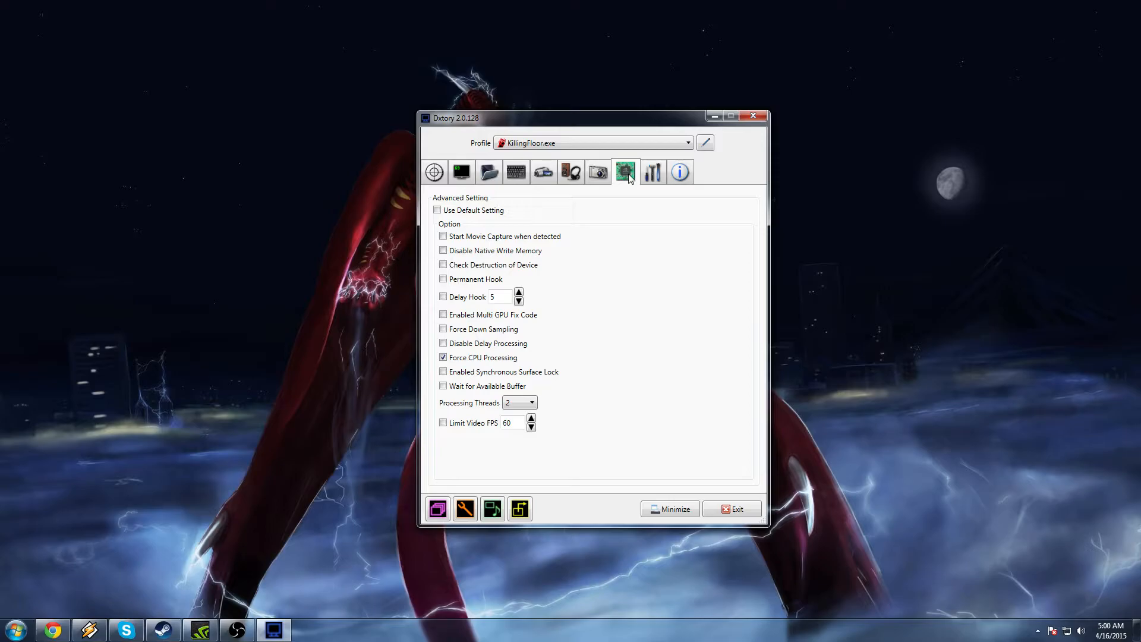
{"action": "mouse_move", "coordinate": [487, 357]}
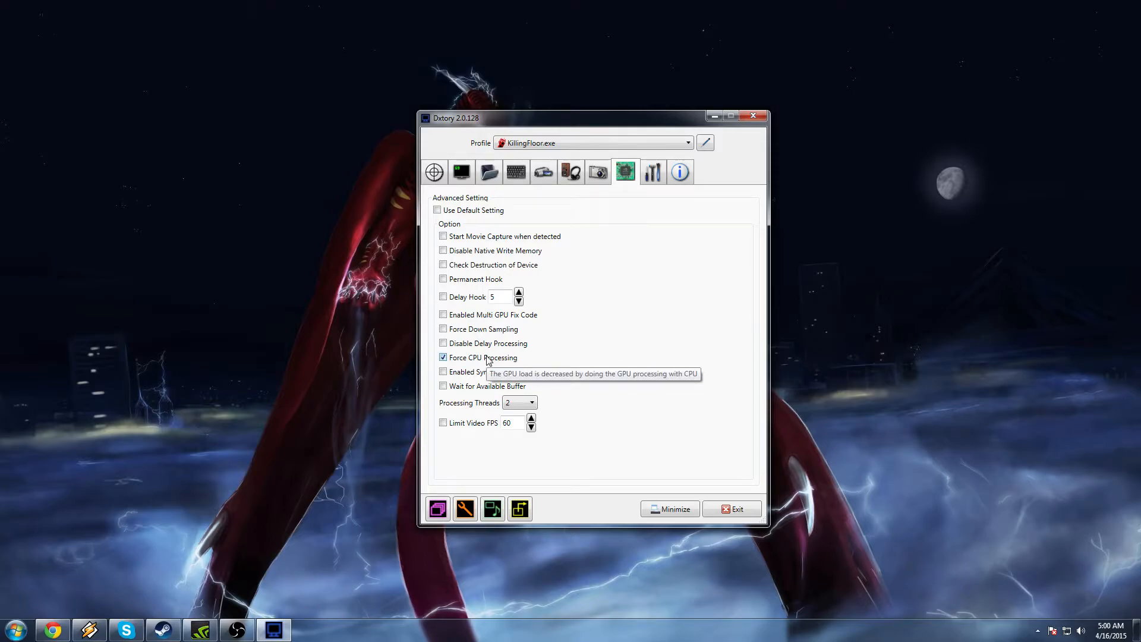
{"action": "mouse_move", "coordinate": [511, 259]}
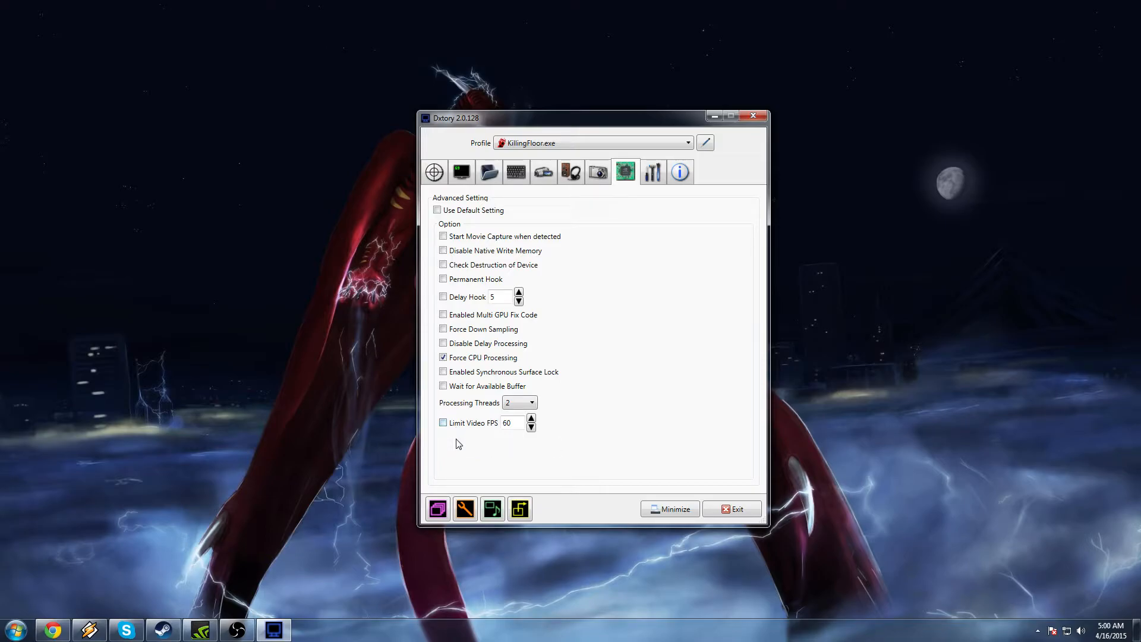
{"action": "mouse_move", "coordinate": [464, 428]}
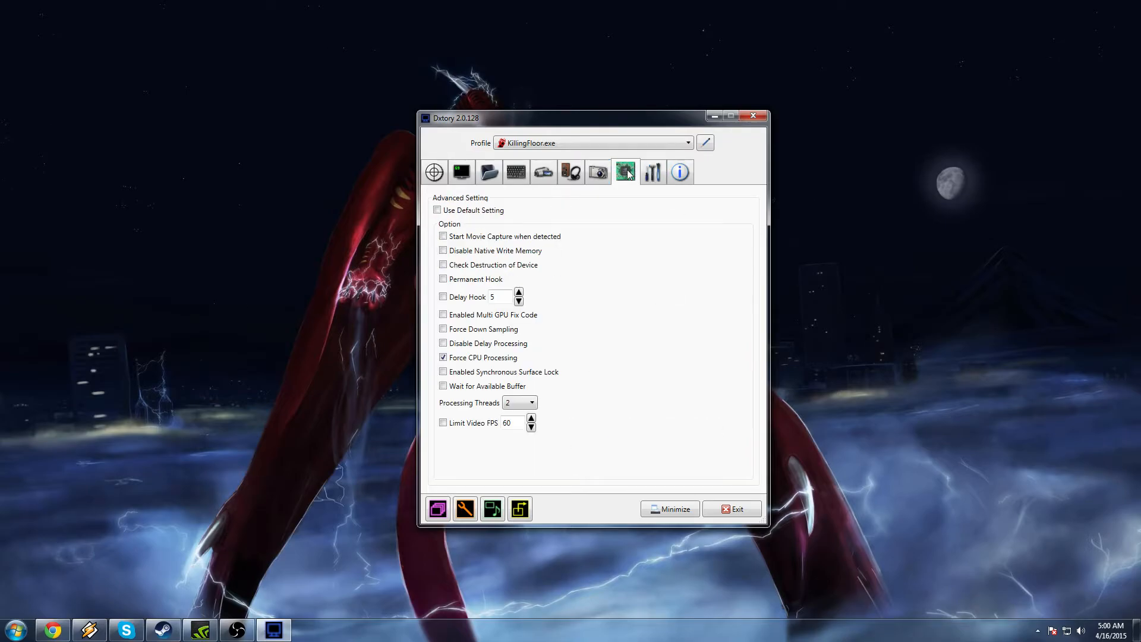
{"action": "left_click", "coordinate": [624, 171]}
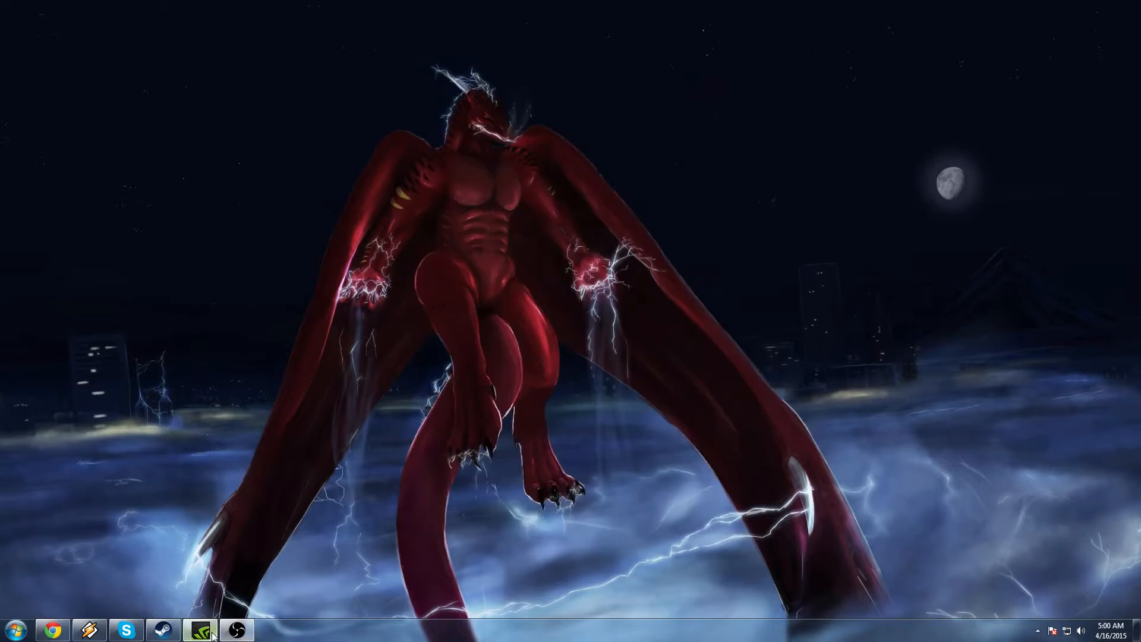
Step: Launch GeForce Experience and scroll the ShadowPlay preferences down to the Recordings section
{"action": "left_click", "coordinate": [198, 629]}
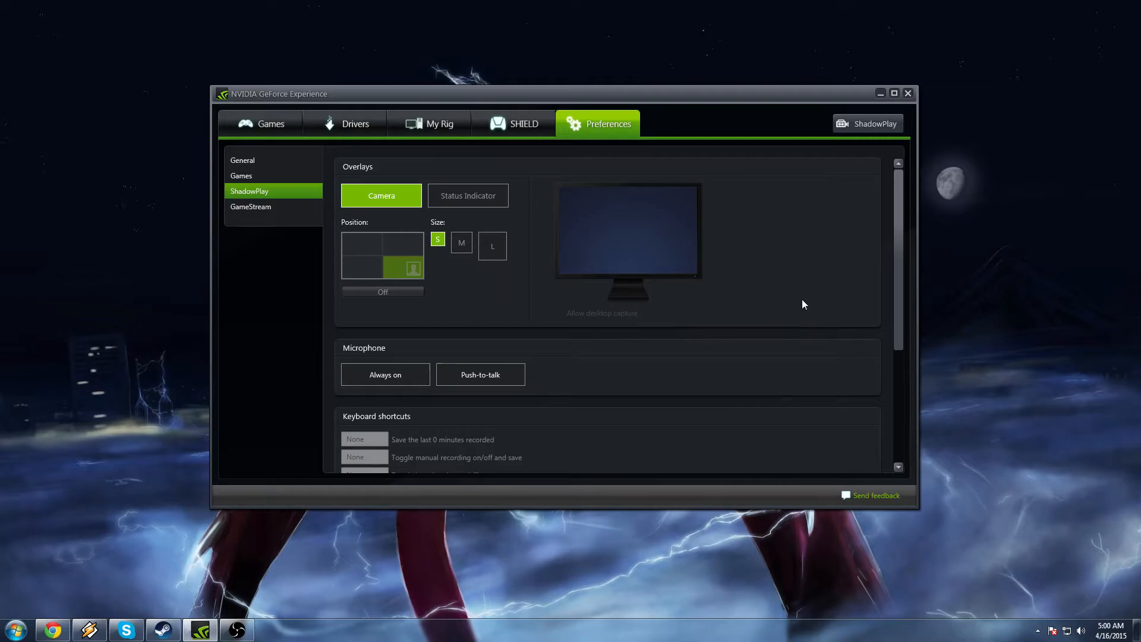
{"action": "mouse_move", "coordinate": [752, 268]}
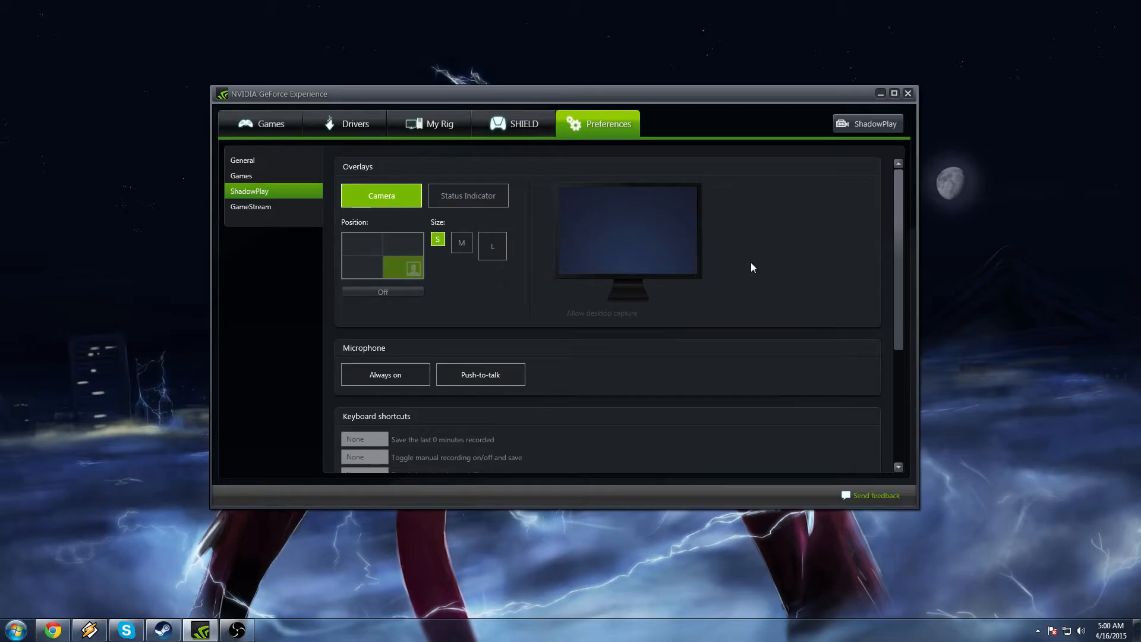
{"action": "mouse_move", "coordinate": [546, 295]}
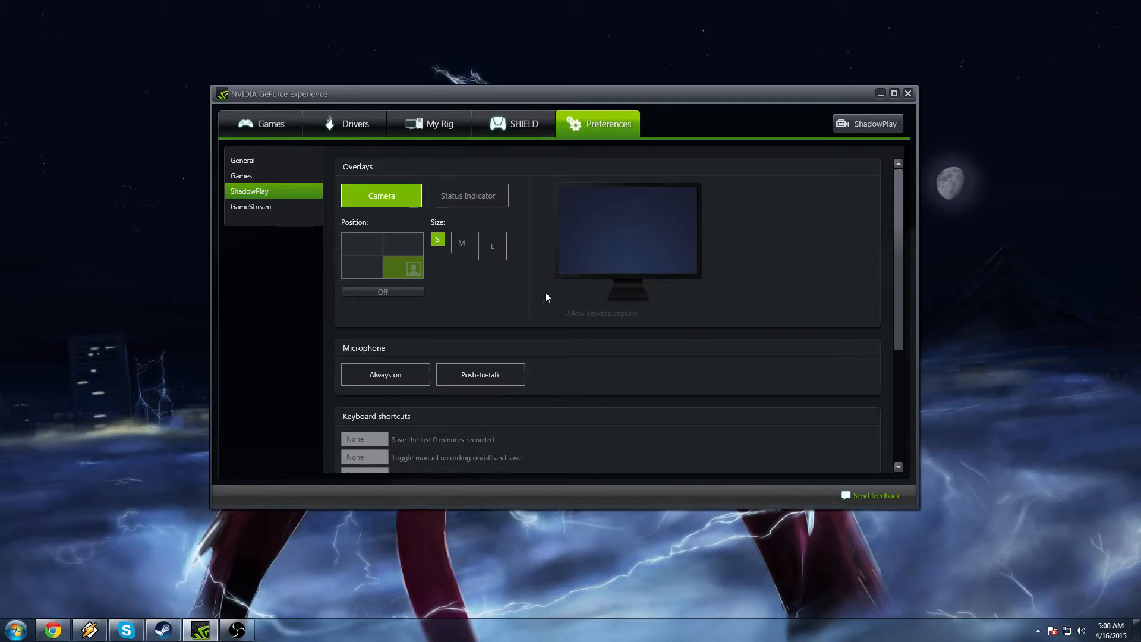
{"action": "mouse_move", "coordinate": [731, 282]}
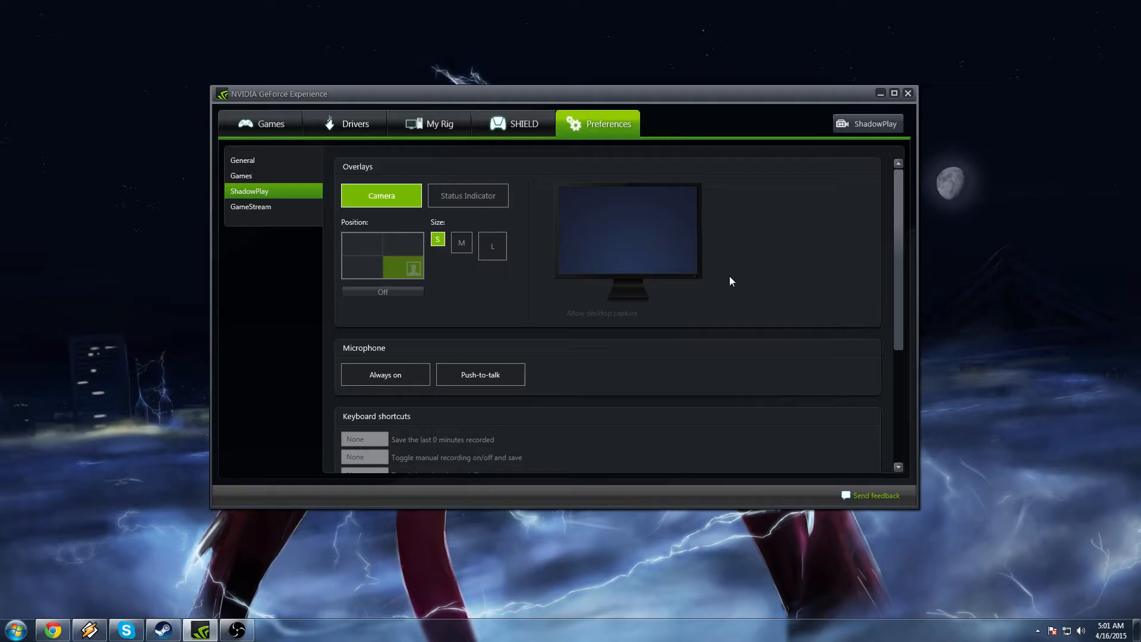
{"action": "scroll", "scroll_direction": "down", "scroll_amount": 3}
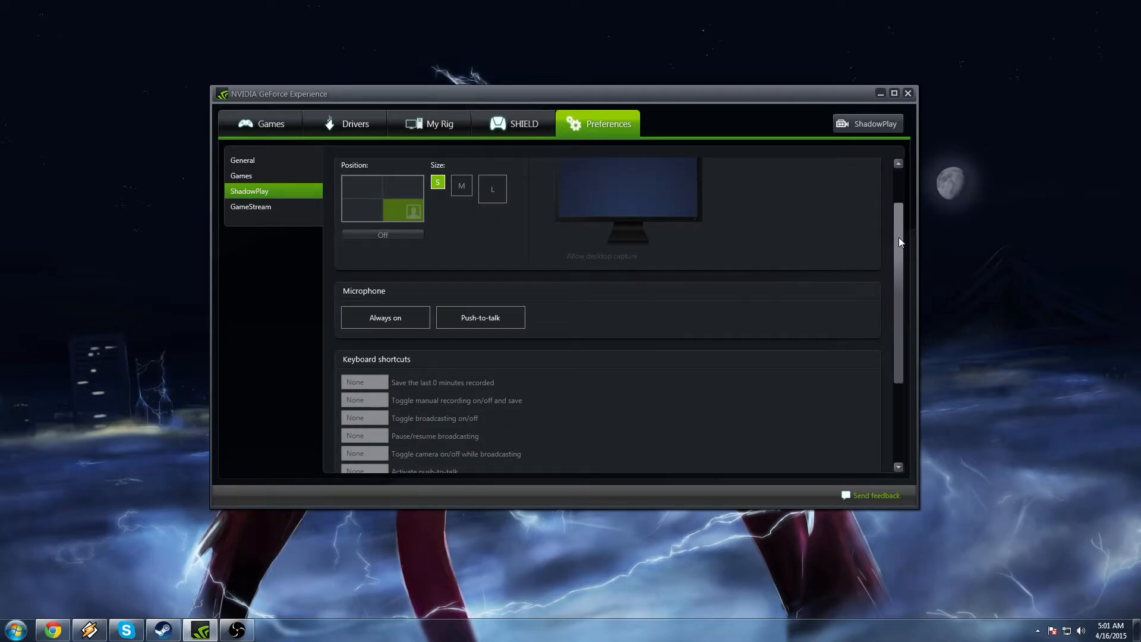
{"action": "scroll", "scroll_direction": "down", "scroll_amount": 3}
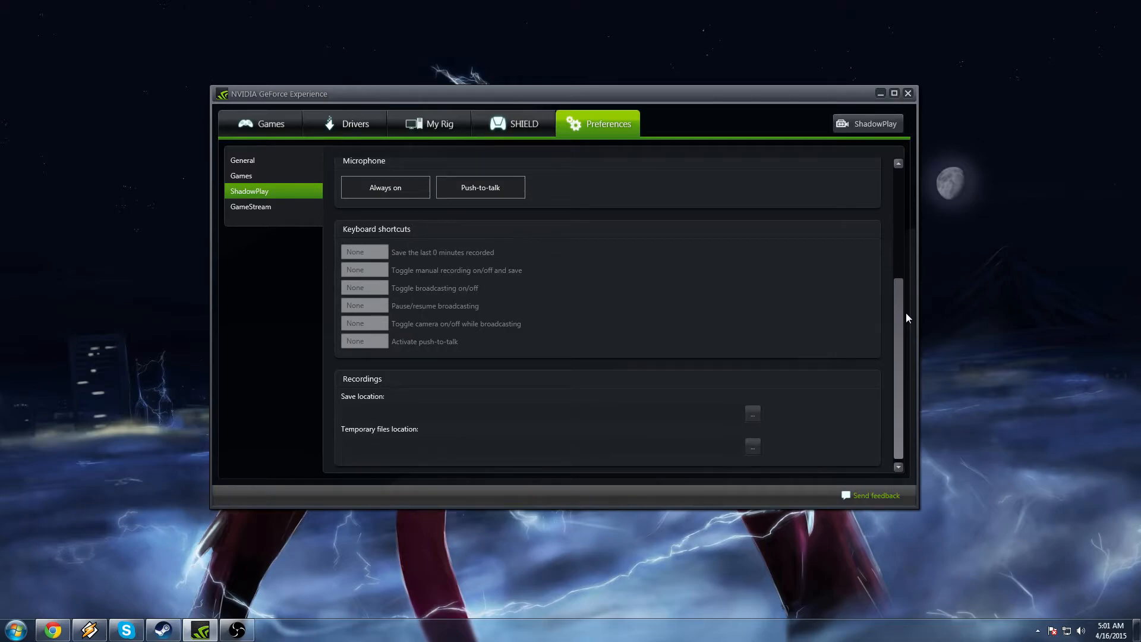
{"action": "scroll", "scroll_direction": "down", "scroll_amount": 3}
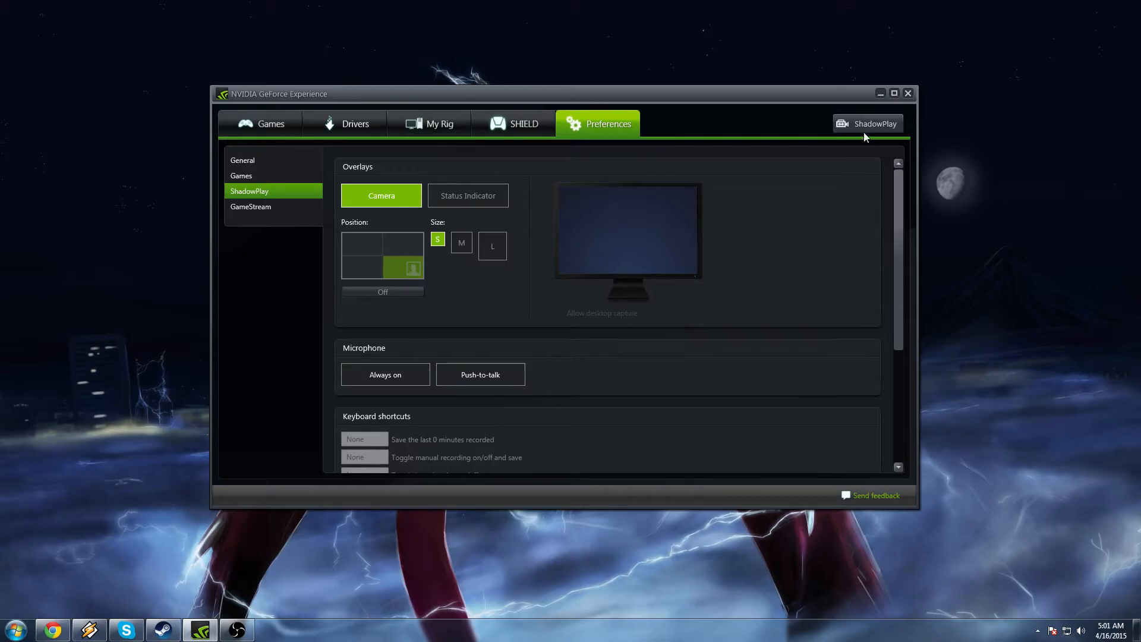
Step: Turn ShadowPlay recording on and look over its available recording modes
{"action": "left_click", "coordinate": [866, 122]}
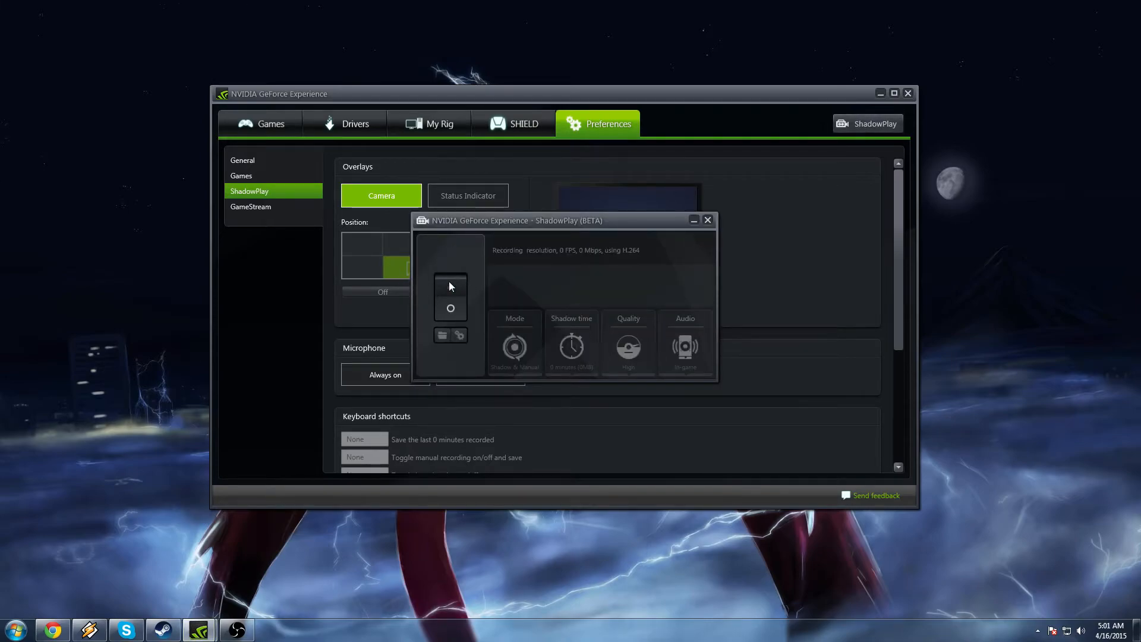
{"action": "left_click", "coordinate": [450, 286]}
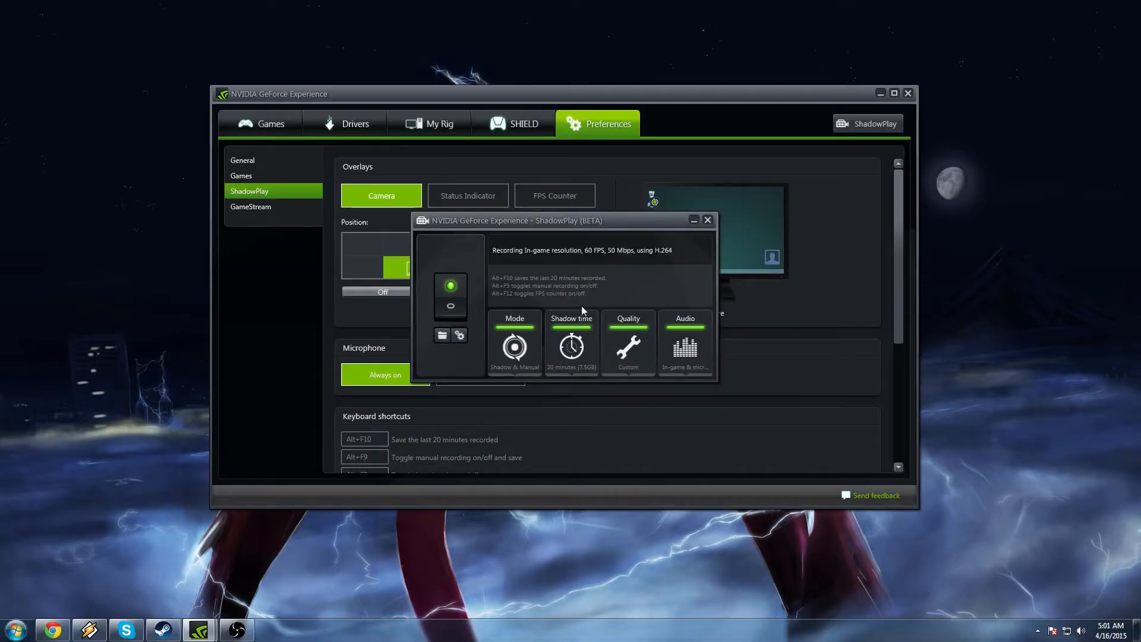
{"action": "mouse_move", "coordinate": [14, 20]}
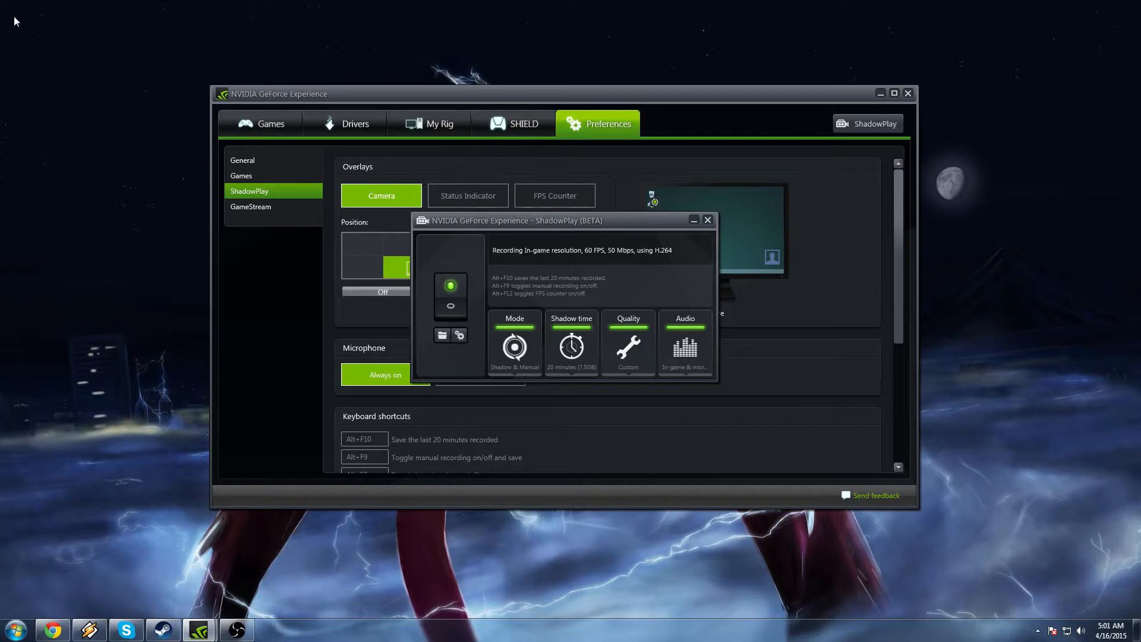
{"action": "mouse_move", "coordinate": [21, 18]}
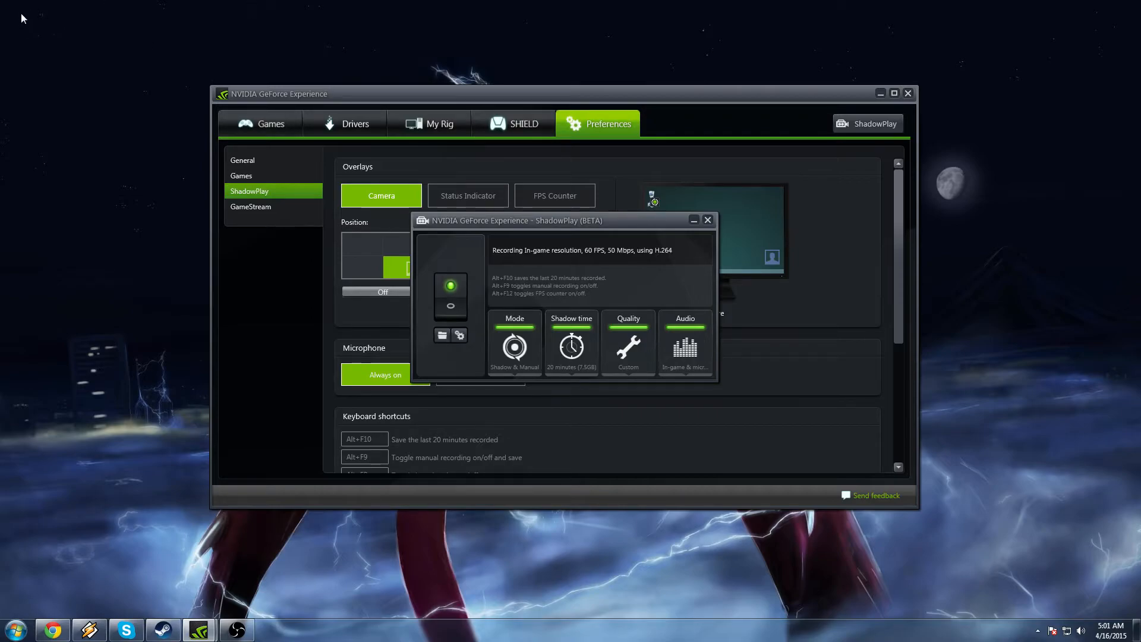
{"action": "mouse_move", "coordinate": [16, 21]}
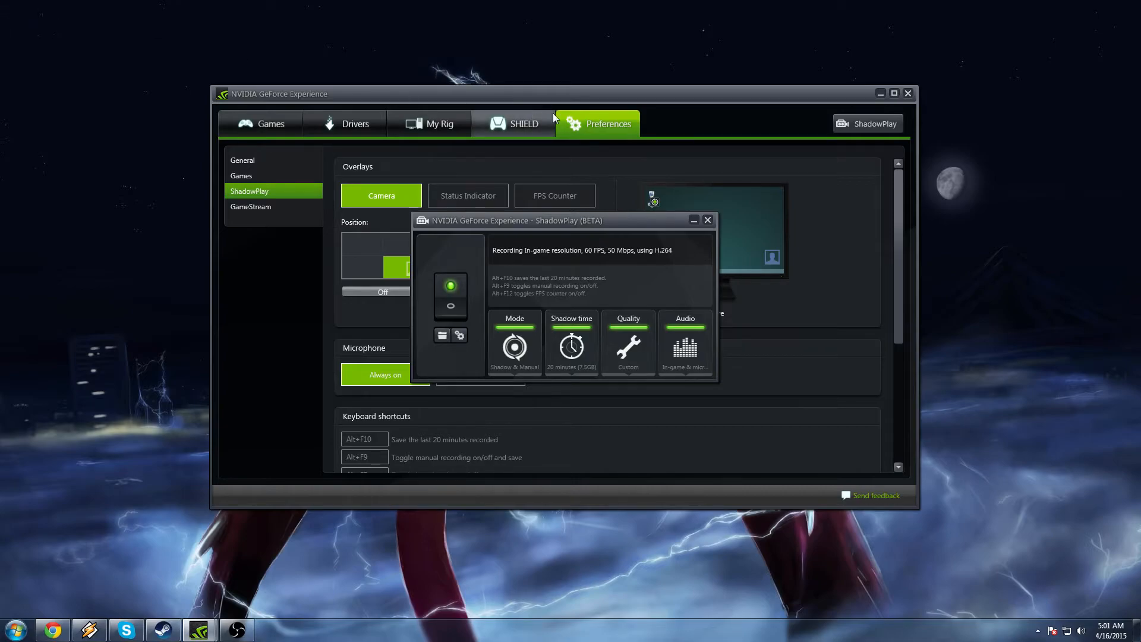
{"action": "left_click", "coordinate": [513, 342]}
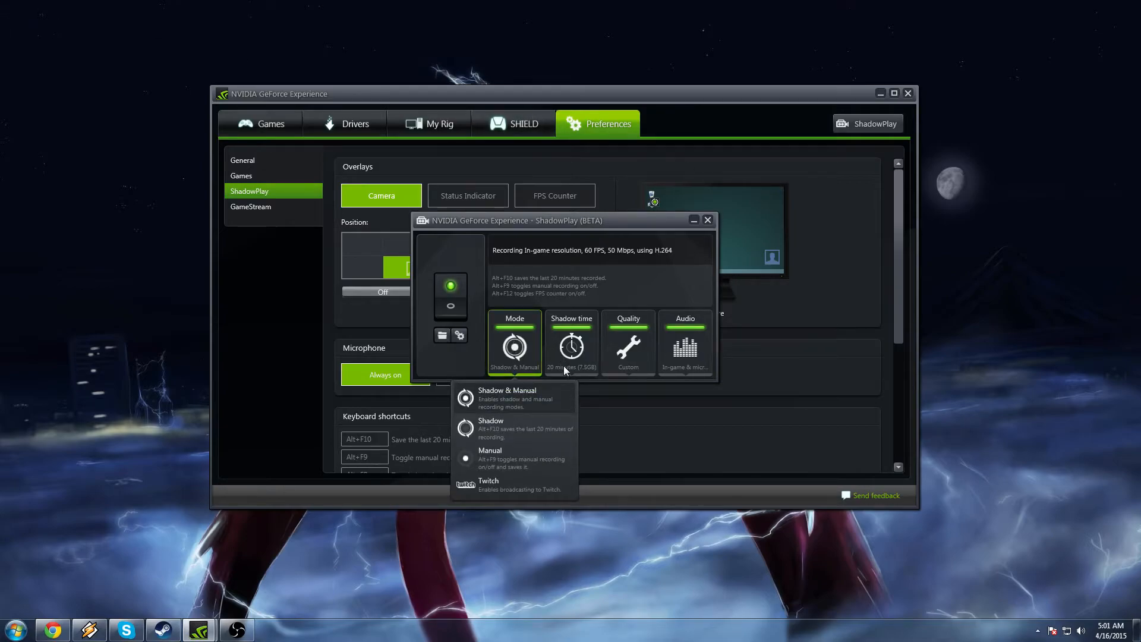
{"action": "mouse_move", "coordinate": [515, 428]}
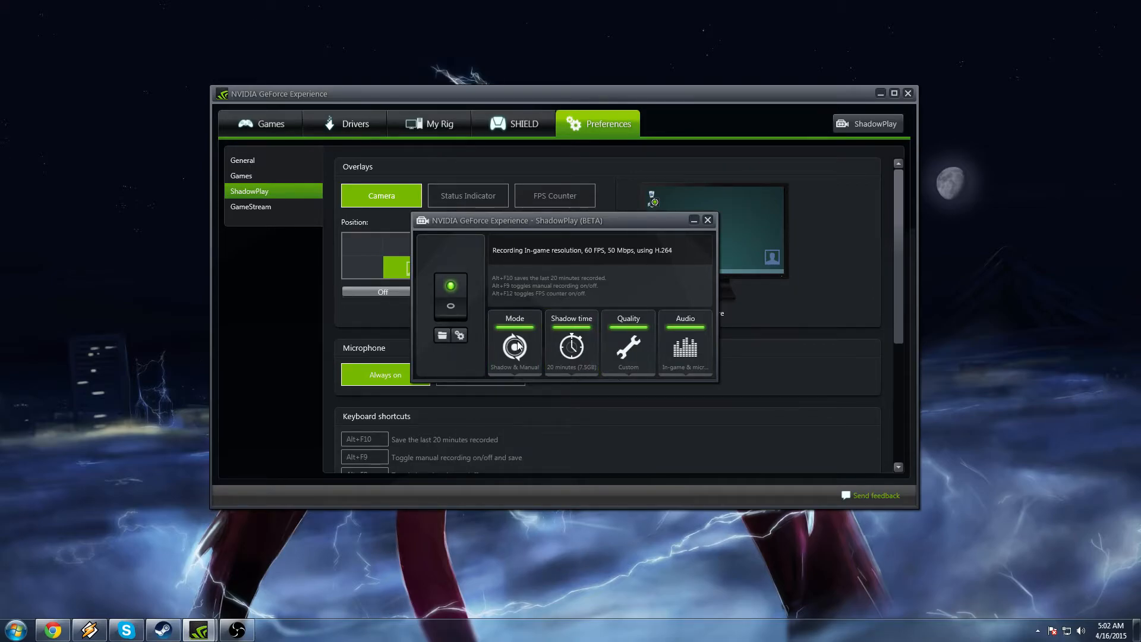
{"action": "left_click", "coordinate": [513, 343]}
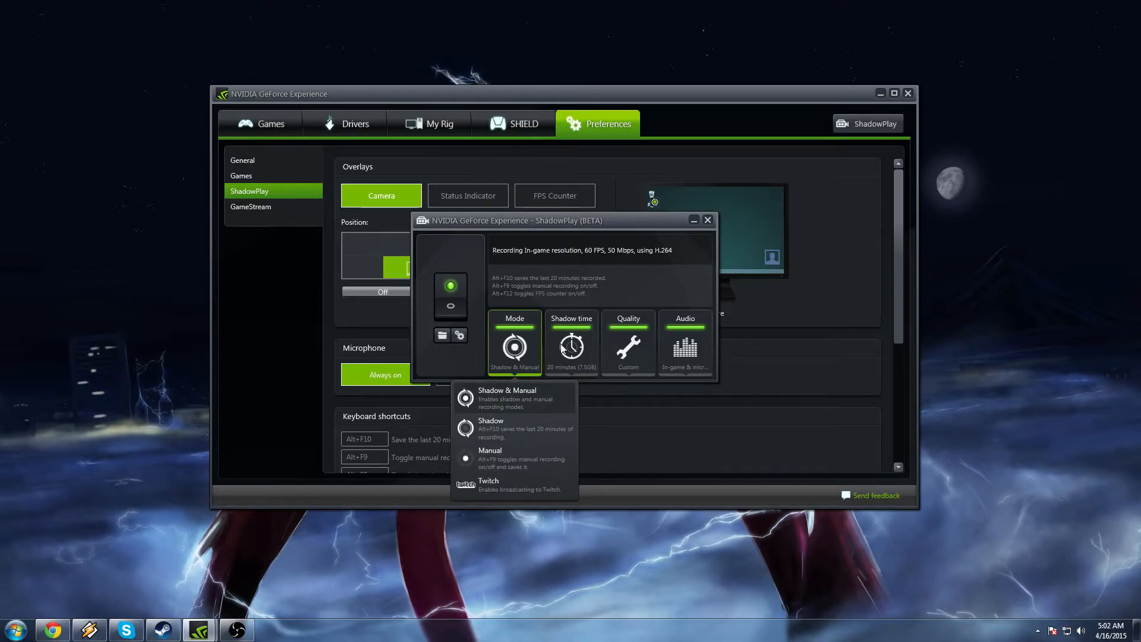
{"action": "mouse_move", "coordinate": [571, 349]}
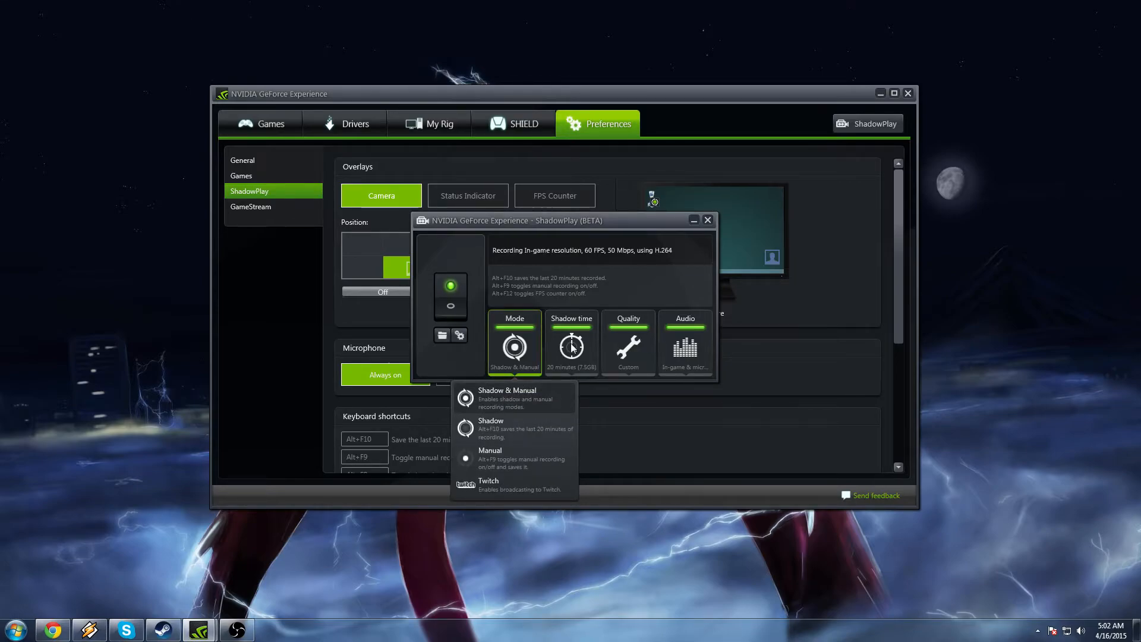
Step: Set ShadowPlay quality to custom 1080p HD at 60 FPS and review the audio choices
{"action": "left_click", "coordinate": [572, 342]}
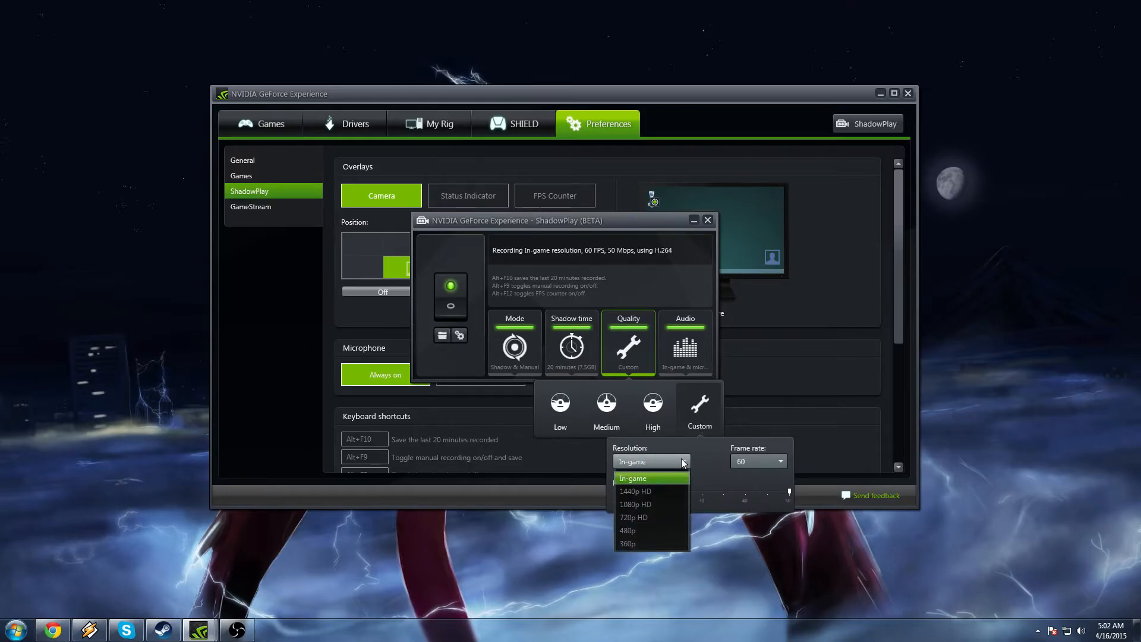
{"action": "left_click", "coordinate": [635, 504]}
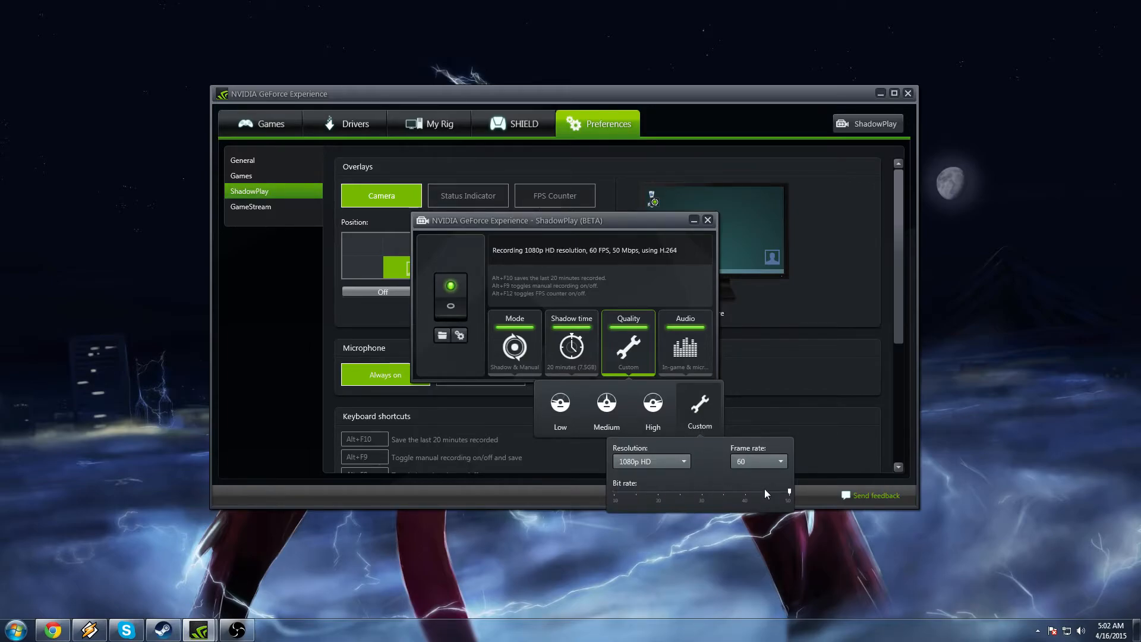
{"action": "left_click", "coordinate": [781, 461]}
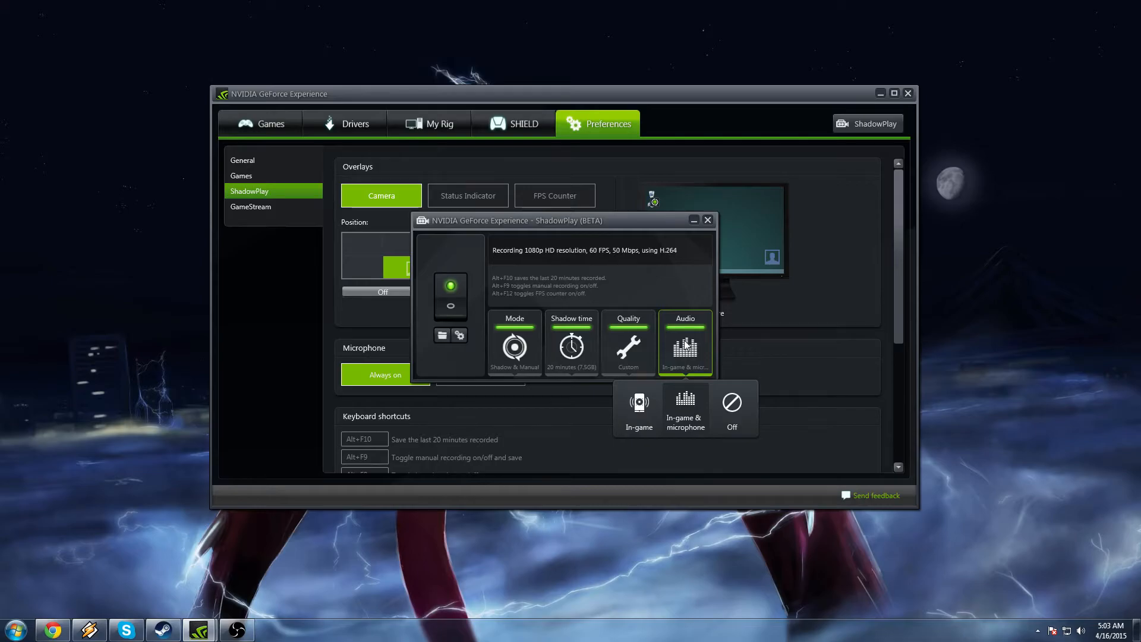
{"action": "mouse_move", "coordinate": [684, 349]}
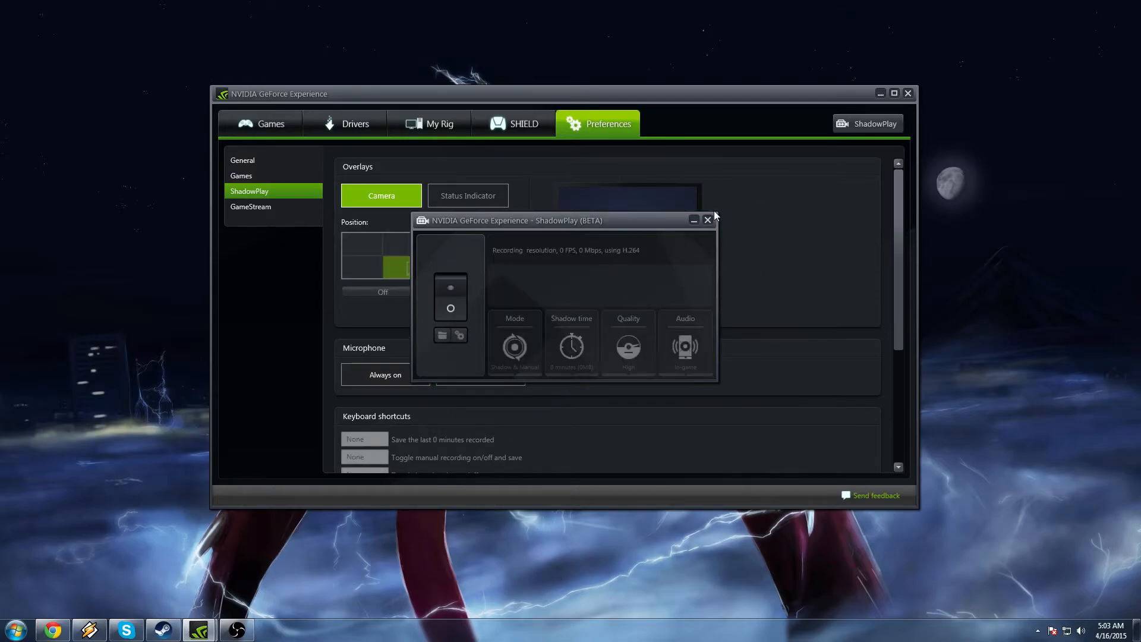
Step: Check the notification area, then launch Vegas Pro with the vegas 2 project loaded
{"action": "left_click", "coordinate": [906, 92]}
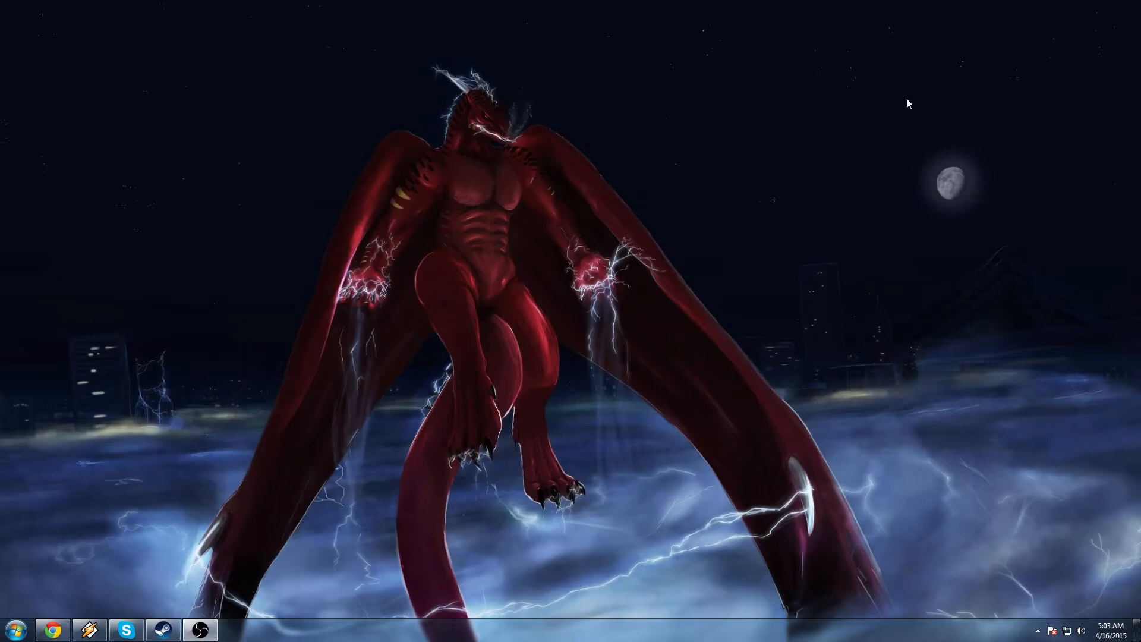
{"action": "left_click", "coordinate": [1028, 630]}
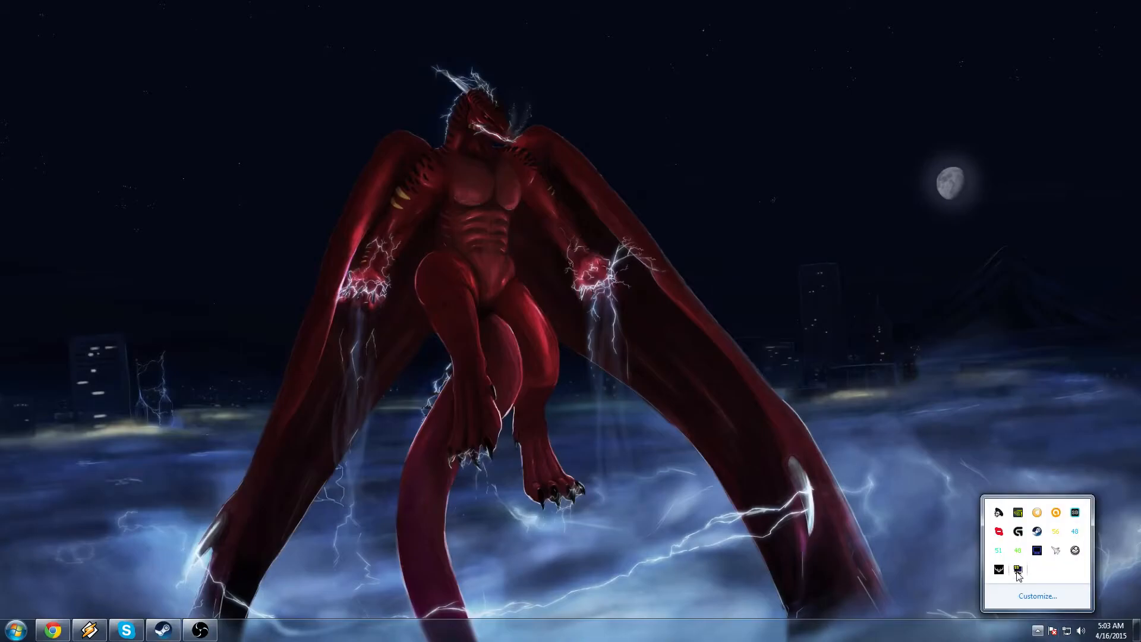
{"action": "mouse_move", "coordinate": [598, 465]}
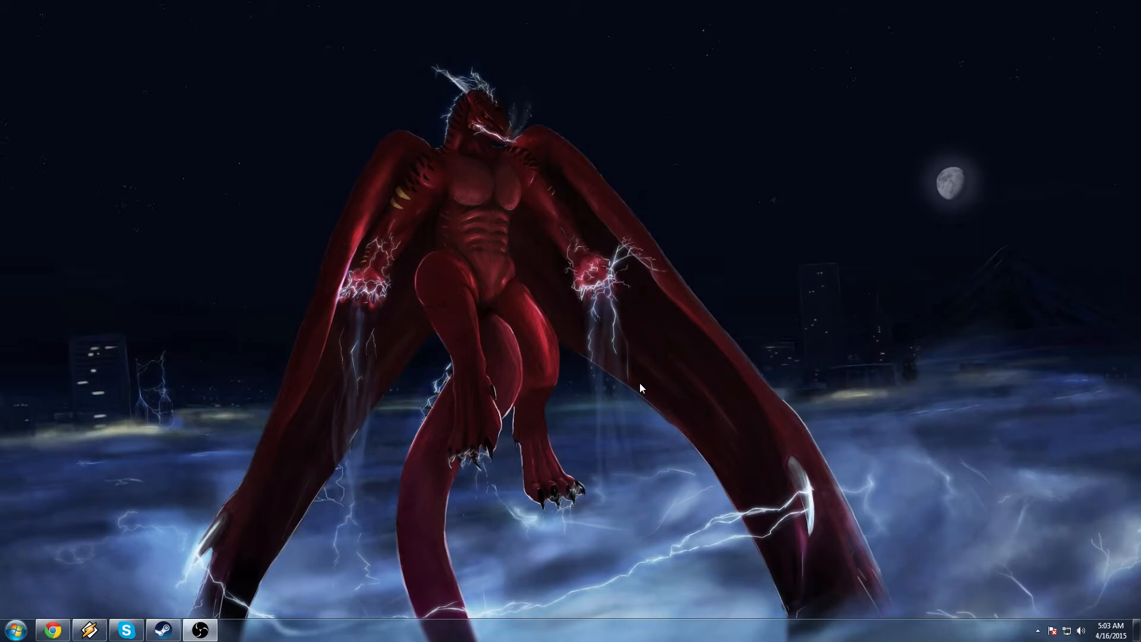
{"action": "mouse_move", "coordinate": [138, 497]}
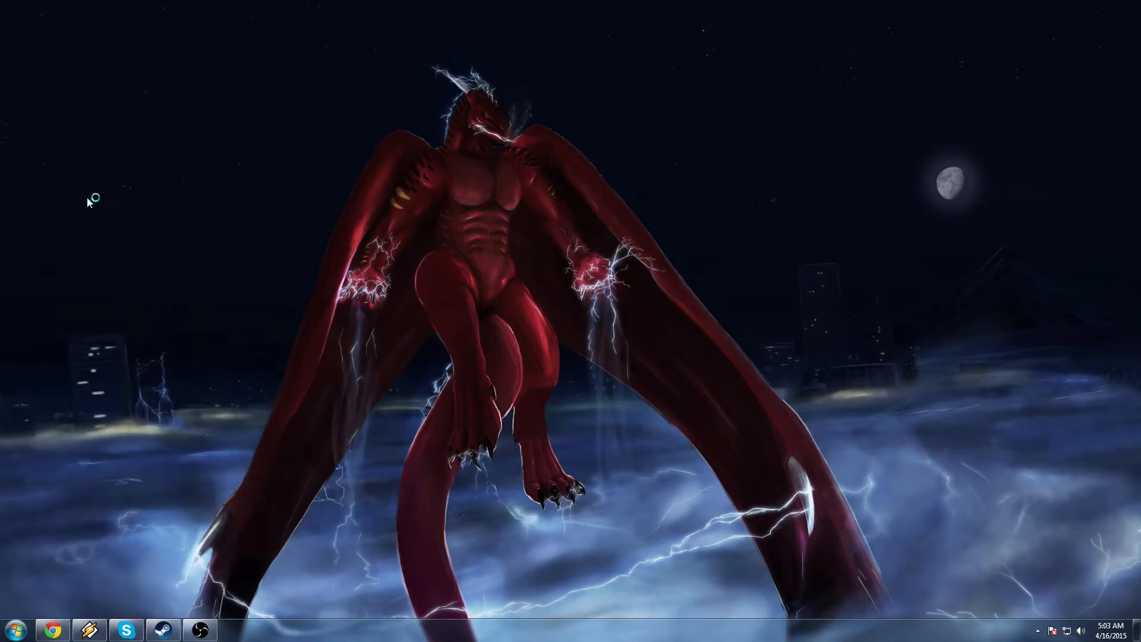
{"action": "left_click", "coordinate": [235, 629]}
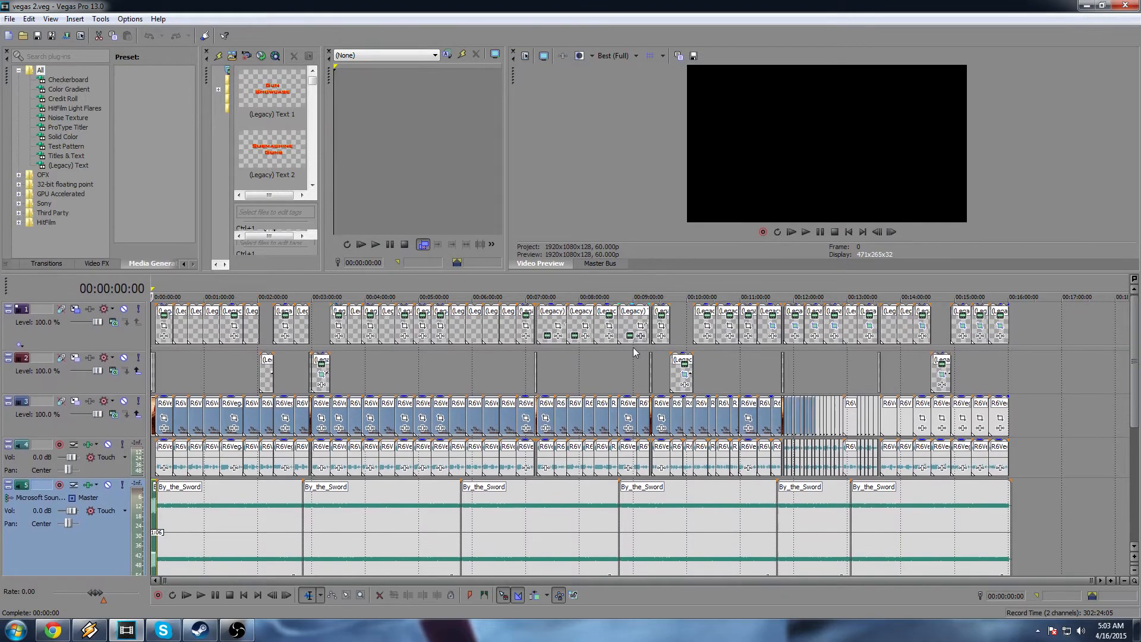
Step: Preview a gameplay frame around 8:23 on the vegas 2 timeline
{"action": "left_click", "coordinate": [575, 296]}
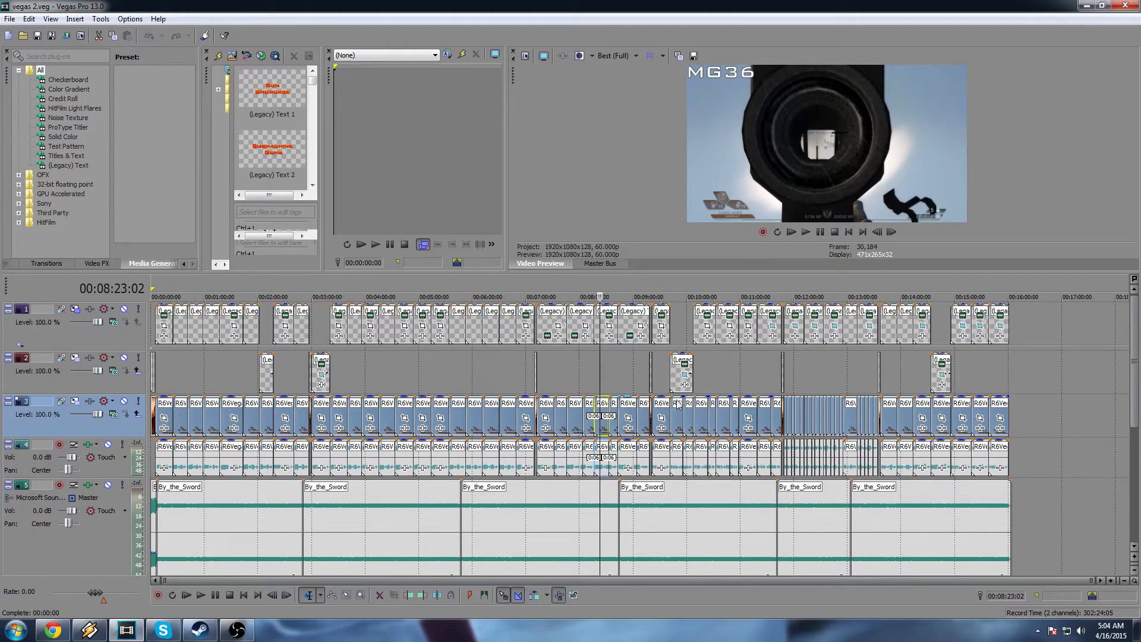
{"action": "mouse_move", "coordinate": [967, 435]}
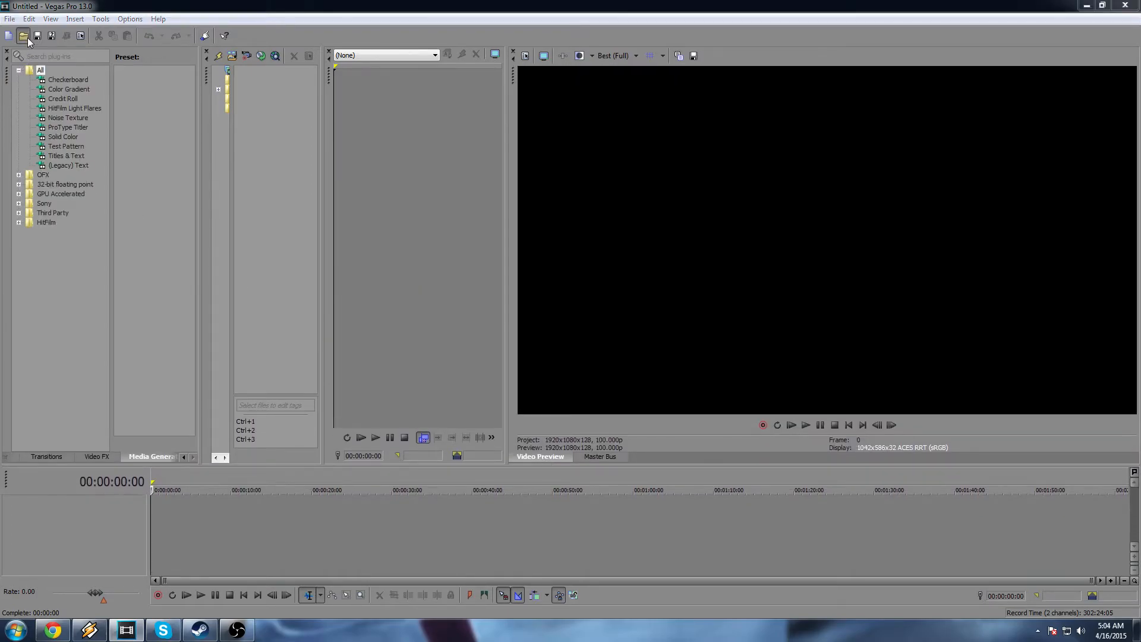
Step: Browse to the KillingFloor recording for the timeline and bring up the project video settings
{"action": "left_click", "coordinate": [24, 34]}
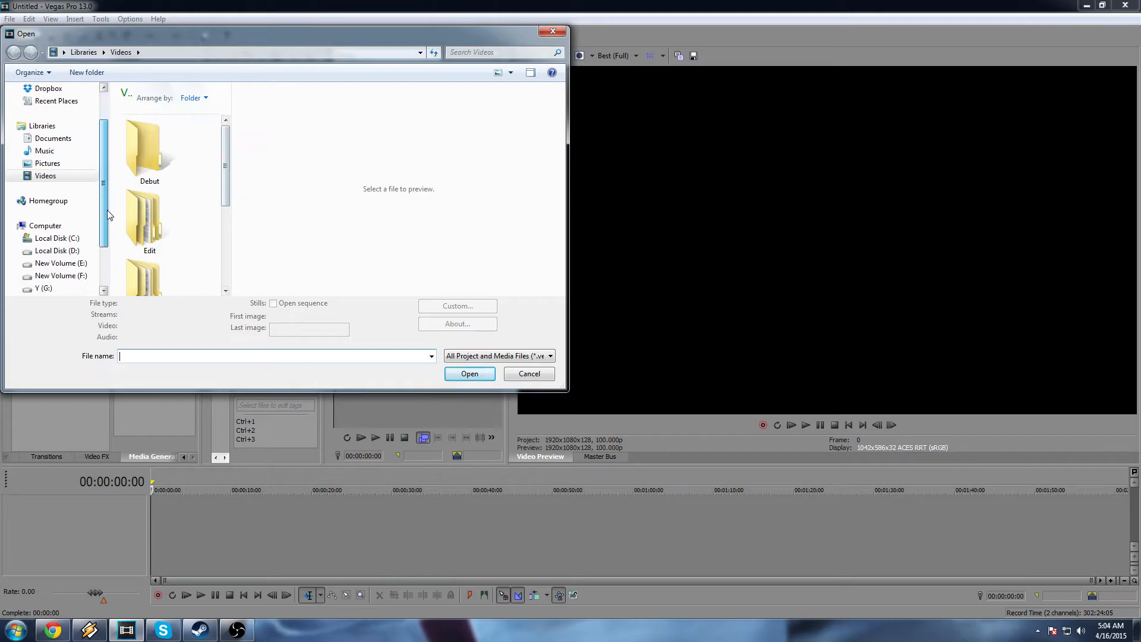
{"action": "left_click", "coordinate": [56, 251]}
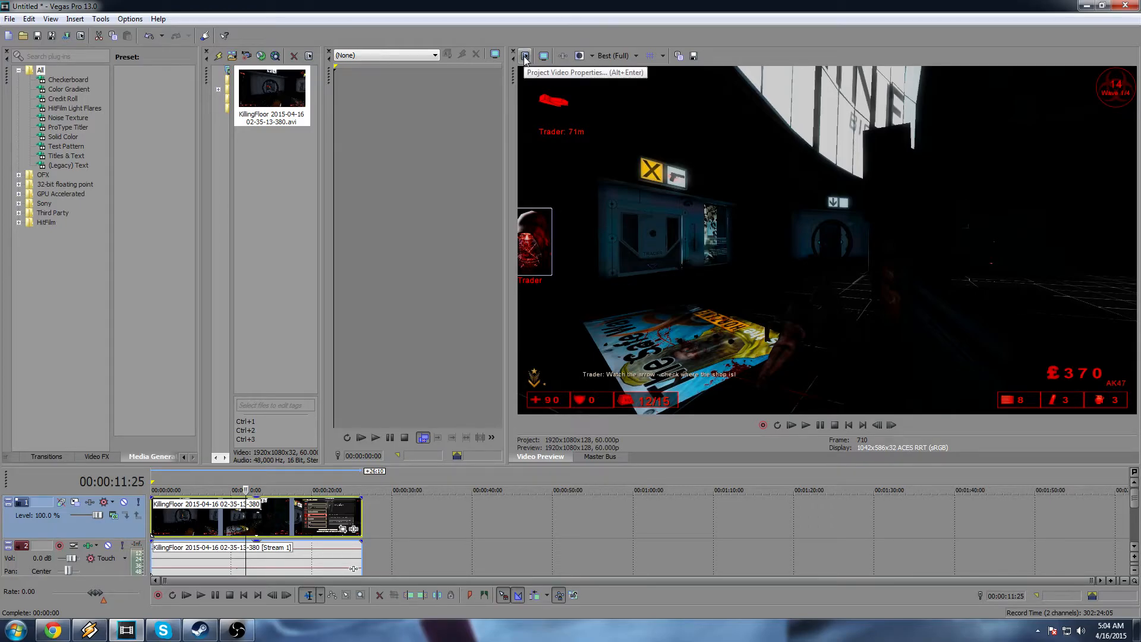
{"action": "left_click", "coordinate": [524, 56]}
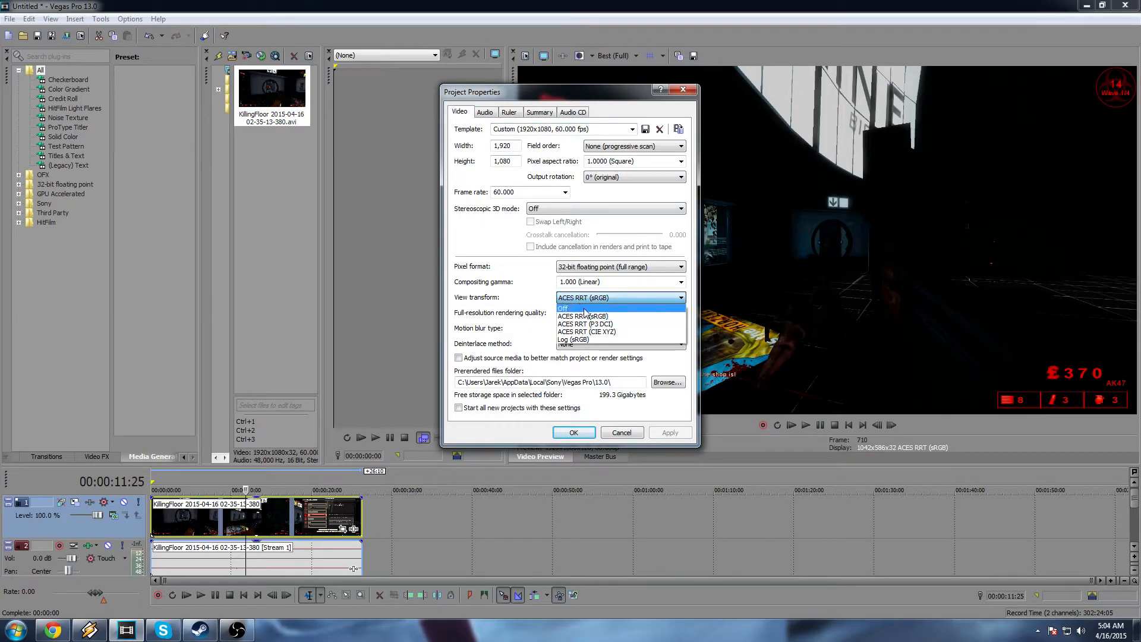
Step: Set the project's View transform to Off so the preview drops the ACES look
{"action": "left_click", "coordinate": [573, 432]}
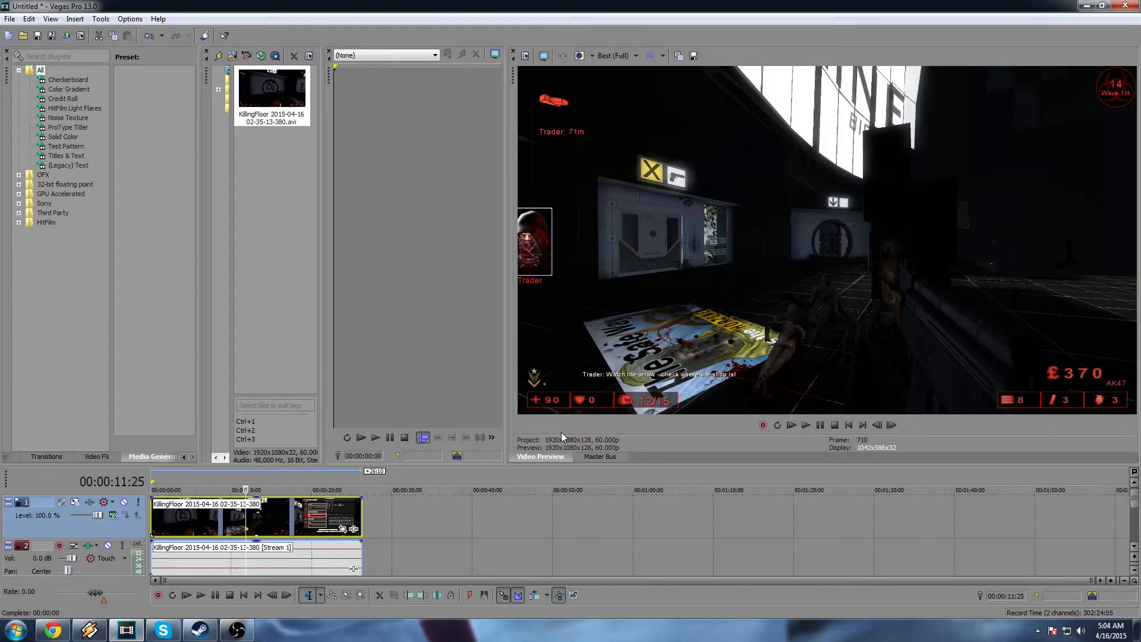
{"action": "mouse_move", "coordinate": [567, 435]}
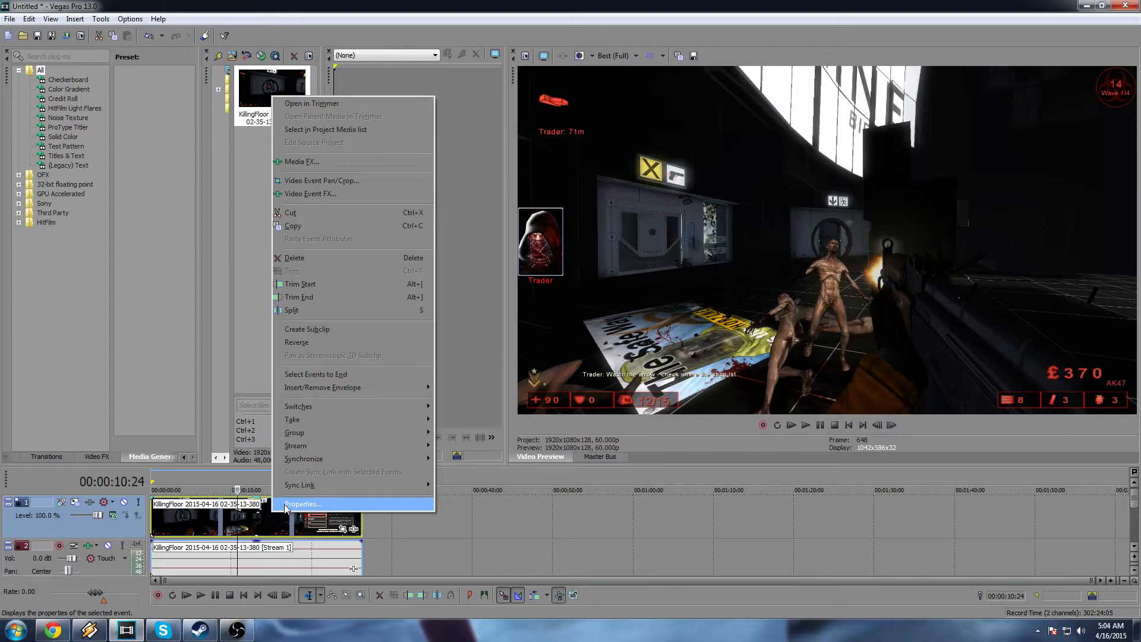
Step: Set Disable resample in the KillingFloor clip's event properties and confirm
{"action": "left_click", "coordinate": [301, 504]}
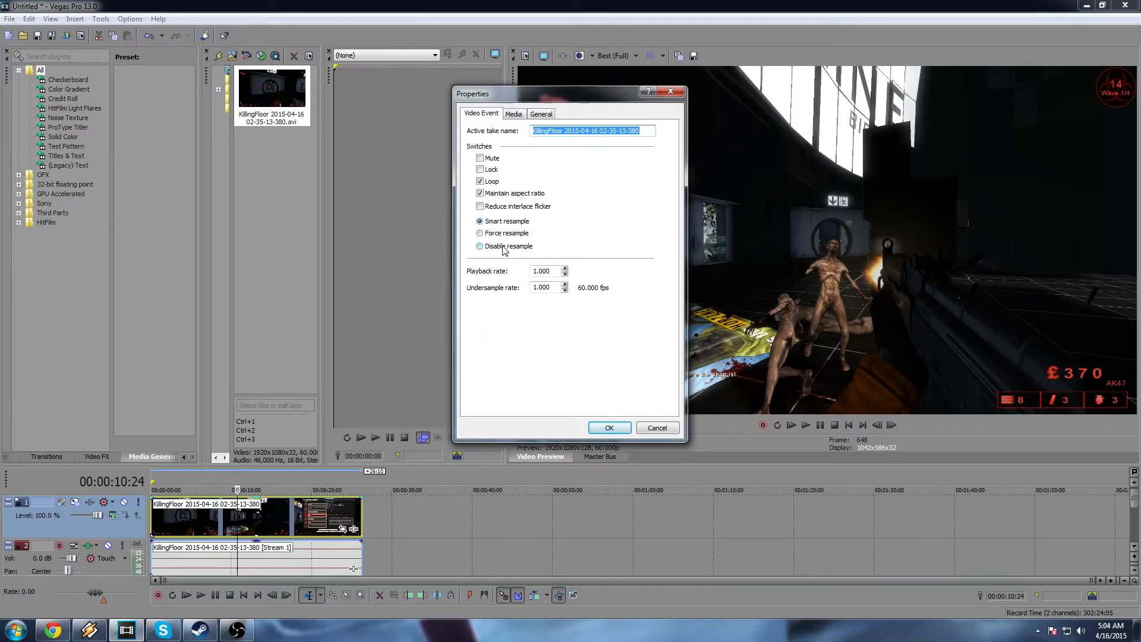
{"action": "left_click", "coordinate": [478, 245]}
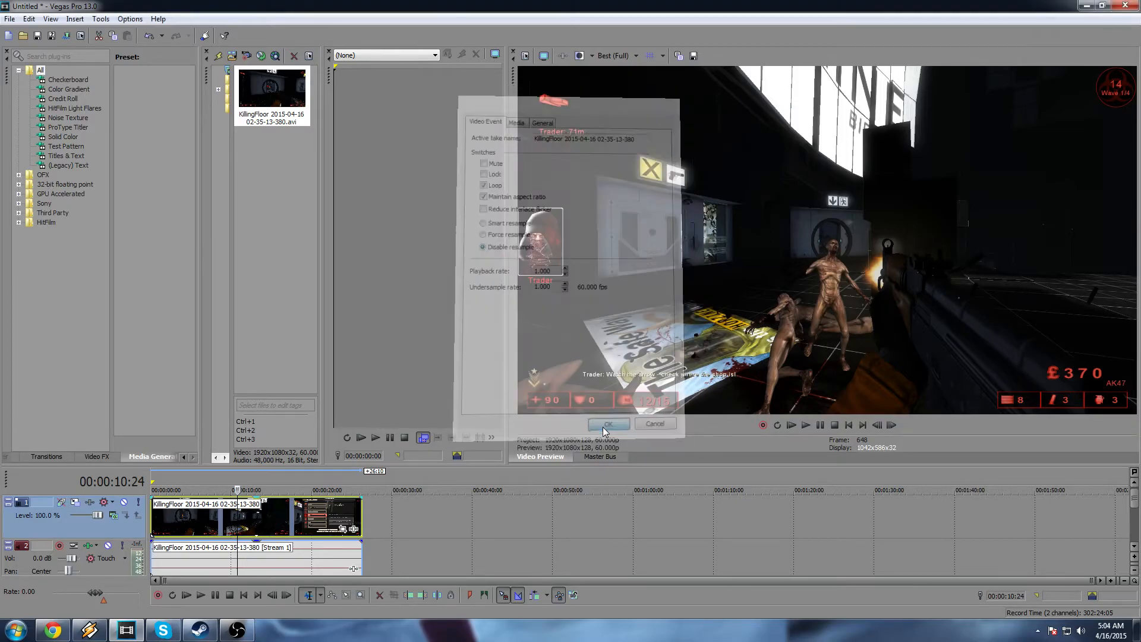
{"action": "left_click", "coordinate": [608, 424]}
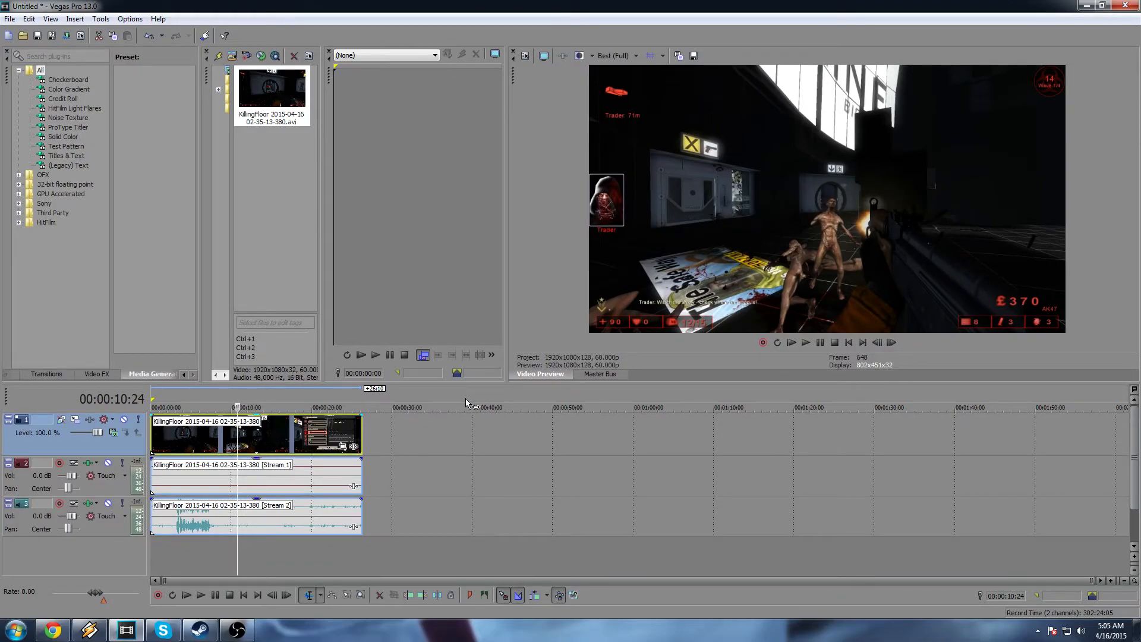
Step: Drag the Stream 2 audio gain down while keeping Stream 1 at 0.0 dB
{"action": "left_click", "coordinate": [174, 408]}
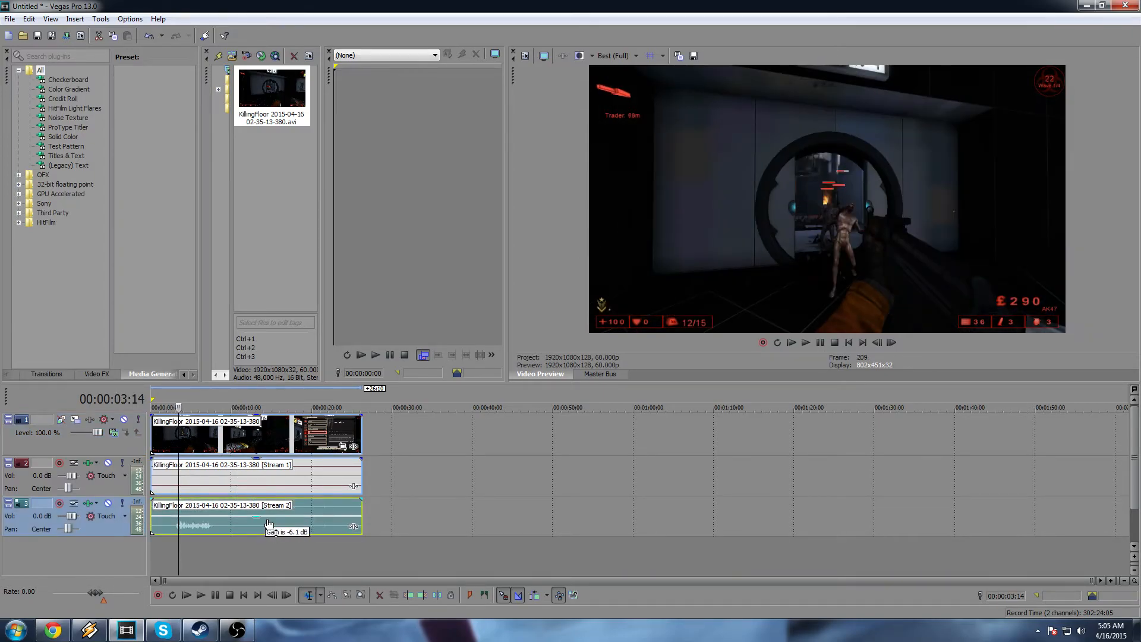
{"action": "left_click_drag", "start_coordinate": [270, 522], "coordinate": [275, 513]}
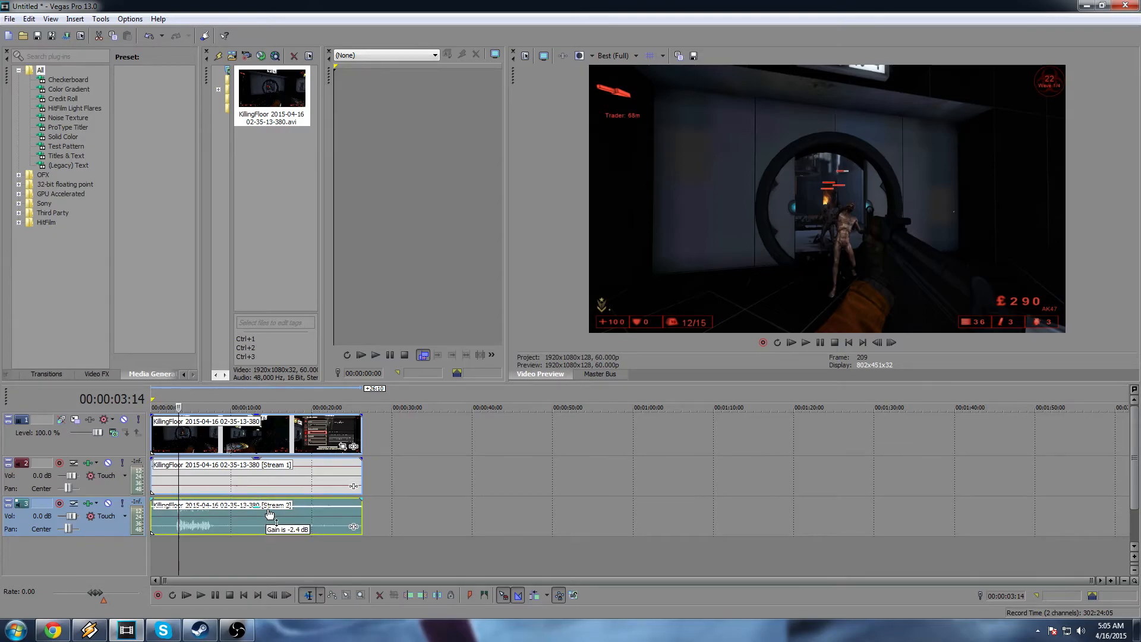
{"action": "left_click_drag", "start_coordinate": [254, 509], "coordinate": [255, 502]}
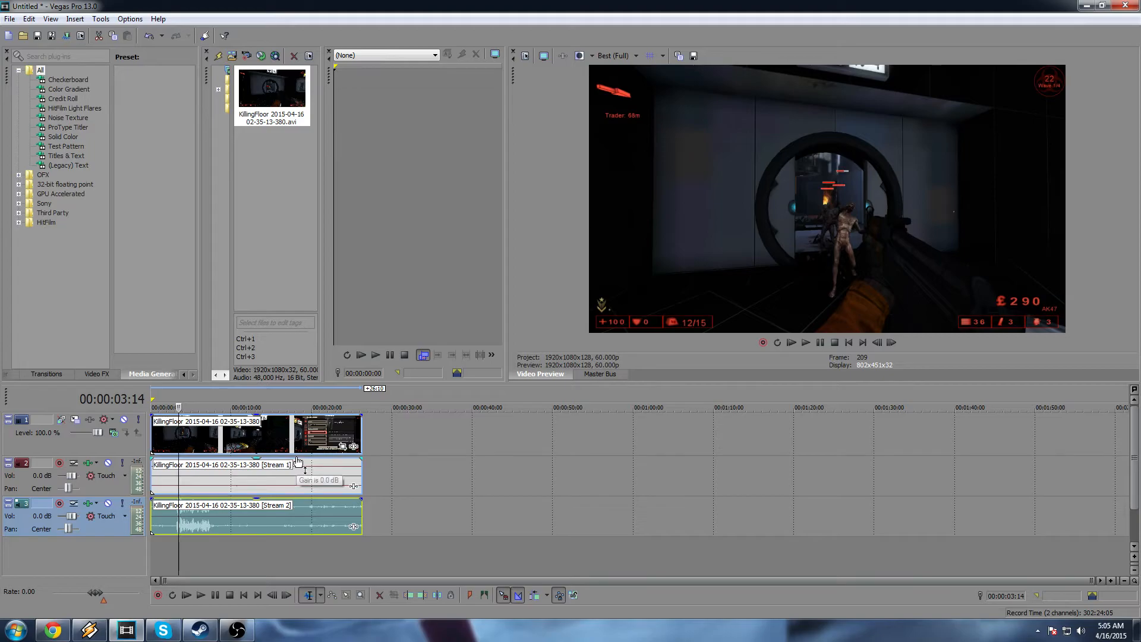
{"action": "left_click_drag", "start_coordinate": [298, 469], "coordinate": [302, 472]}
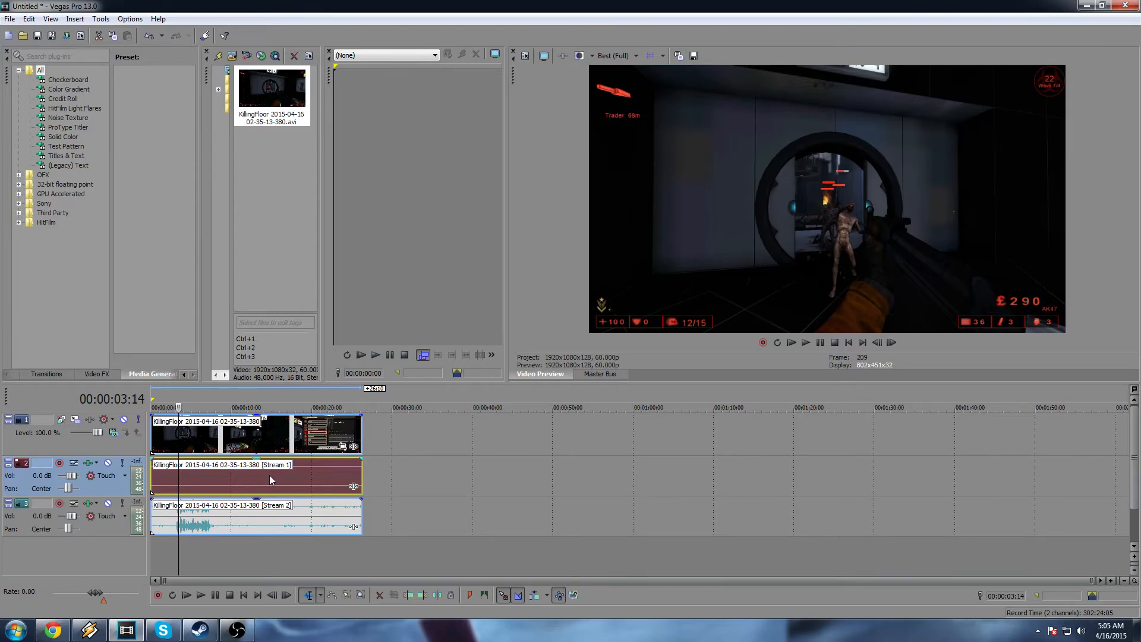
{"action": "mouse_move", "coordinate": [268, 496]}
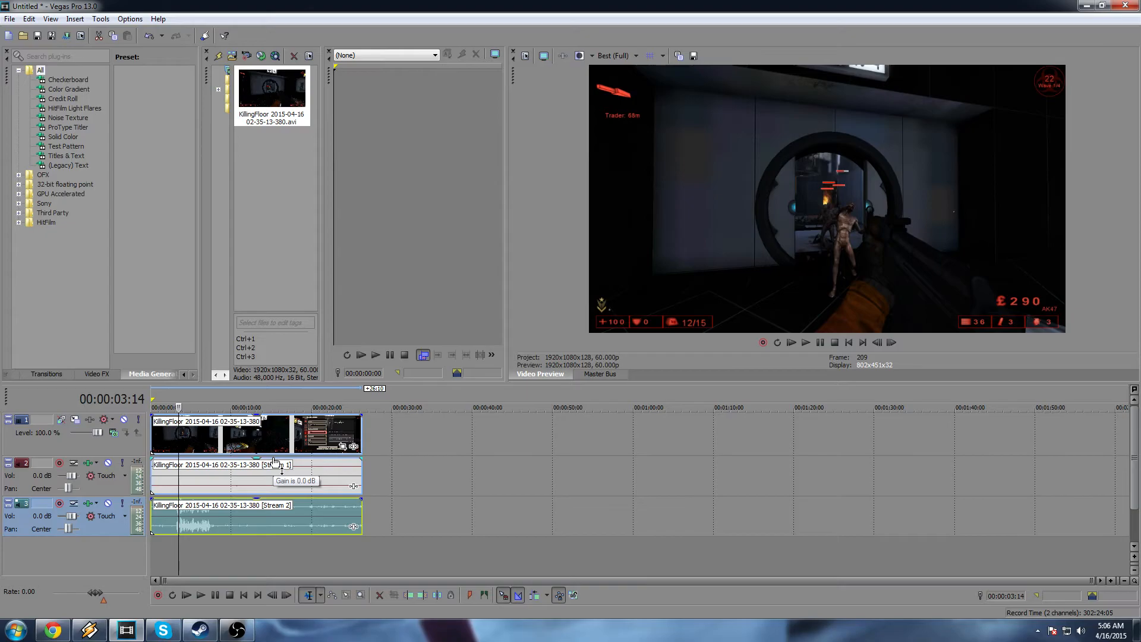
{"action": "mouse_move", "coordinate": [436, 425]}
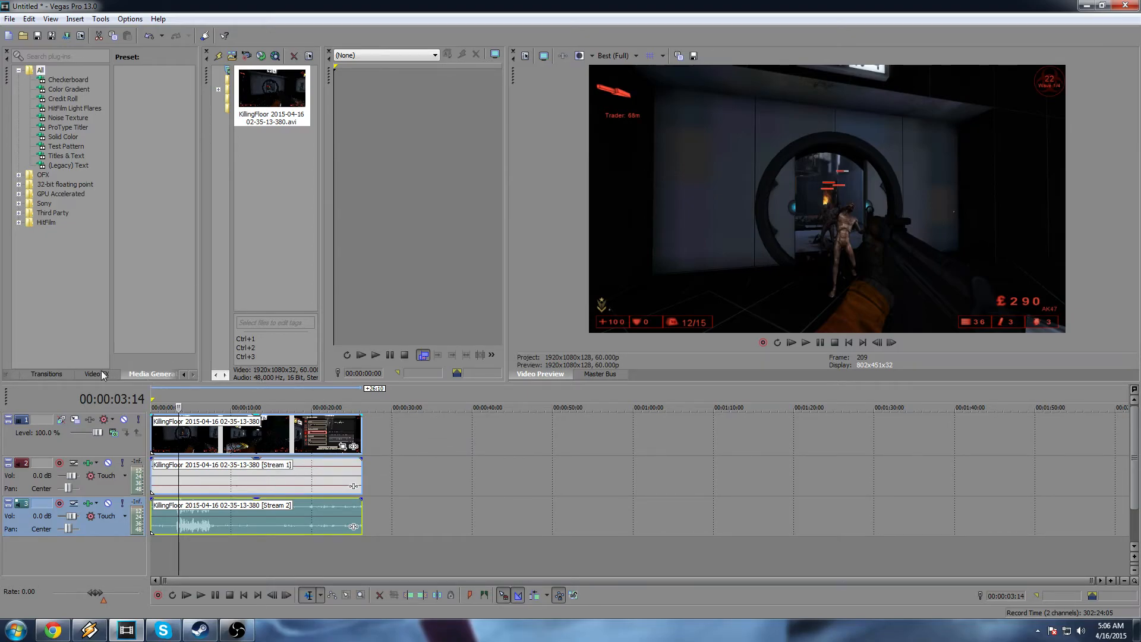
Step: Show the video effects list and confirm Disable resample for the added R6Vegas2_Game clip
{"action": "left_click", "coordinate": [92, 373]}
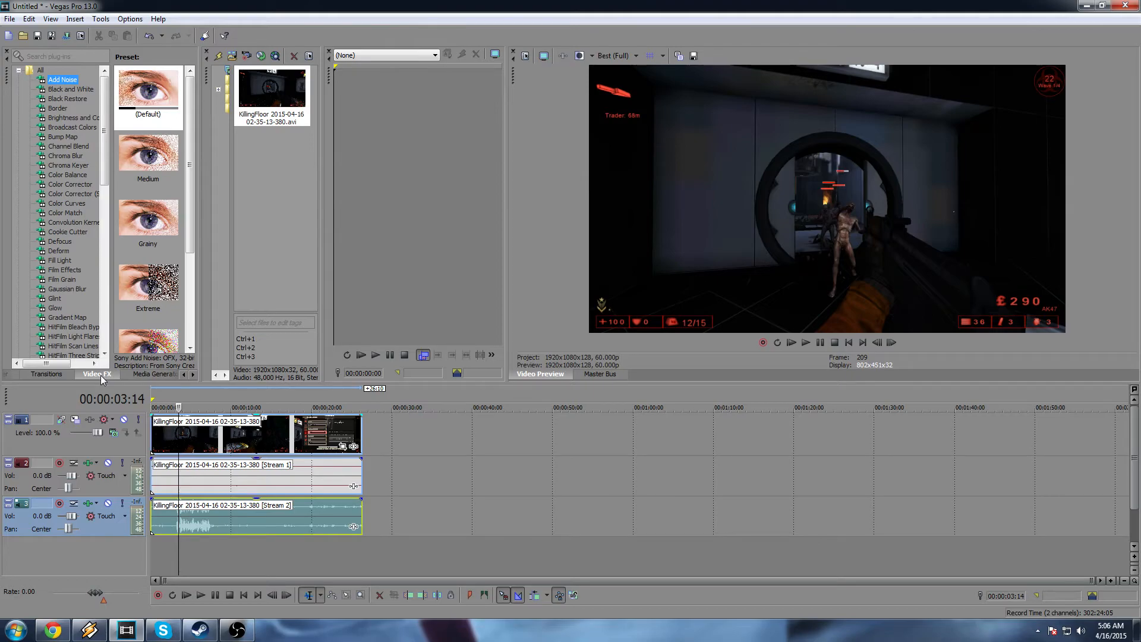
{"action": "mouse_move", "coordinate": [703, 199]}
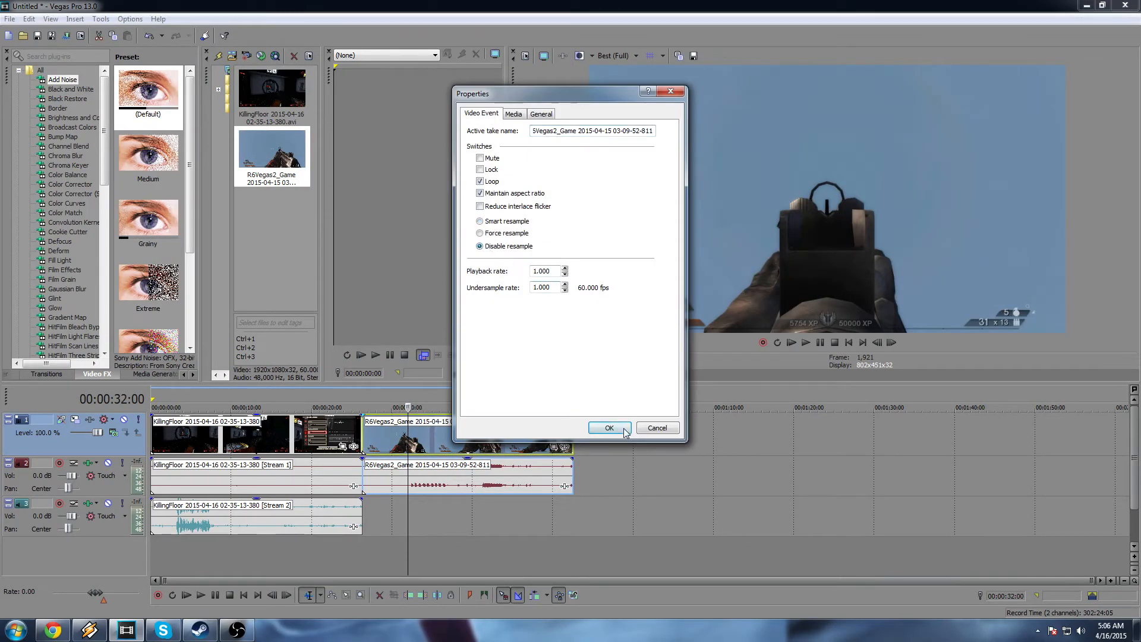
{"action": "left_click", "coordinate": [608, 428]}
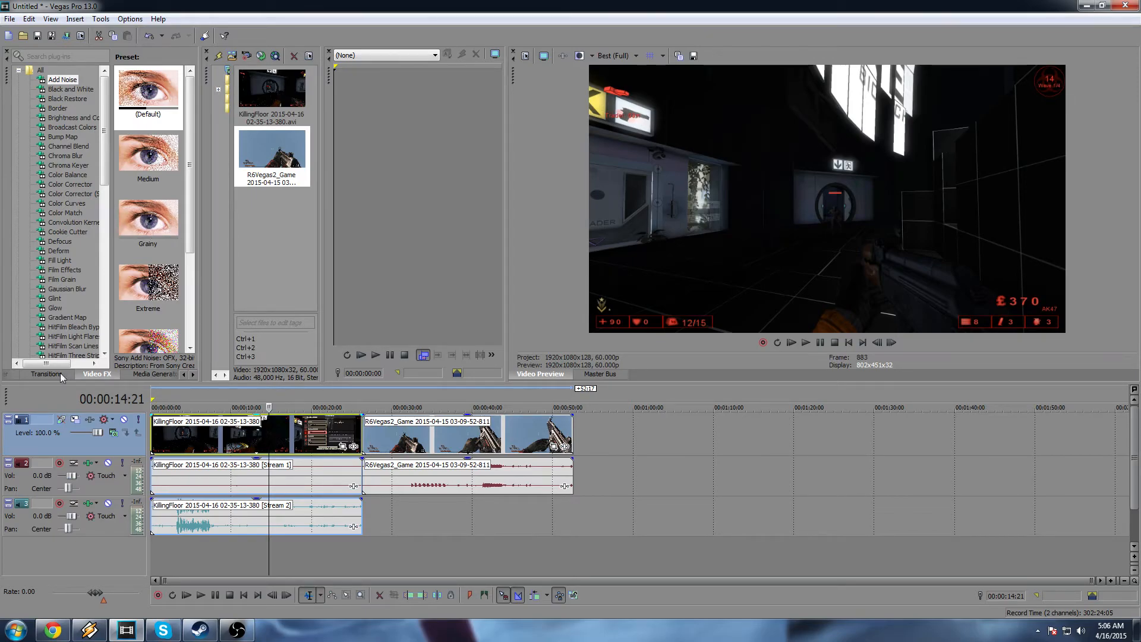
{"action": "left_click", "coordinate": [62, 80]}
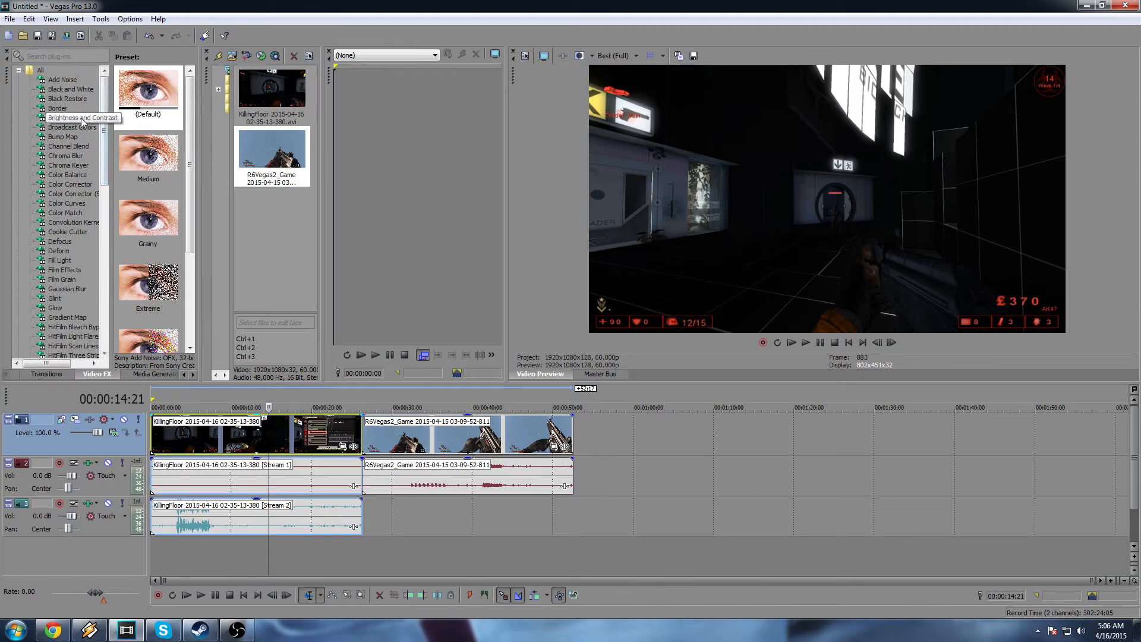
Step: Apply the Brighter preset of Sony Brightness and Contrast, set brightness near 0.006, and close the effect
{"action": "left_click", "coordinate": [148, 151]}
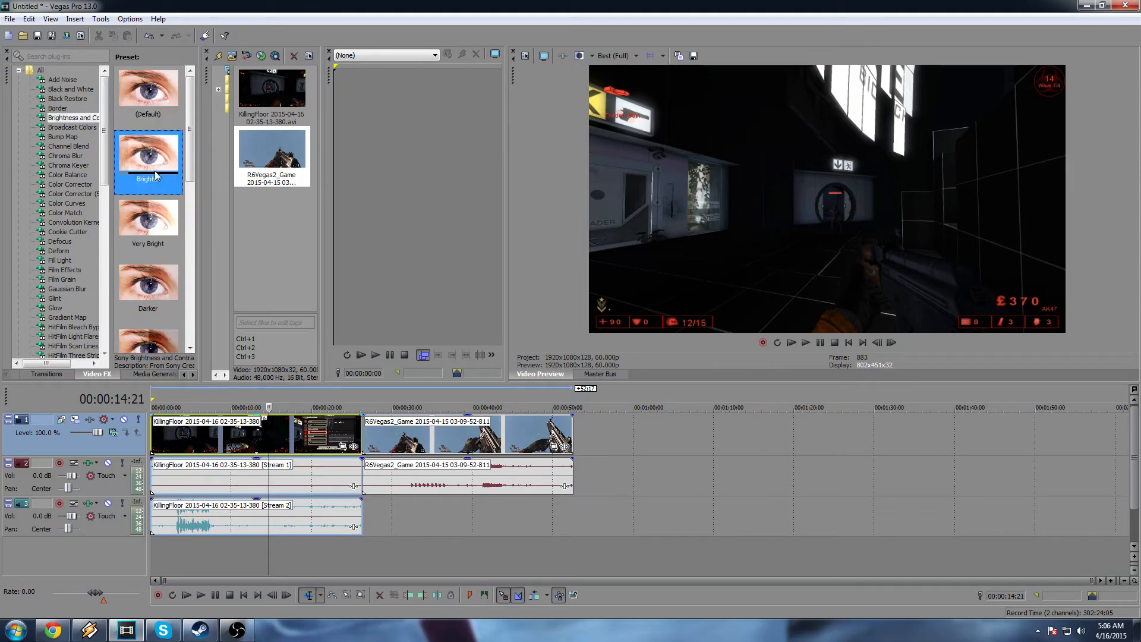
{"action": "left_click", "coordinate": [147, 153]}
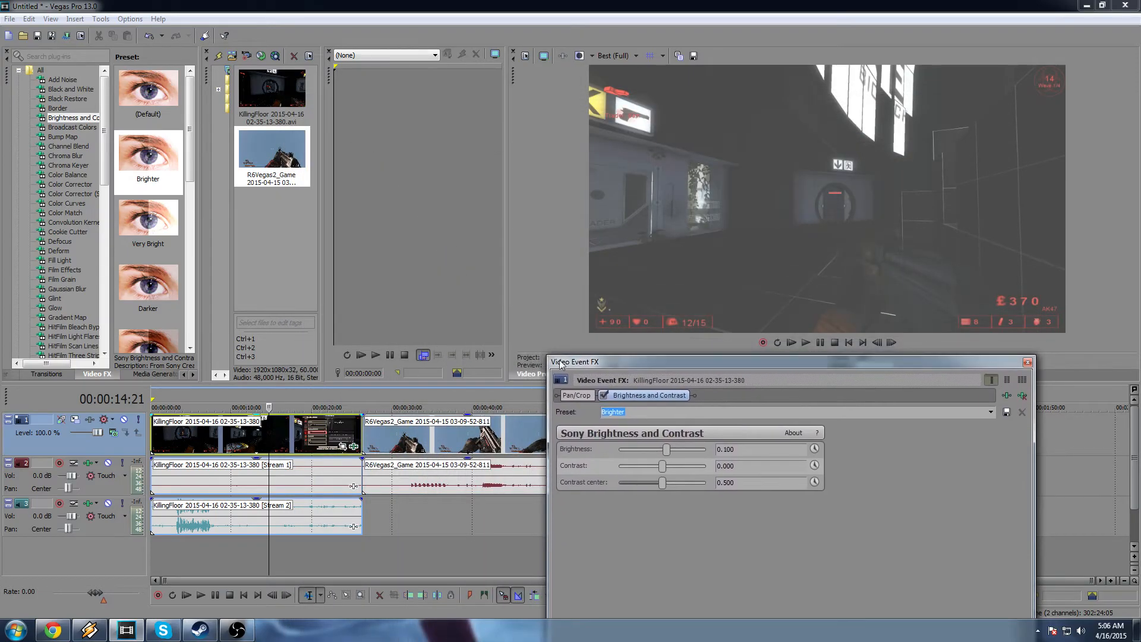
{"action": "left_click_drag", "start_coordinate": [575, 361], "coordinate": [184, 72]}
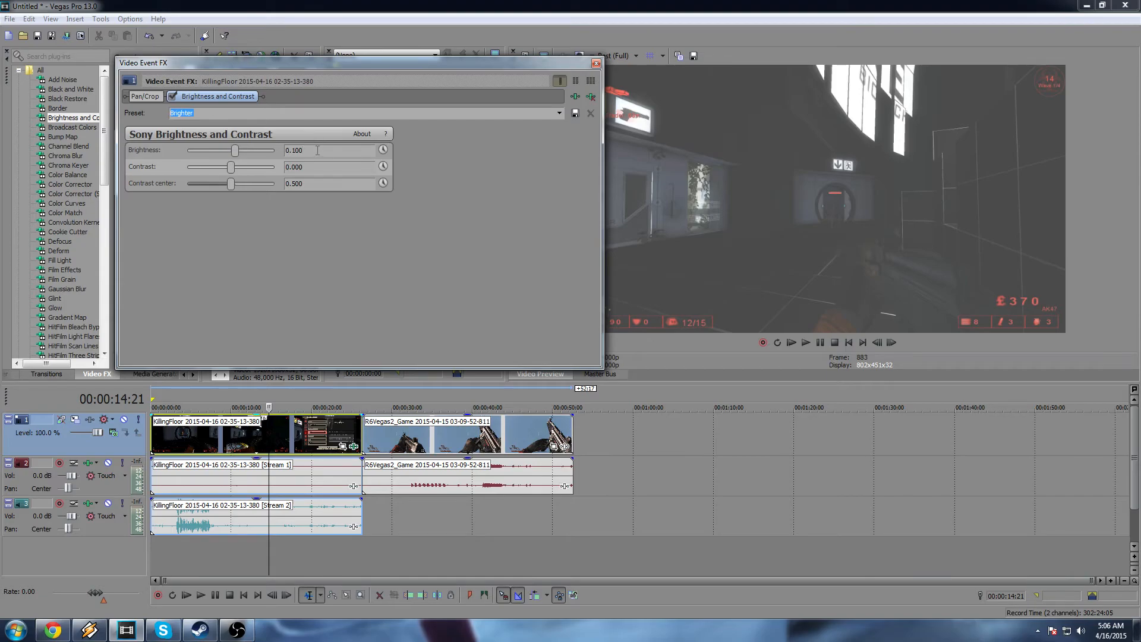
{"action": "left_click", "coordinate": [332, 149]}
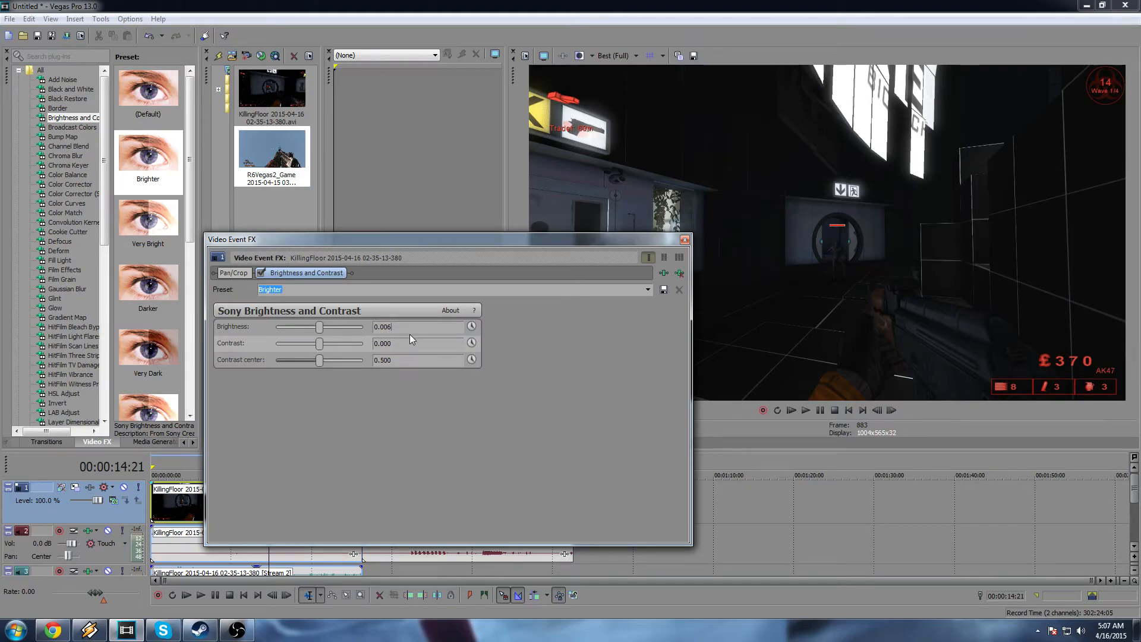
{"action": "left_click", "coordinate": [682, 238]}
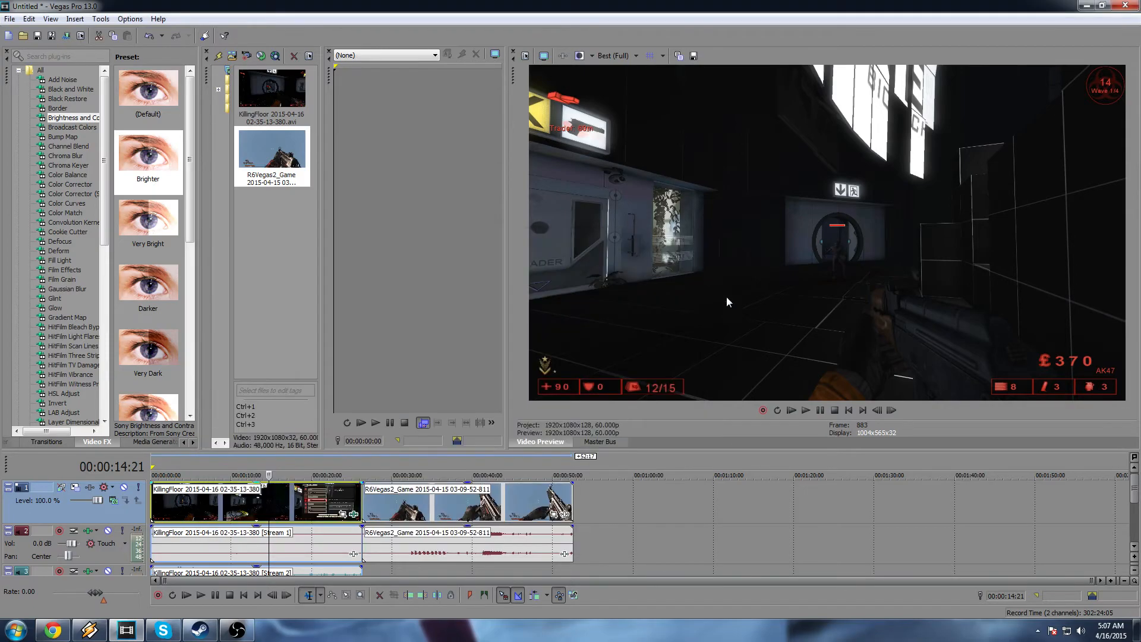
{"action": "mouse_move", "coordinate": [695, 418]}
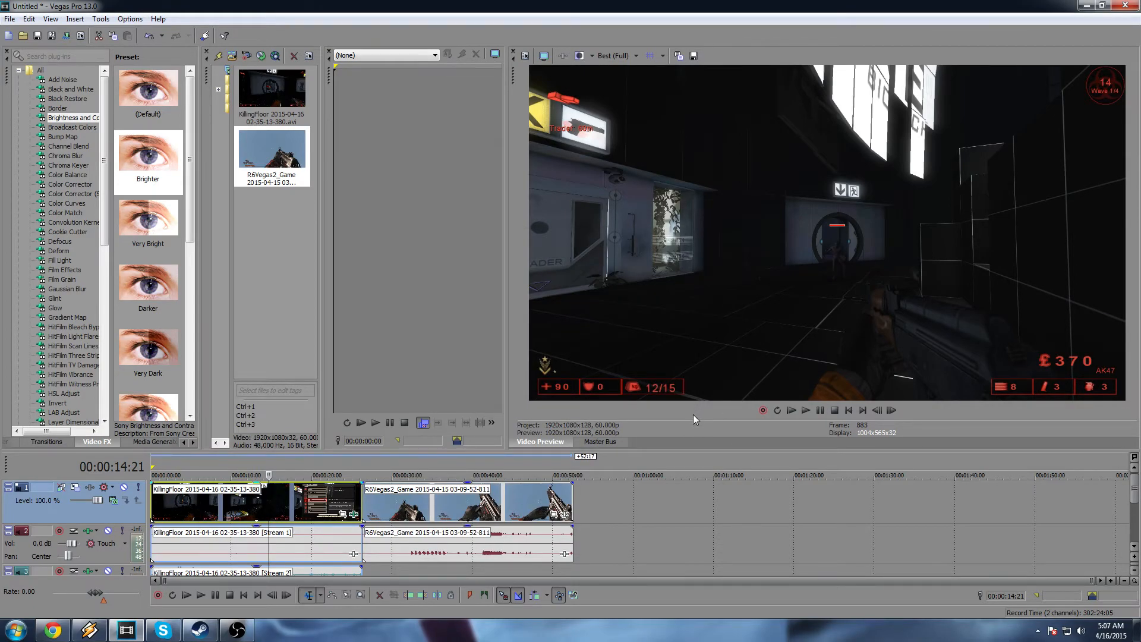
{"action": "mouse_move", "coordinate": [689, 400]}
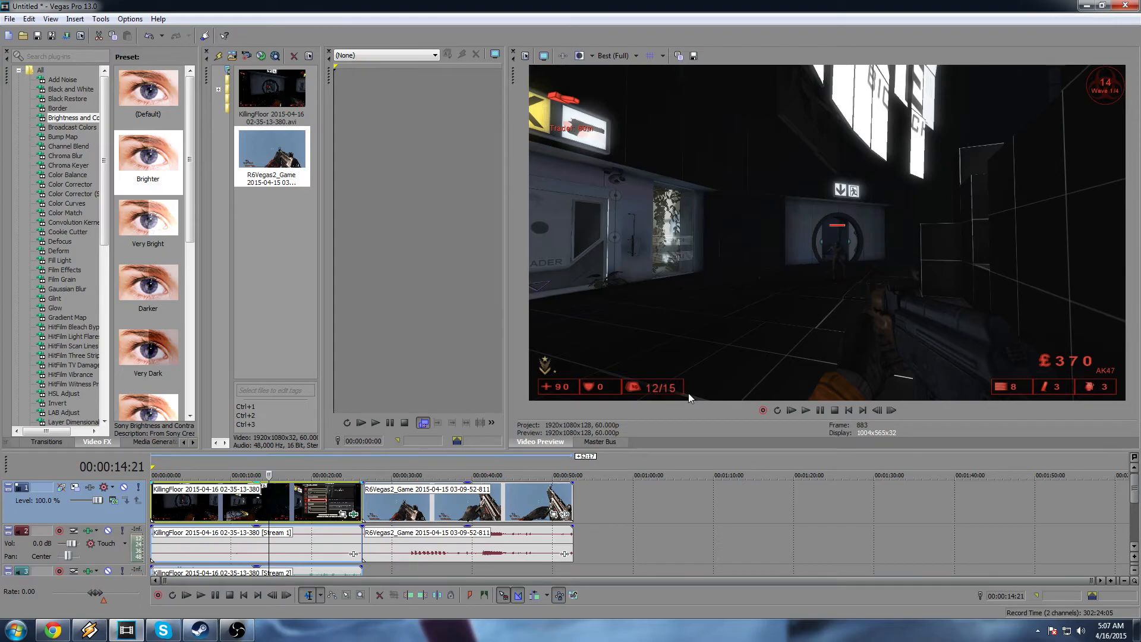
Step: From Render As, select Sony AVC/MVC Internet 1920x1080-30p and bring up Customize Template
{"action": "left_click", "coordinate": [10, 18]}
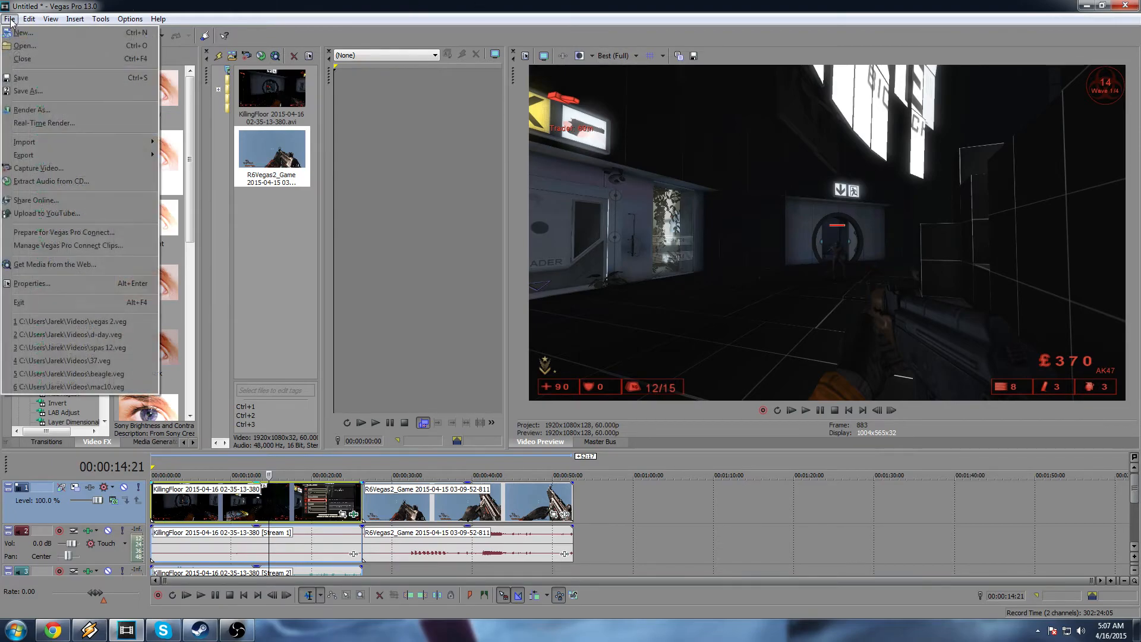
{"action": "mouse_move", "coordinate": [31, 109]}
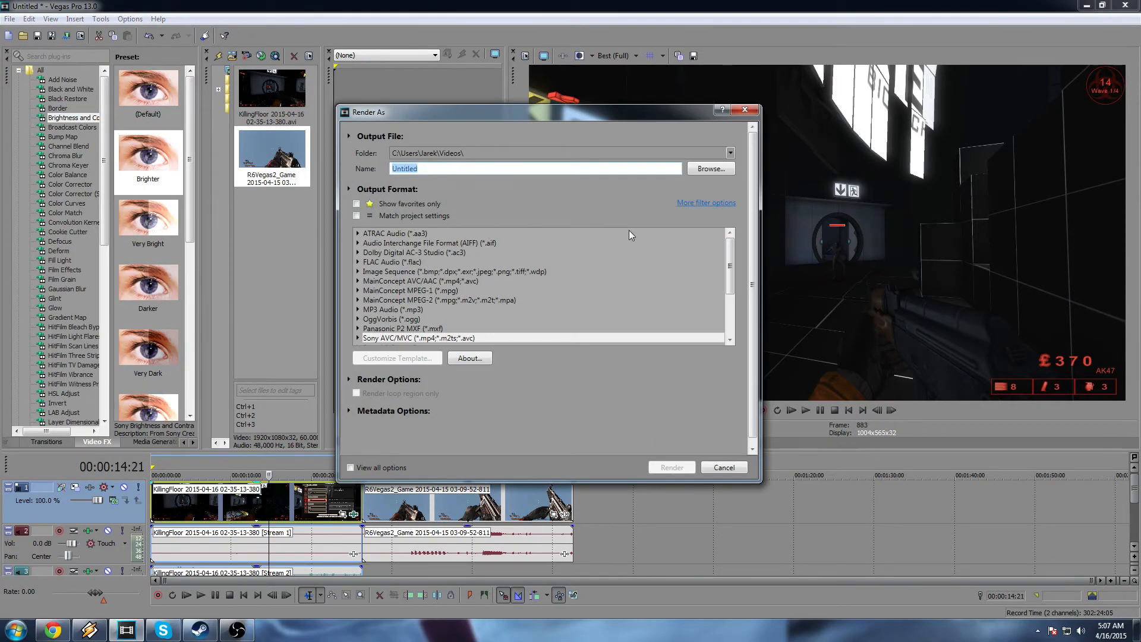
{"action": "scroll", "scroll_direction": "down", "scroll_amount": 3}
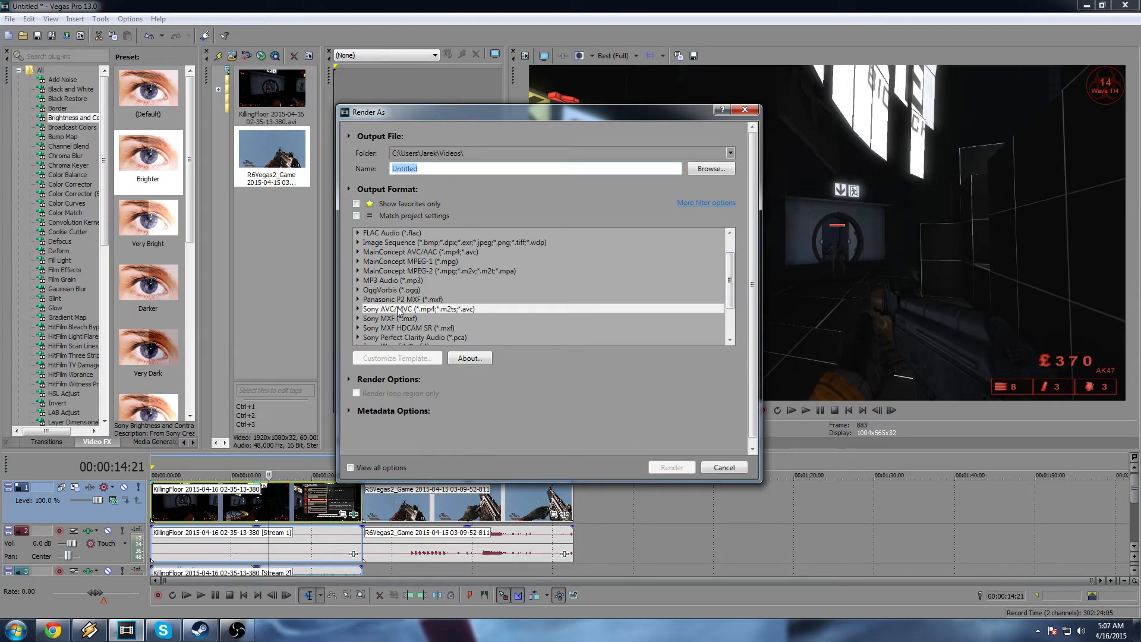
{"action": "left_click", "coordinate": [417, 309]}
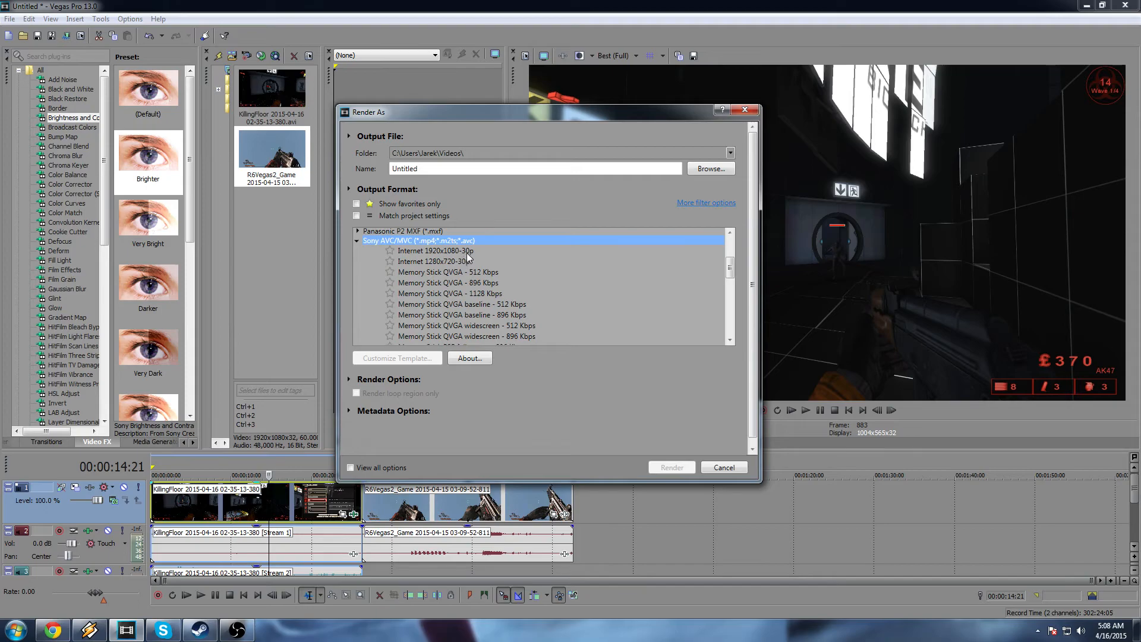
{"action": "mouse_move", "coordinate": [477, 256]}
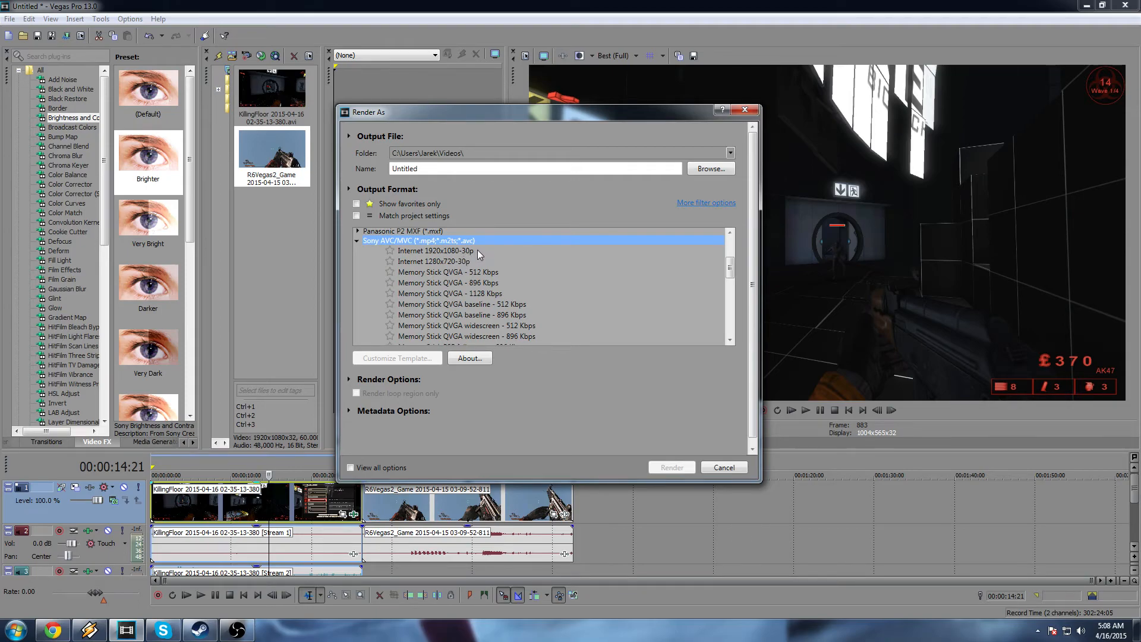
{"action": "mouse_move", "coordinate": [455, 261]}
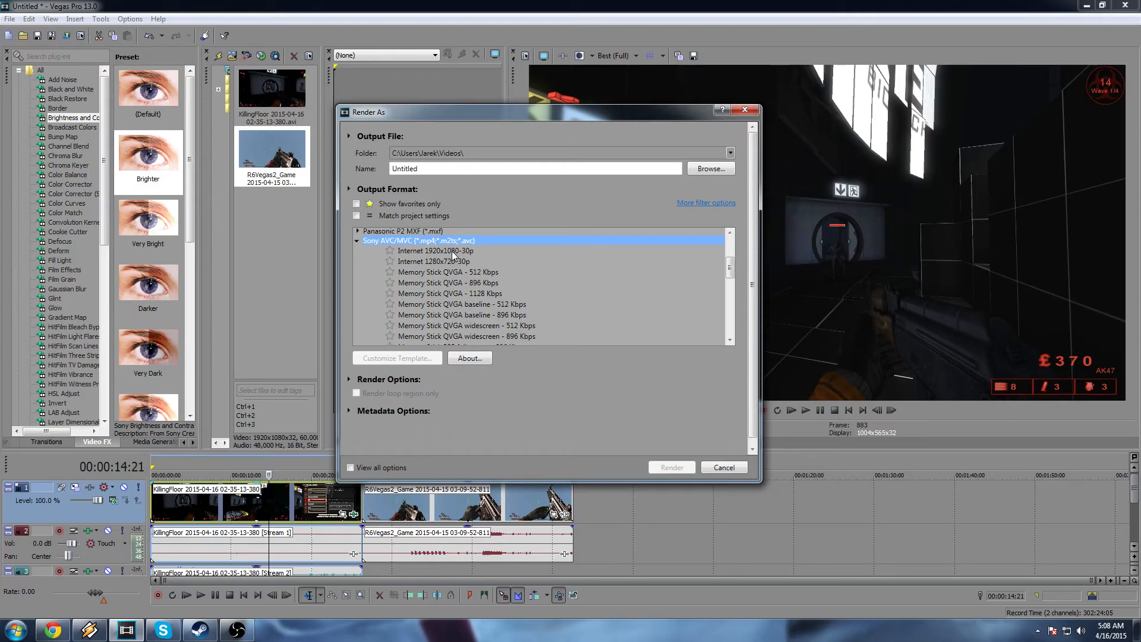
{"action": "left_click", "coordinate": [435, 251]}
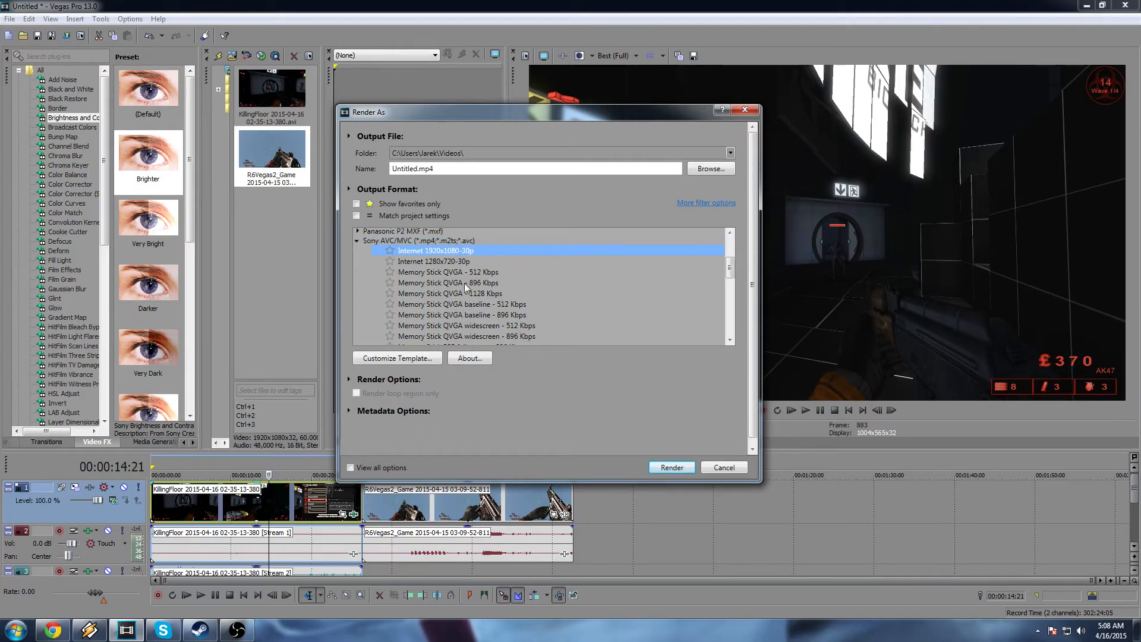
{"action": "left_click", "coordinate": [397, 357]}
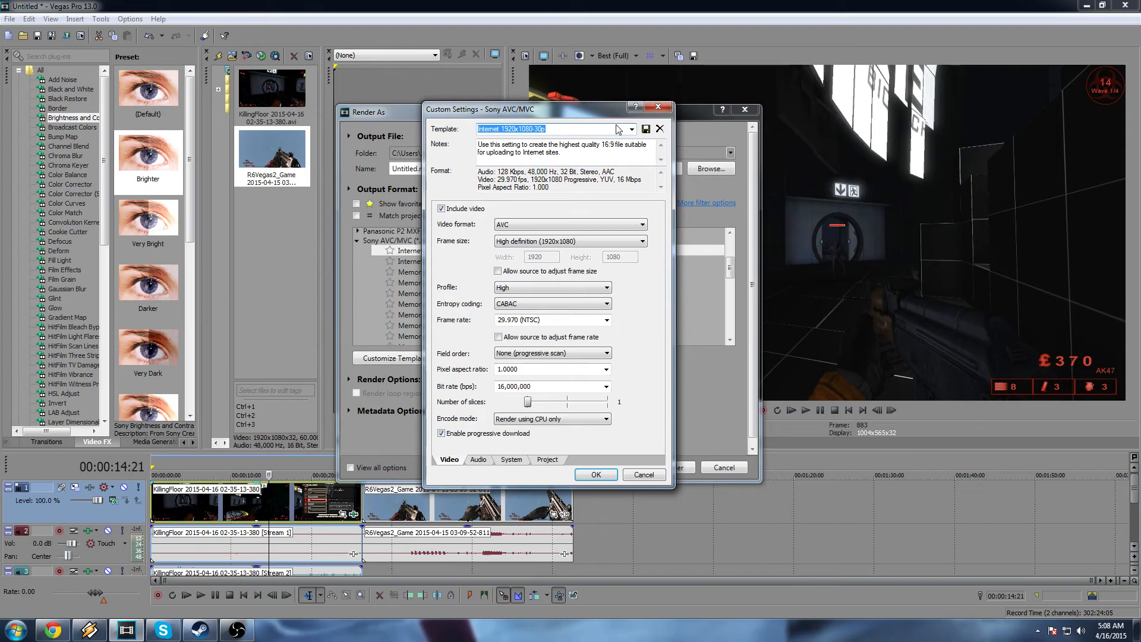
Step: Set the template's frame rate to 59.940 (Double NTSC) and encode mode to Automatic
{"action": "left_click", "coordinate": [641, 474]}
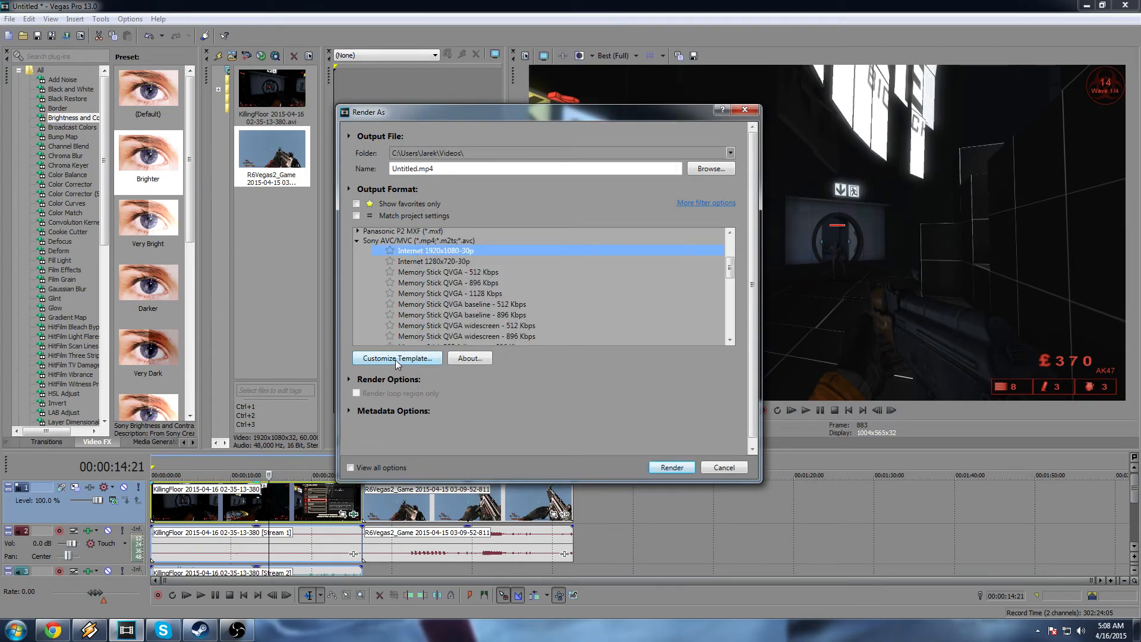
{"action": "left_click", "coordinate": [397, 358]}
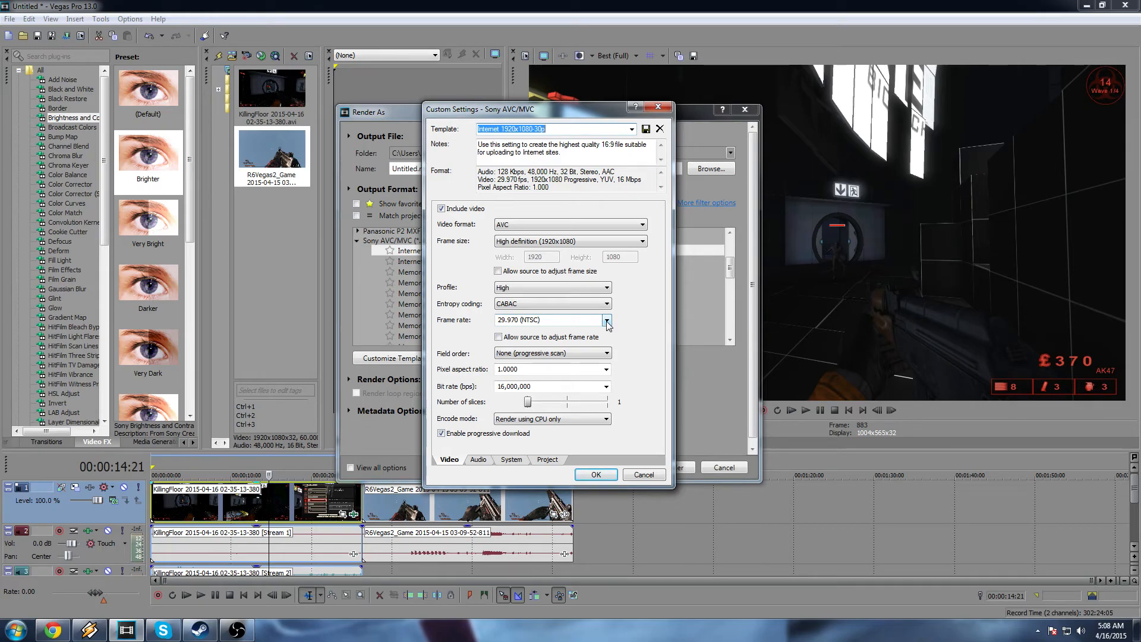
{"action": "left_click", "coordinate": [604, 319]}
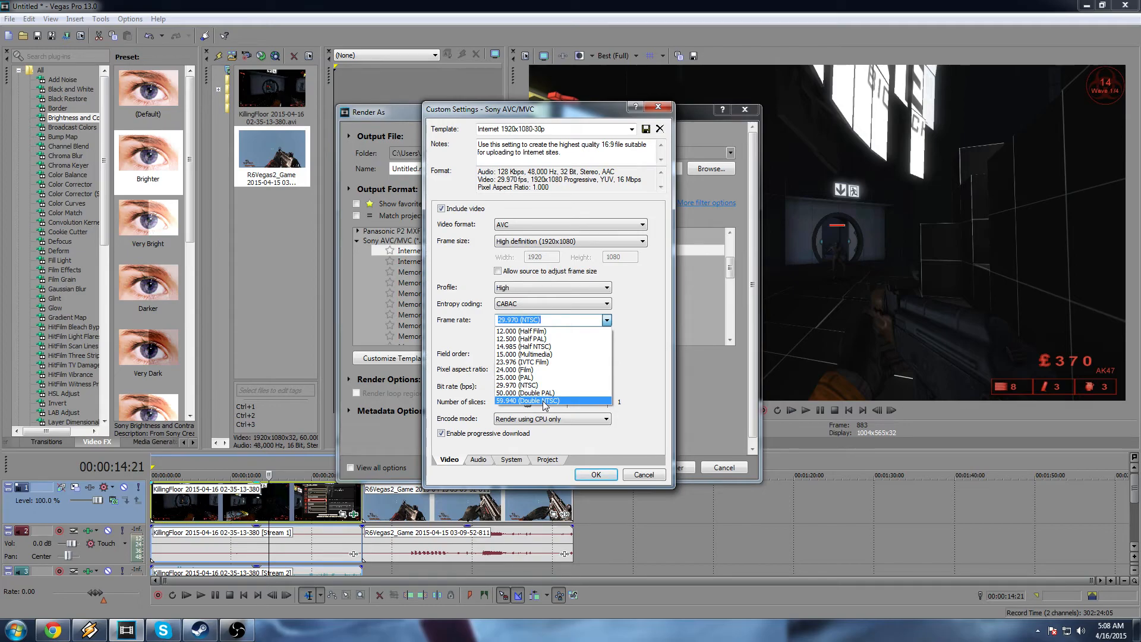
{"action": "left_click", "coordinate": [526, 400]}
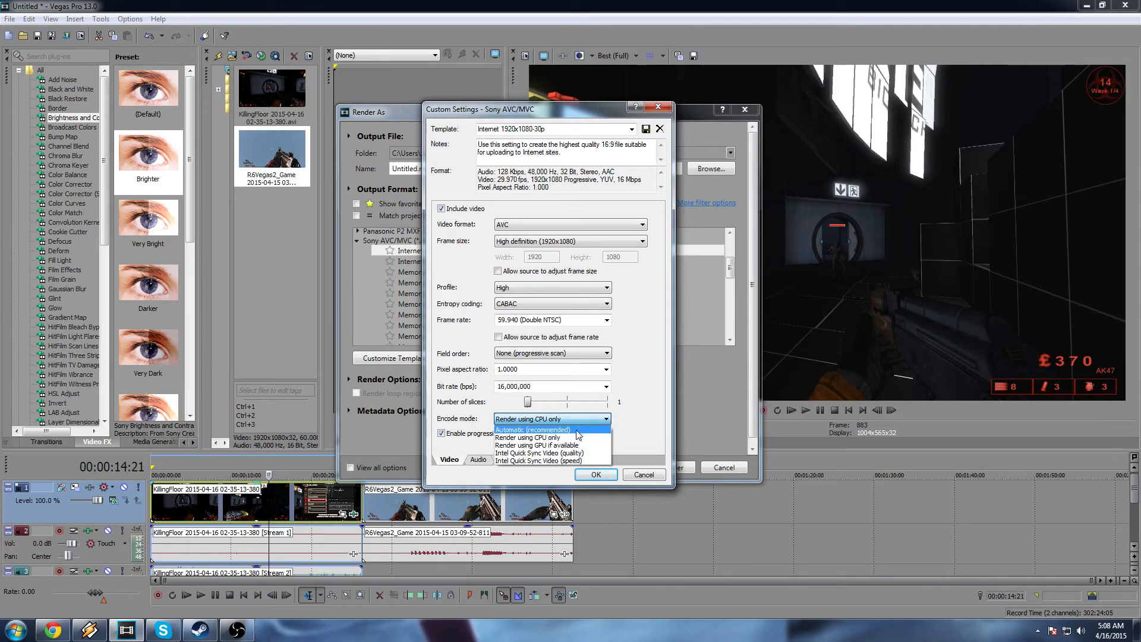
{"action": "left_click", "coordinate": [529, 429]}
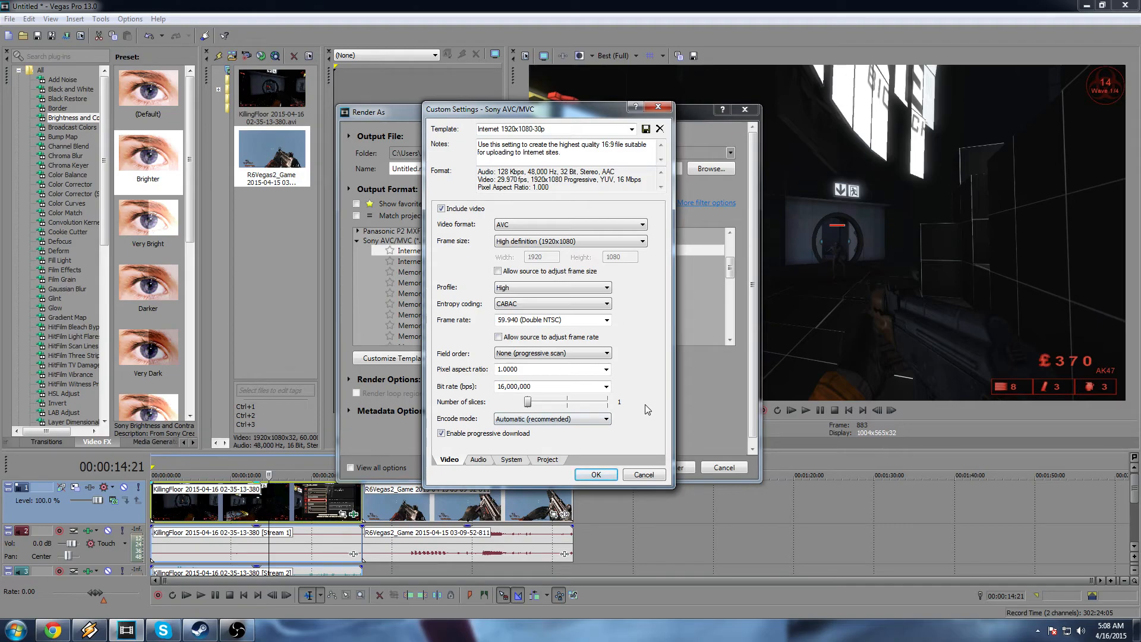
{"action": "mouse_move", "coordinate": [659, 411]}
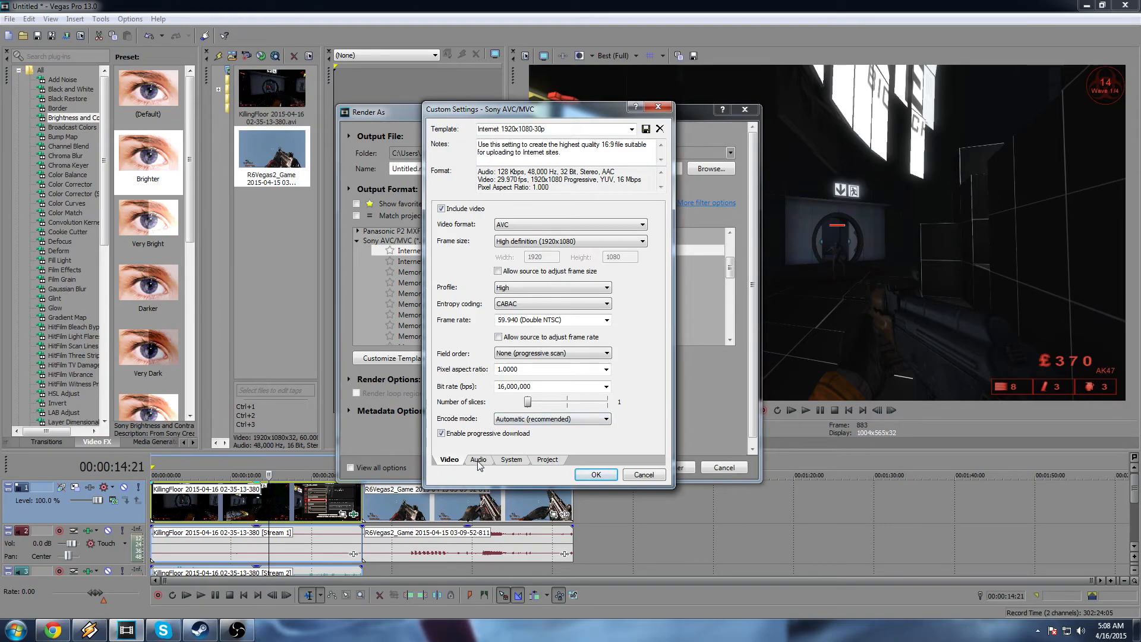
Step: Raise the audio bit rate in the template's Audio settings
{"action": "left_click", "coordinate": [478, 458]}
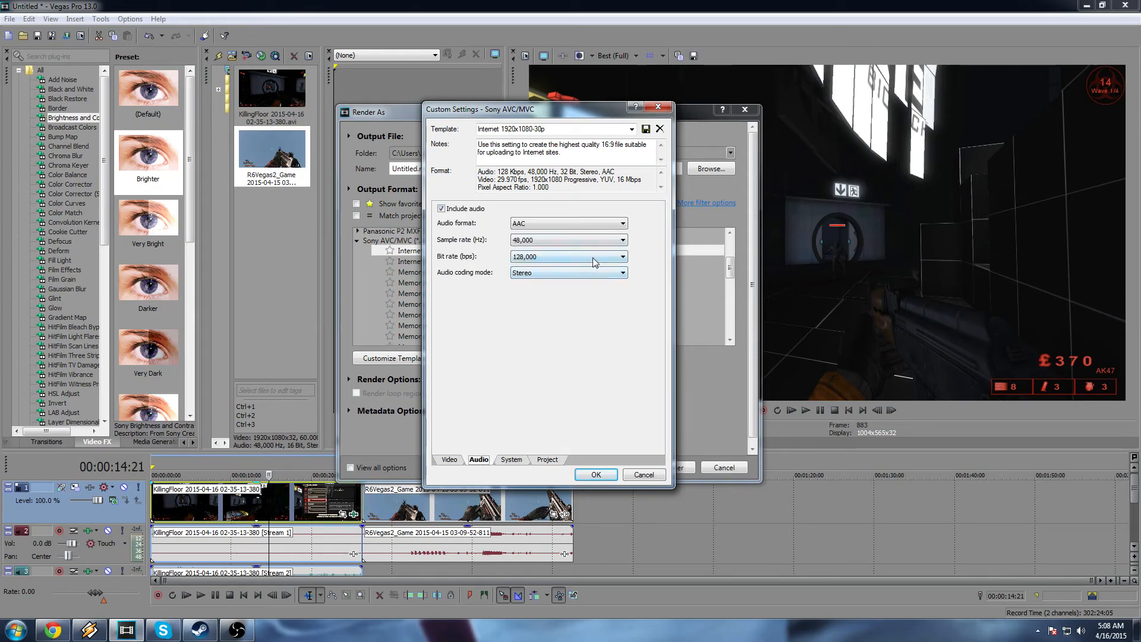
{"action": "left_click", "coordinate": [621, 257]}
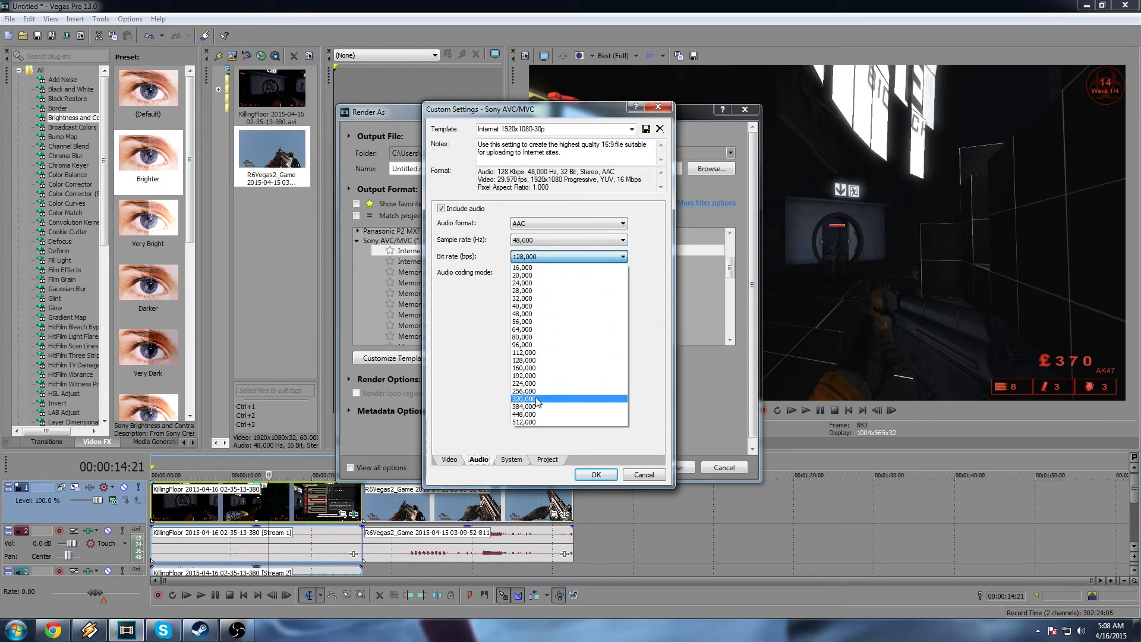
{"action": "left_click", "coordinate": [524, 398]}
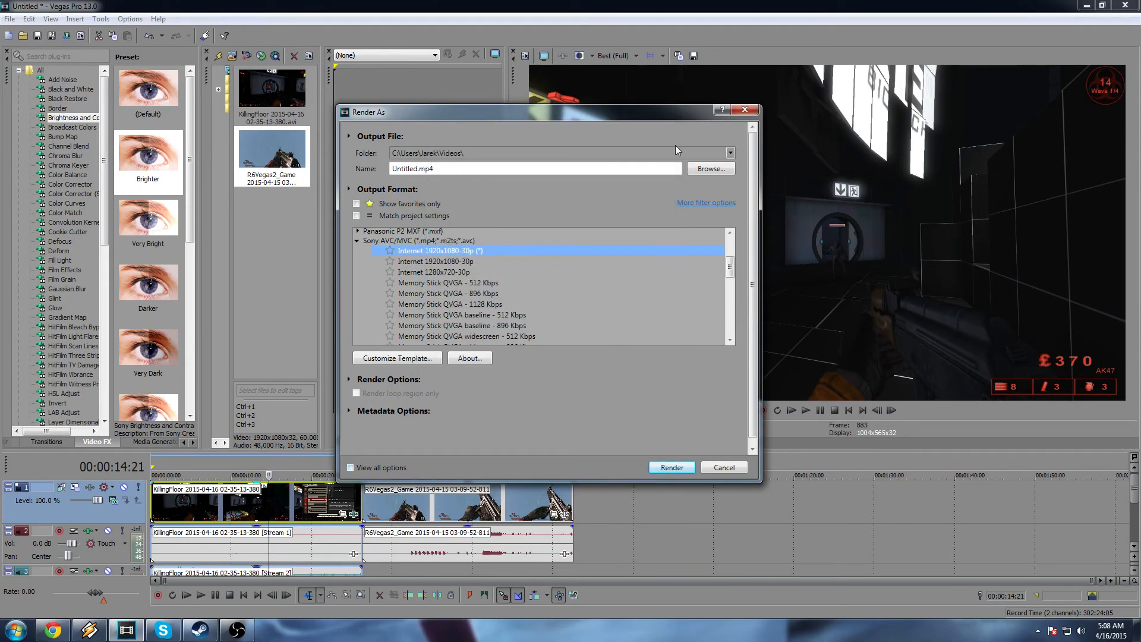
Step: Save the render output as test.mp4 in the Videos folder
{"action": "left_click", "coordinate": [709, 167]}
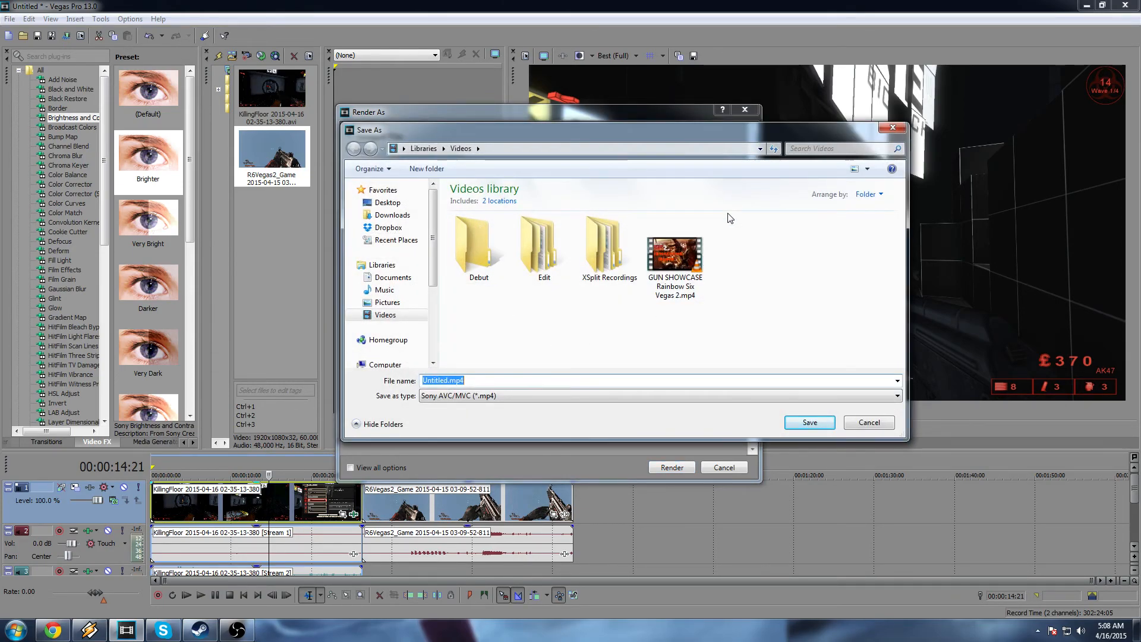
{"action": "type", "text": "test"}
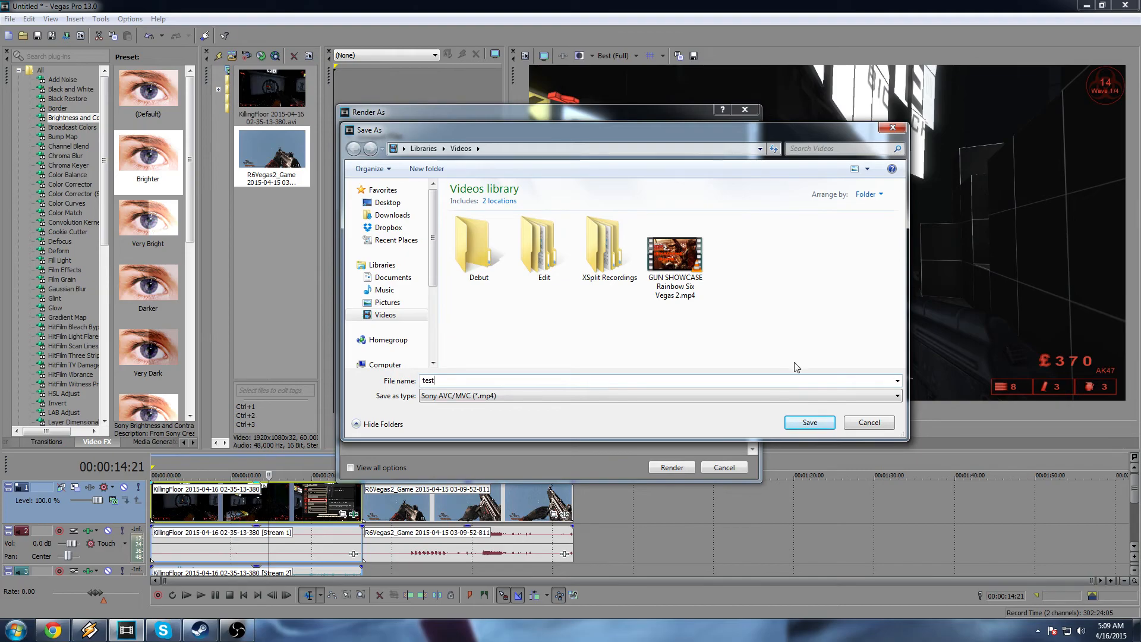
{"action": "left_click", "coordinate": [808, 422]}
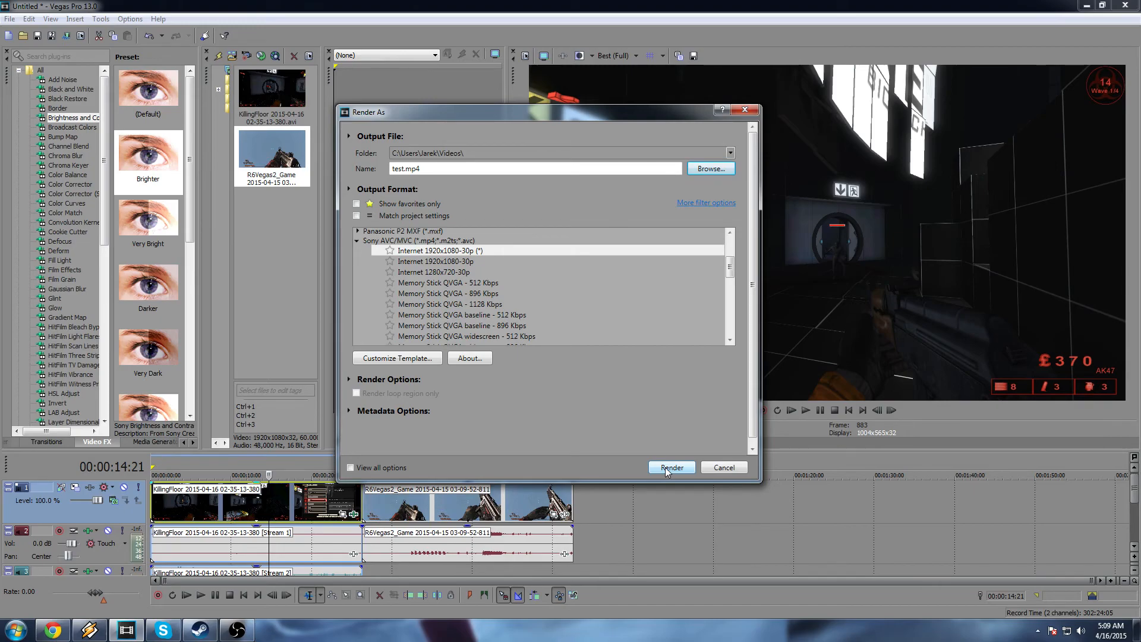
Step: Begin rendering test.mp4 and cancel it at about 7%
{"action": "left_click", "coordinate": [670, 467]}
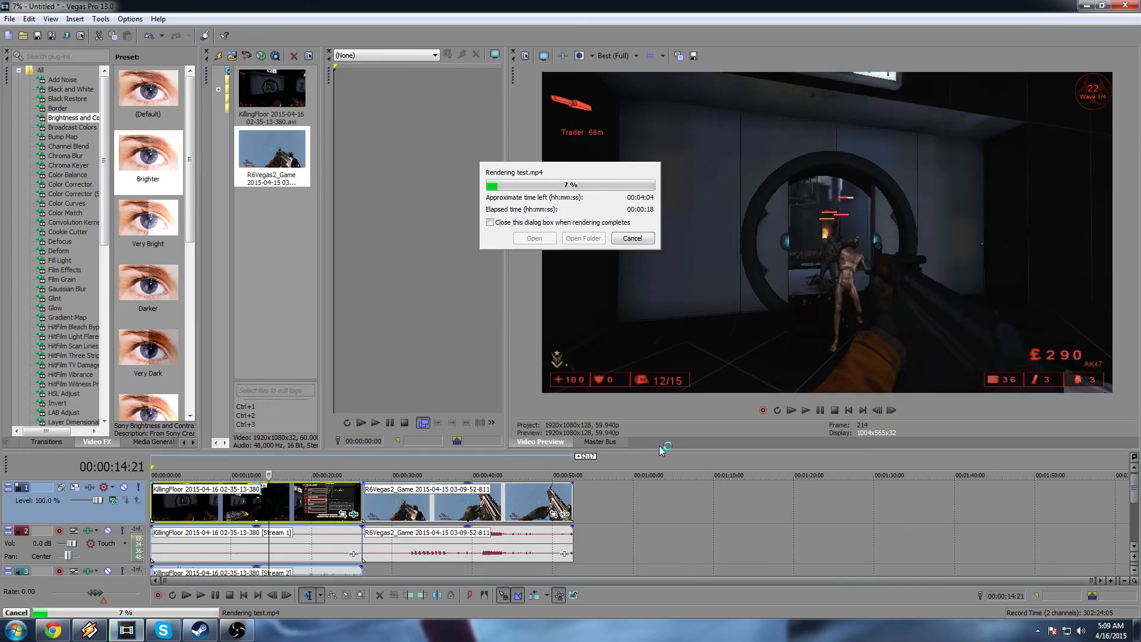
{"action": "left_click", "coordinate": [631, 238]}
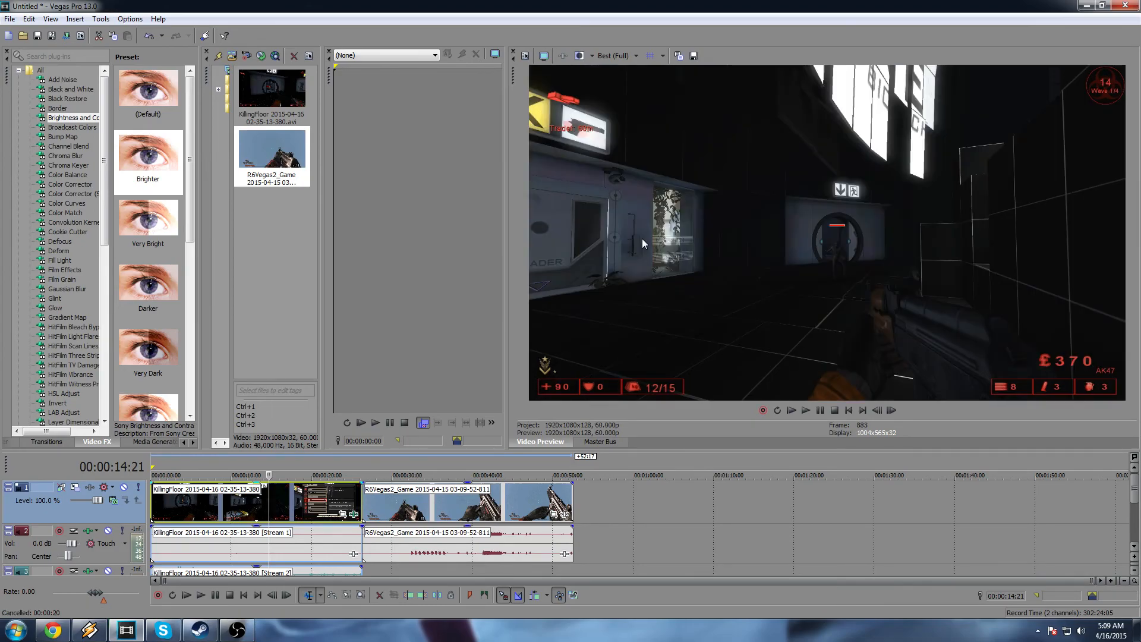